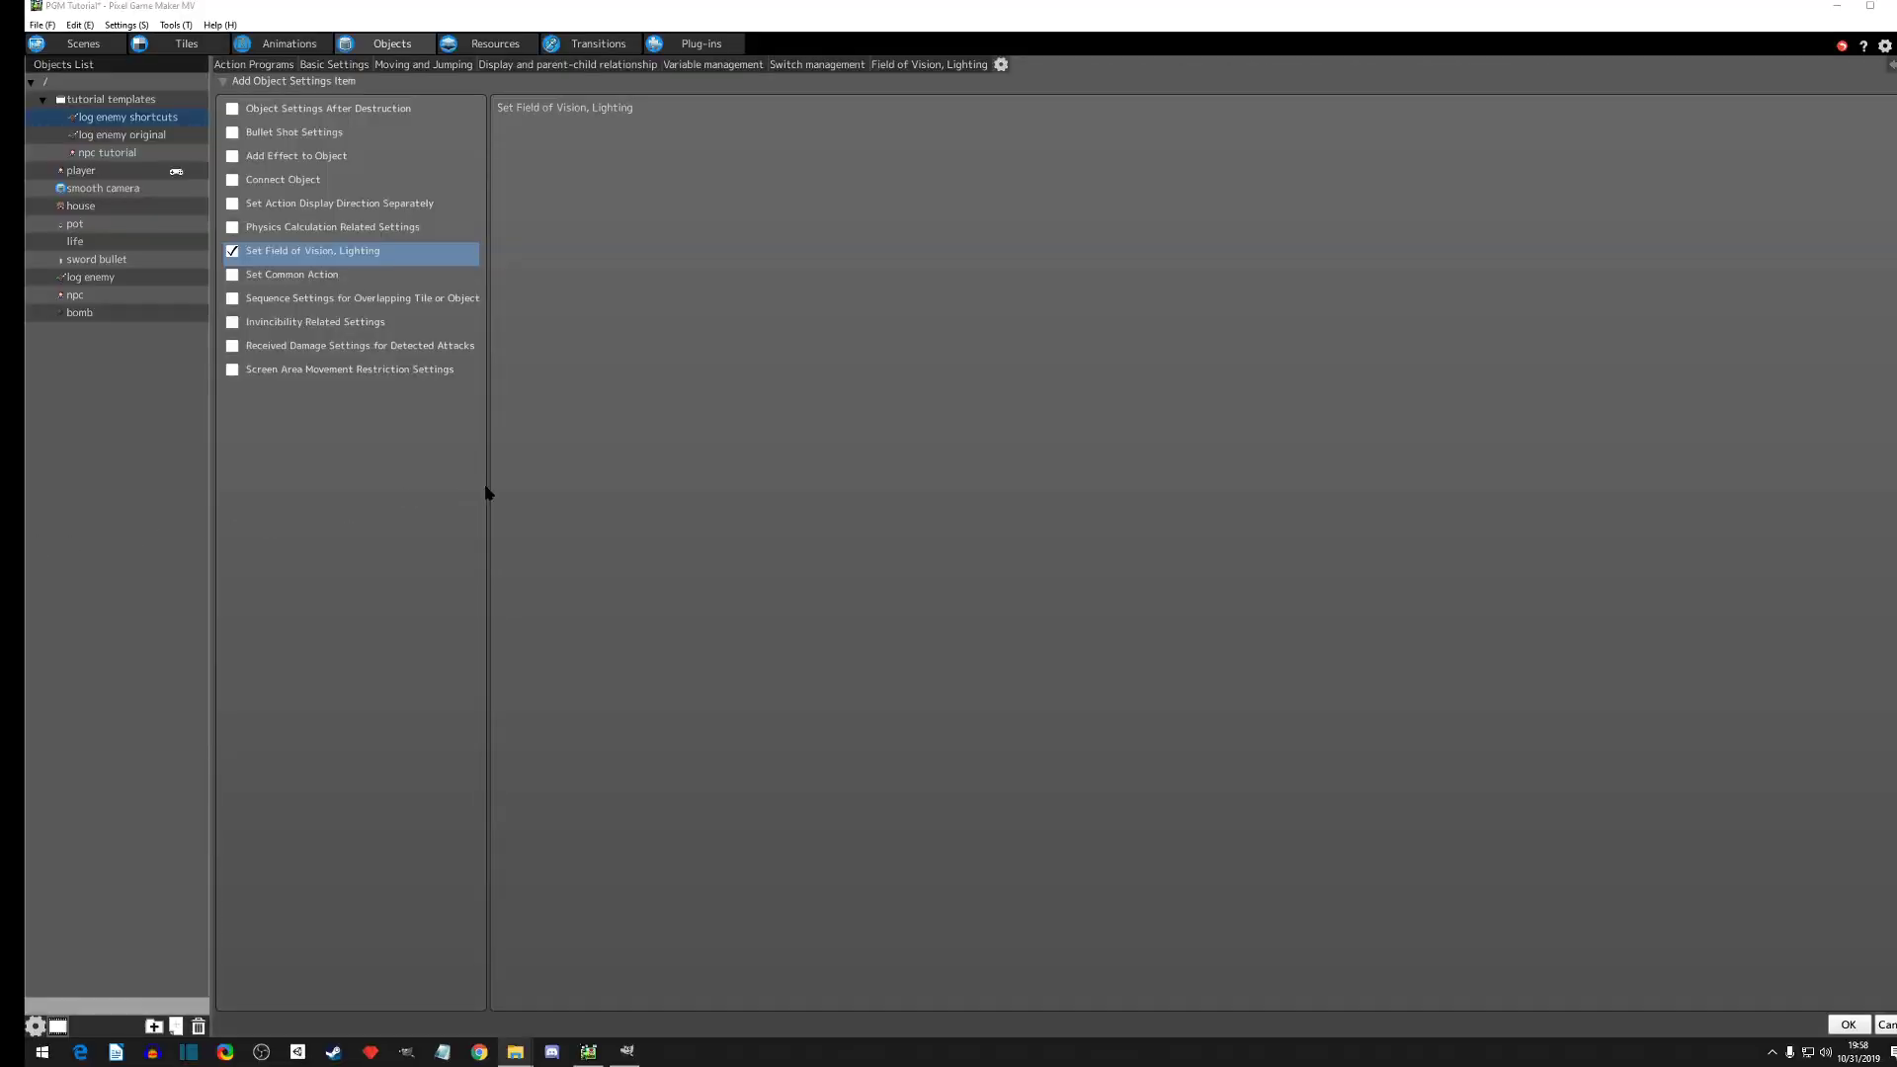
pyautogui.moveTo(856, 609)
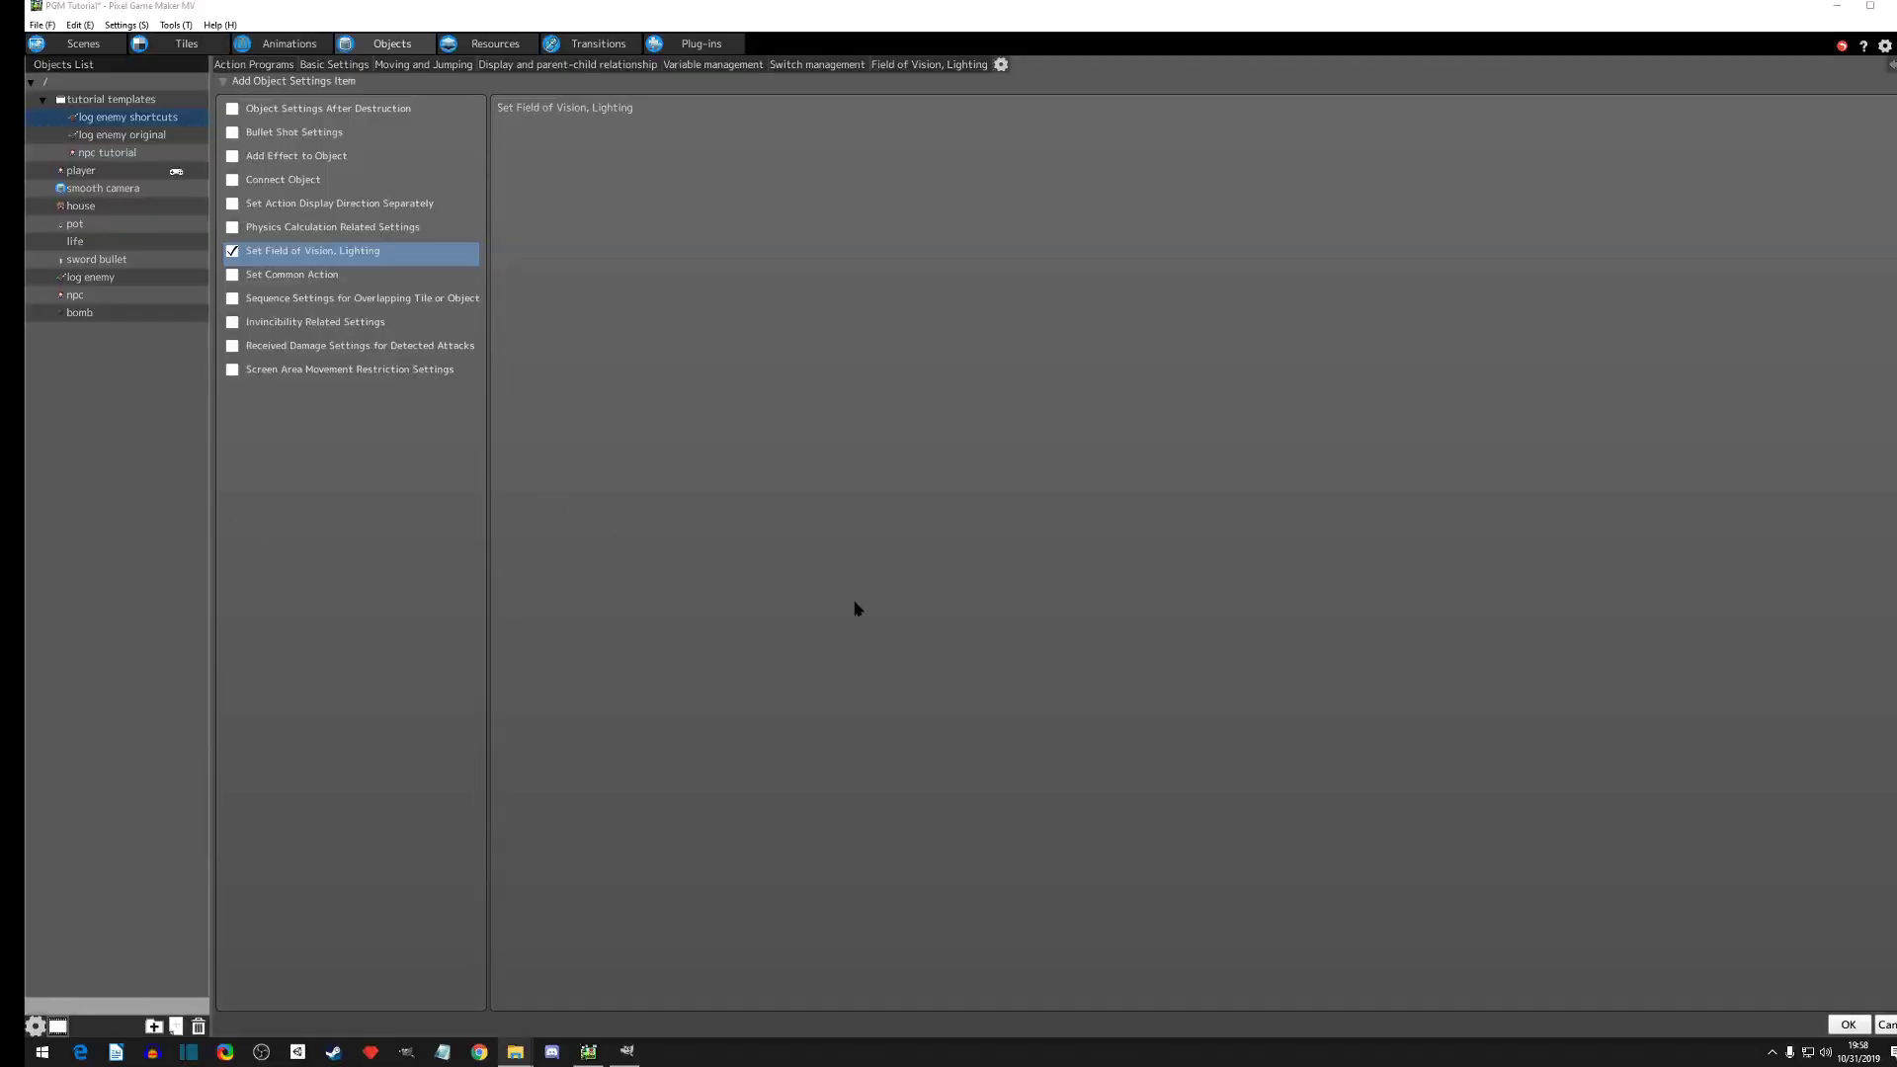
pyautogui.moveTo(510, 494)
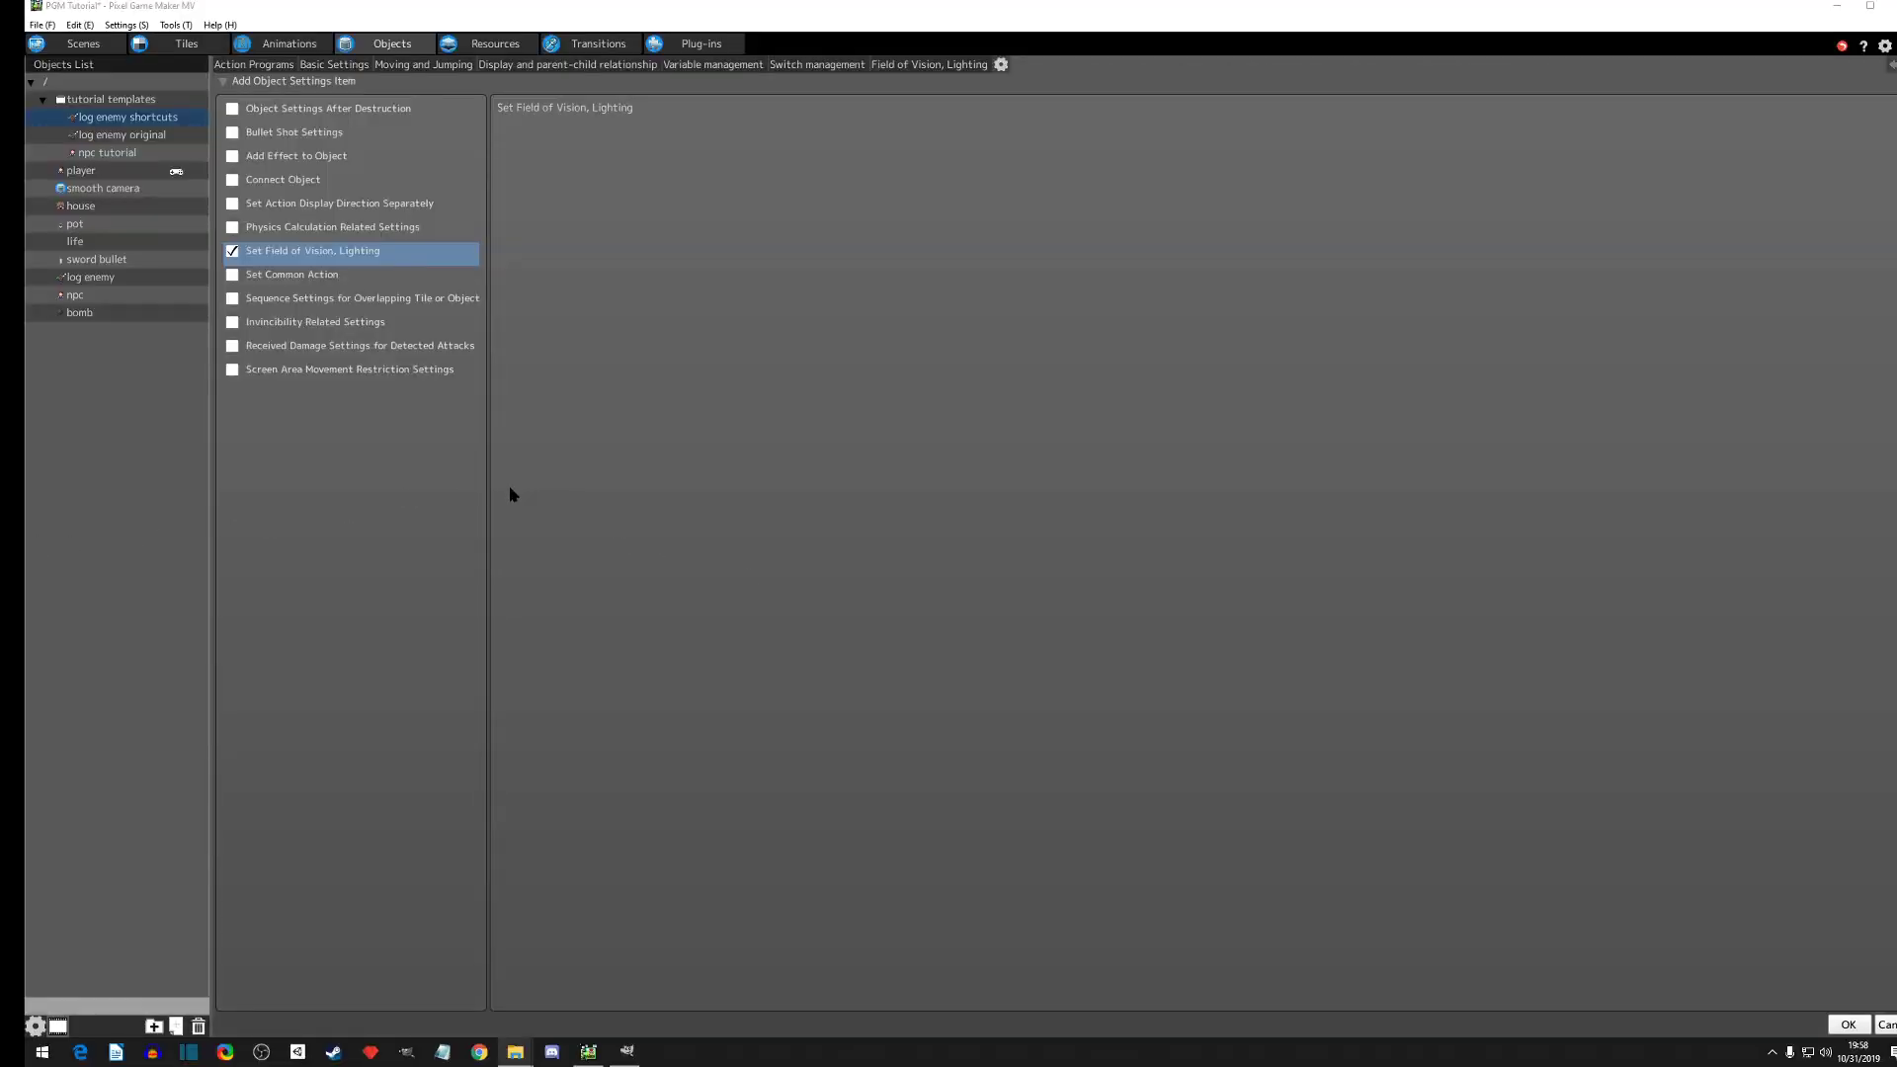
pyautogui.moveTo(457, 560)
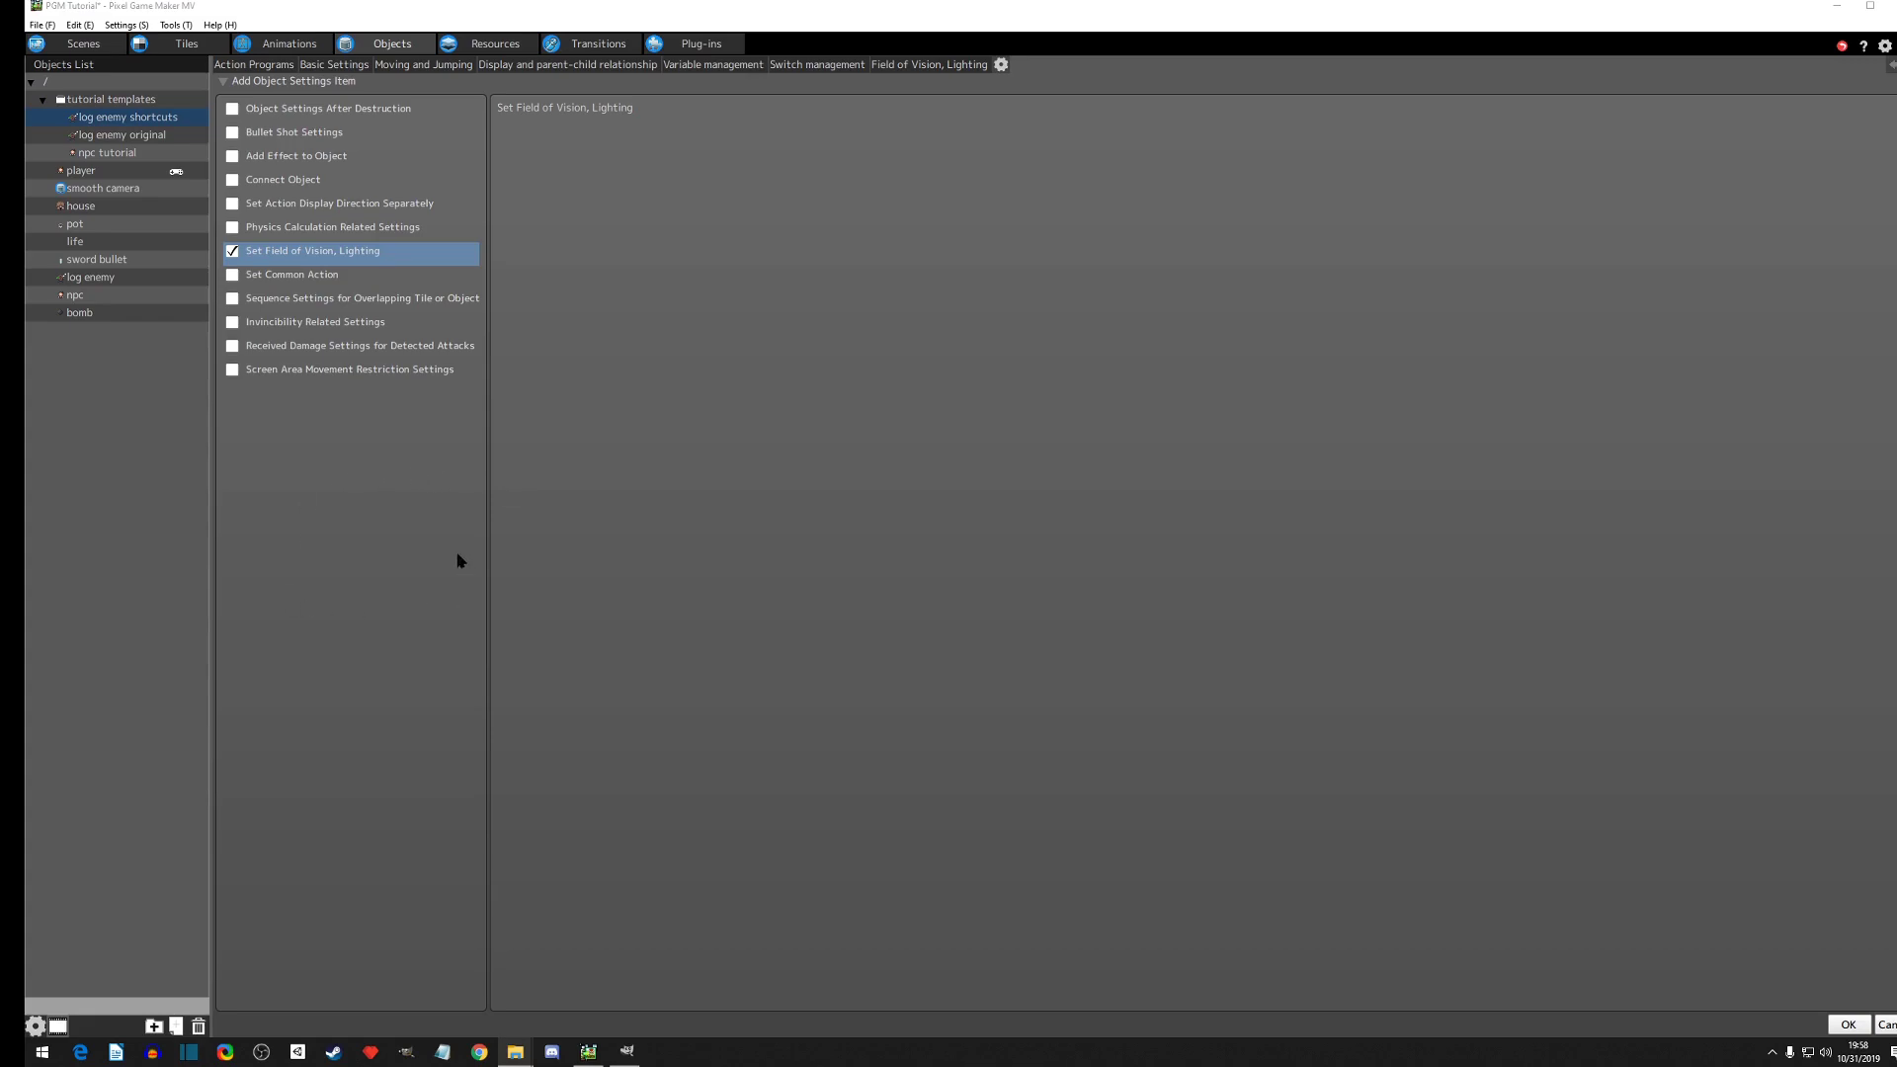
# Step: Close the object settings items window to reveal the bomb's count down and explosion states
pyautogui.click(80, 312)
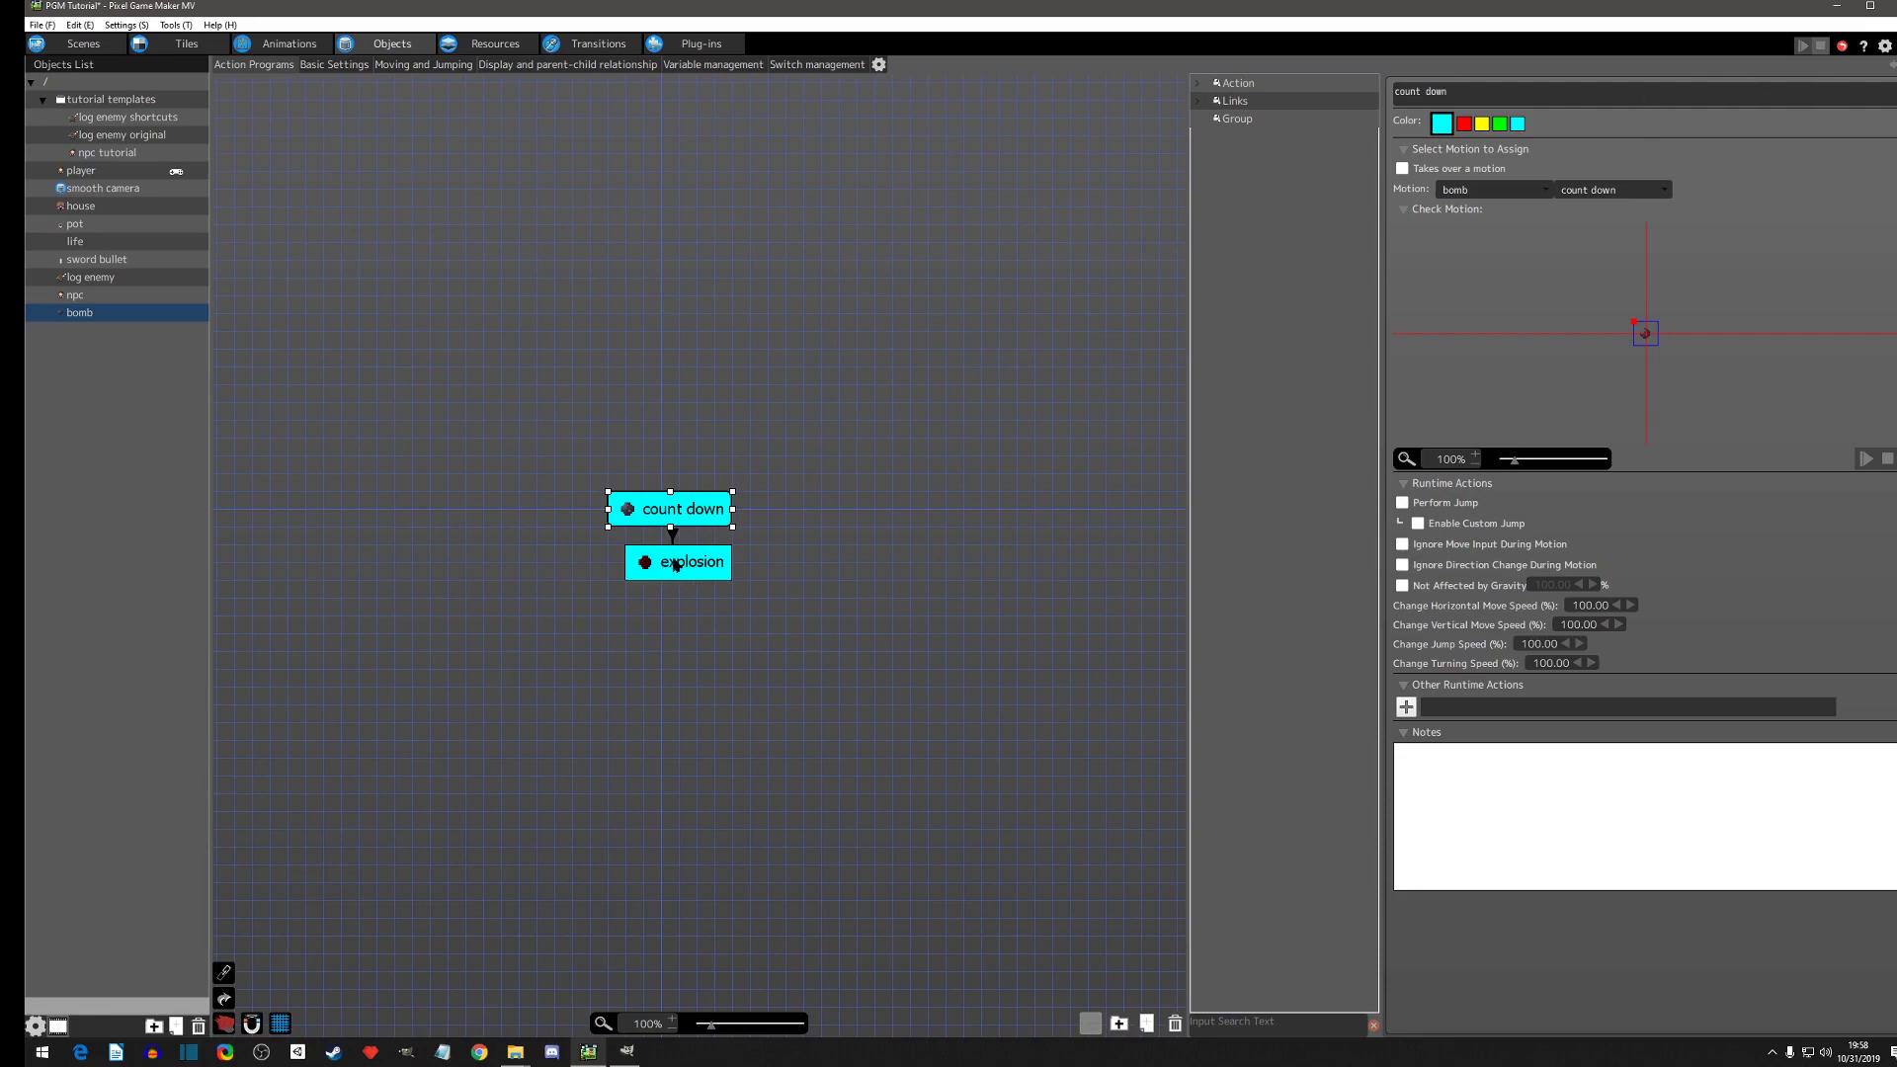
pyautogui.moveTo(307, 329)
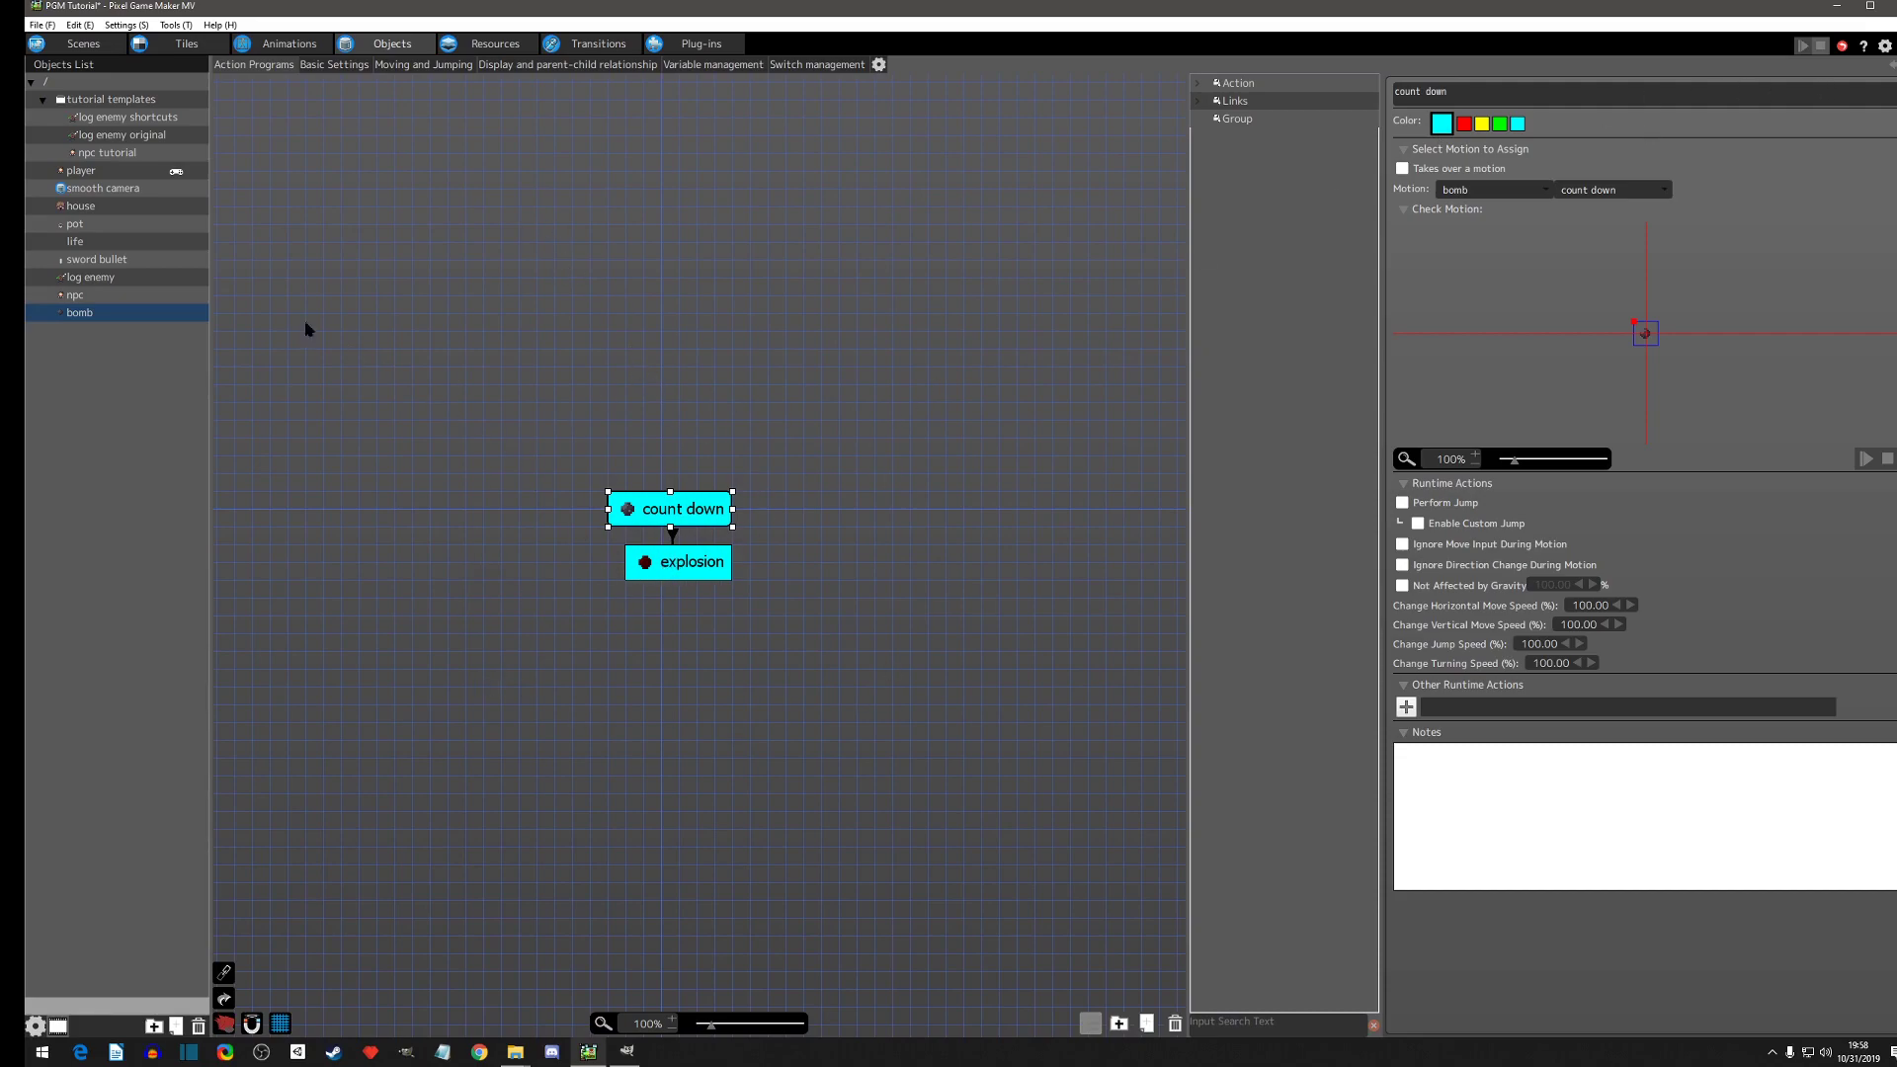
# Step: Open the bomb animation's explosion motion in the Animations editor
pyautogui.click(287, 44)
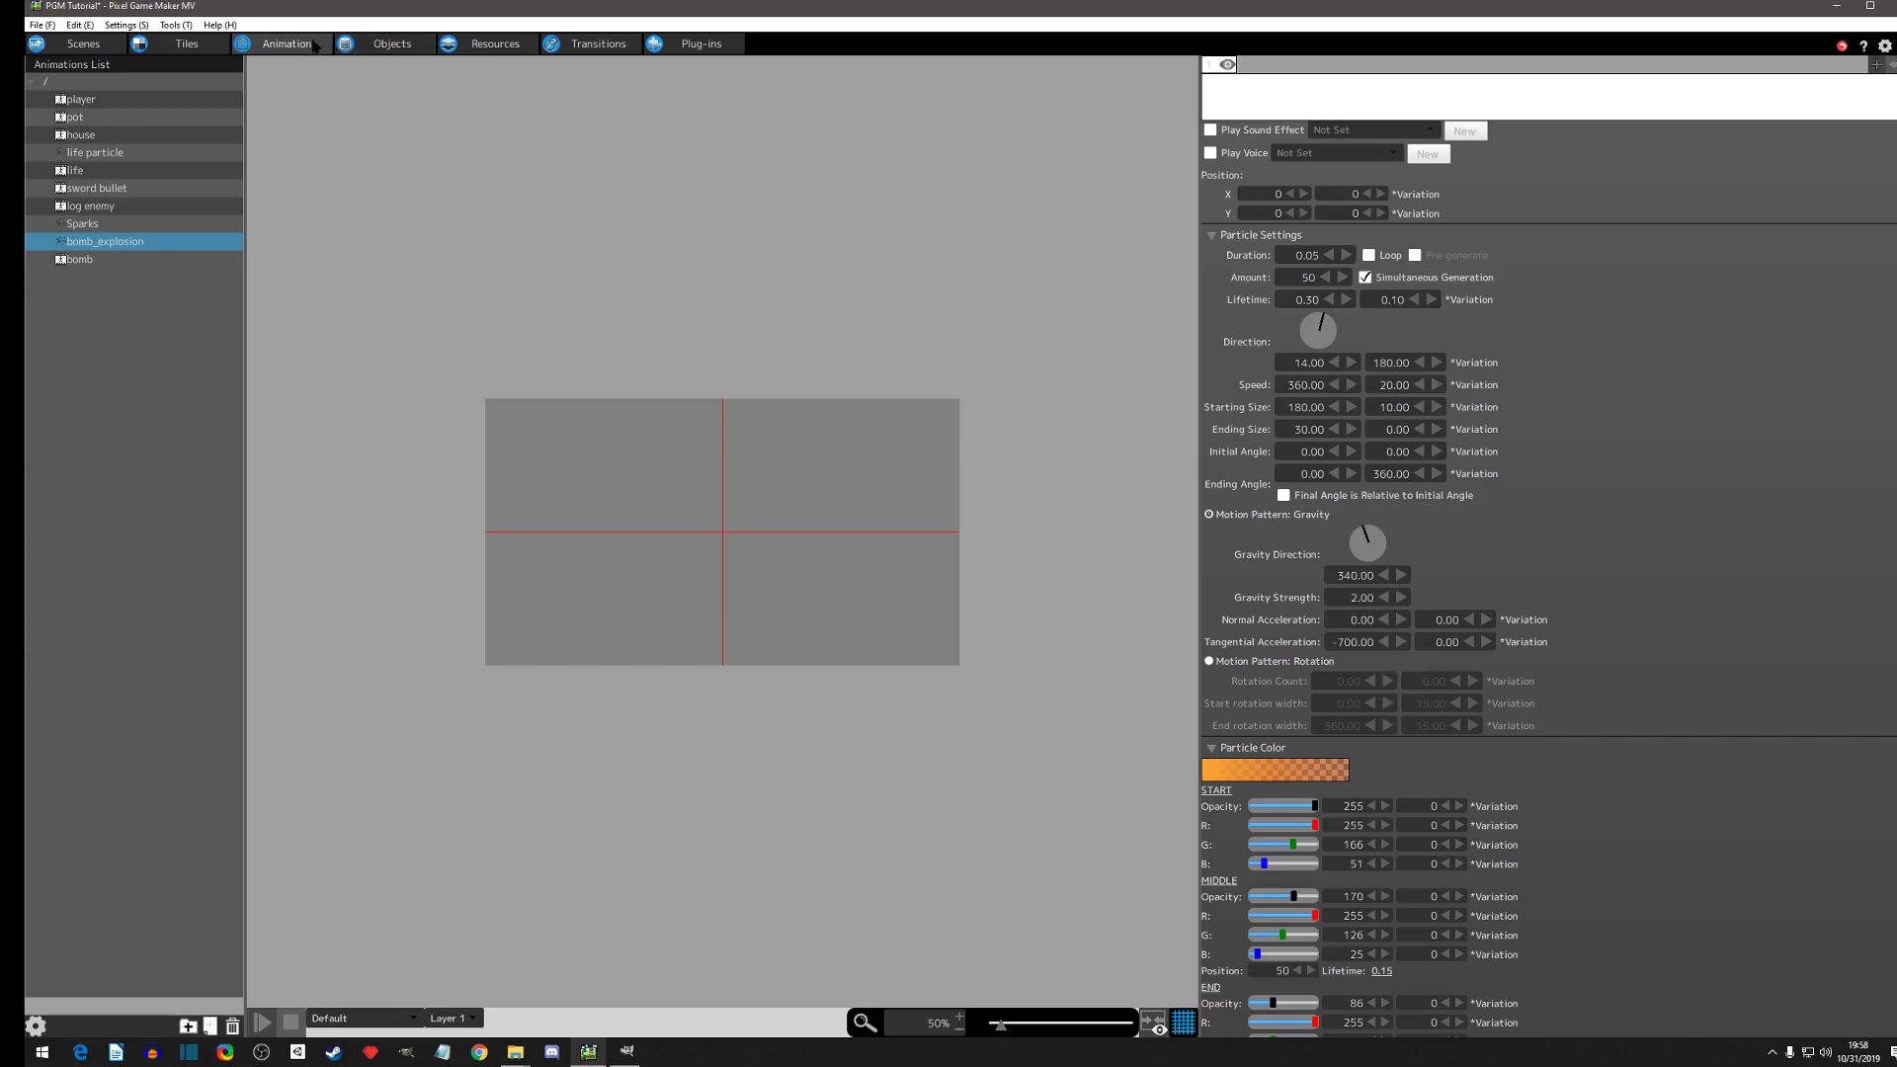
pyautogui.click(80, 259)
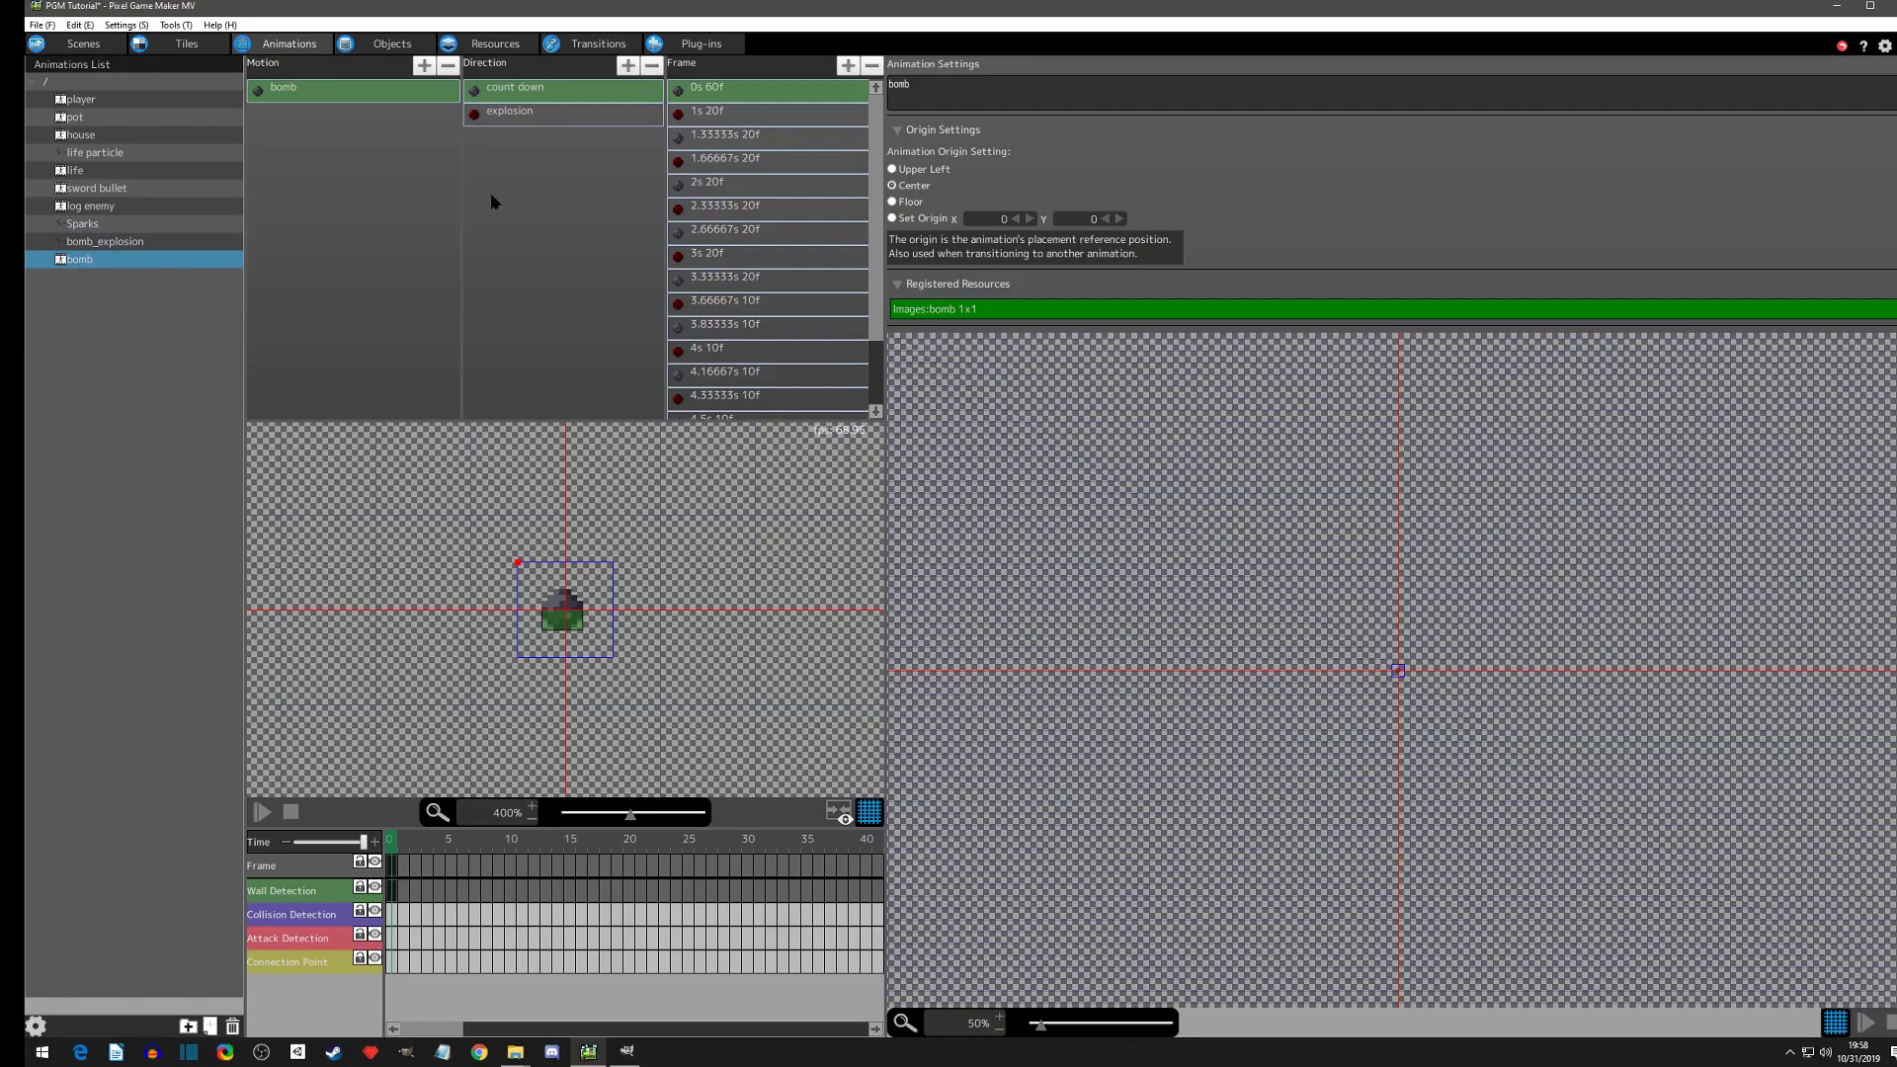
pyautogui.click(510, 109)
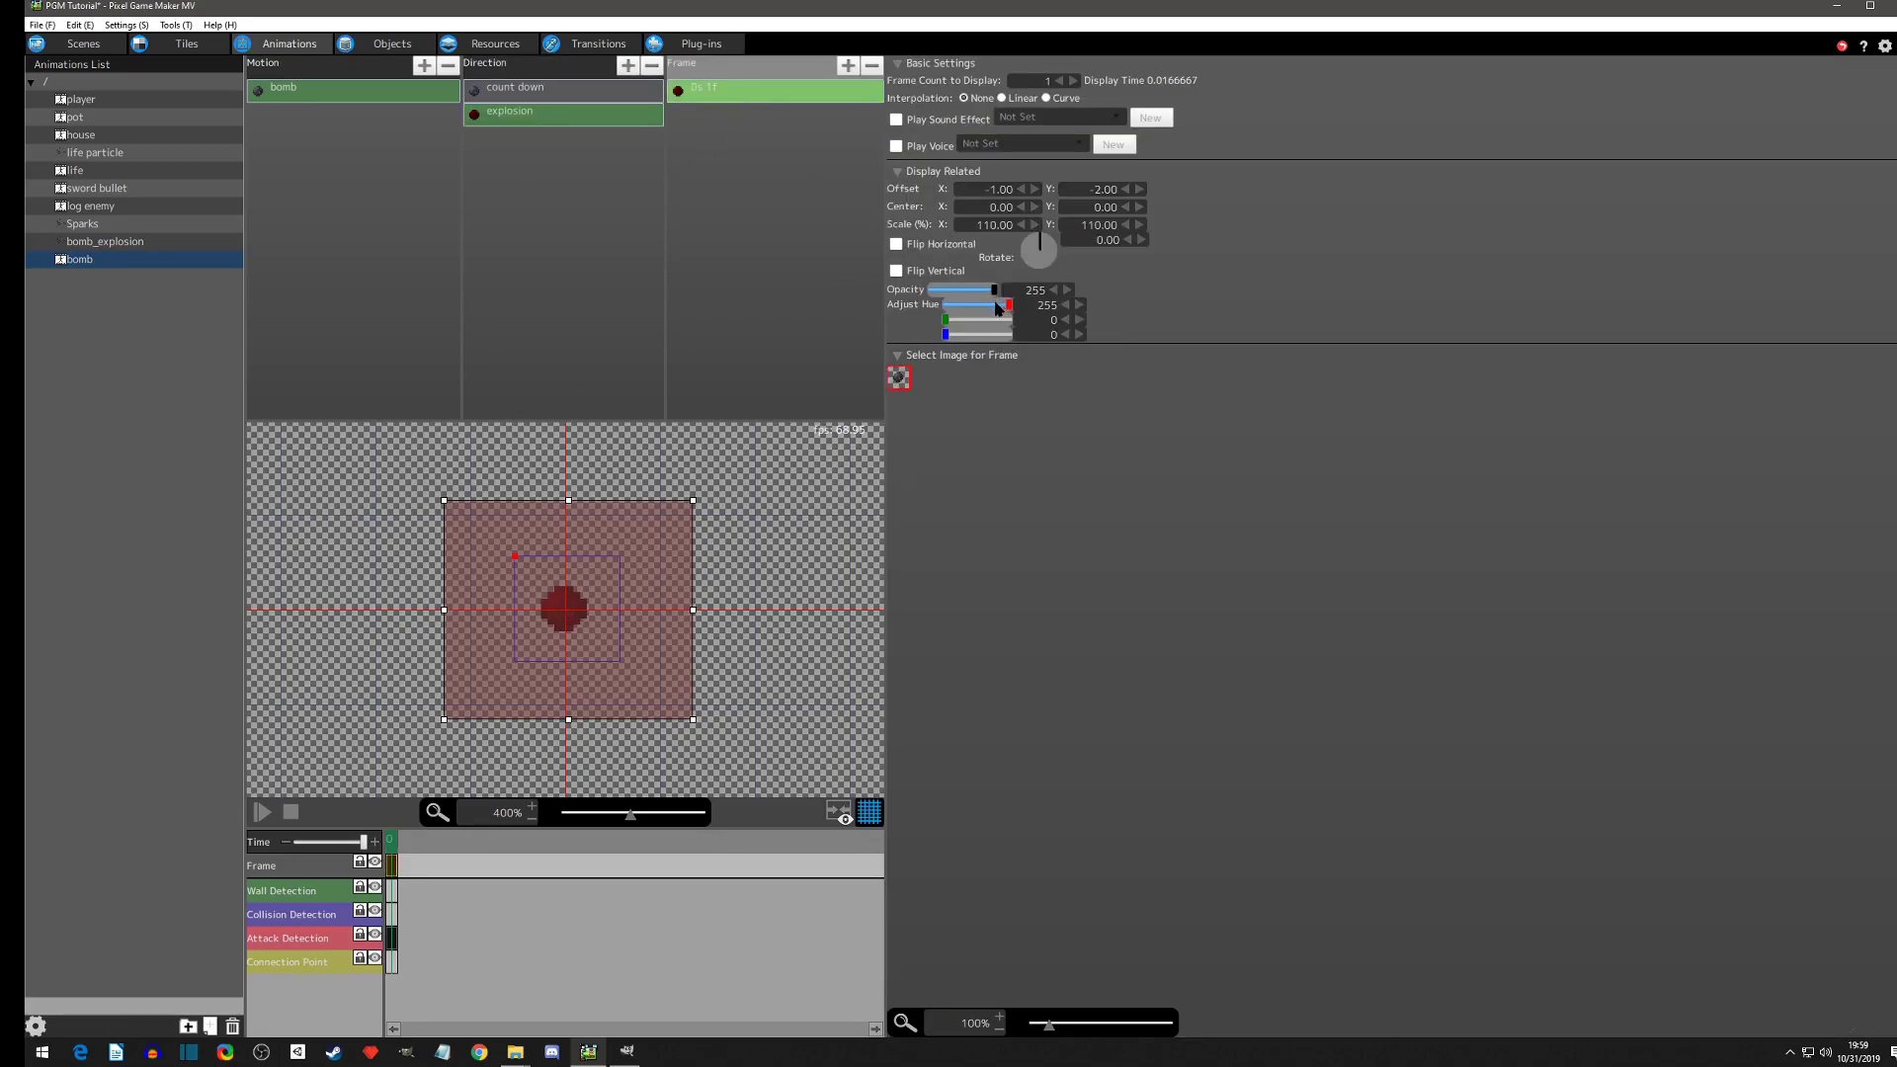
pyautogui.moveTo(1007, 310)
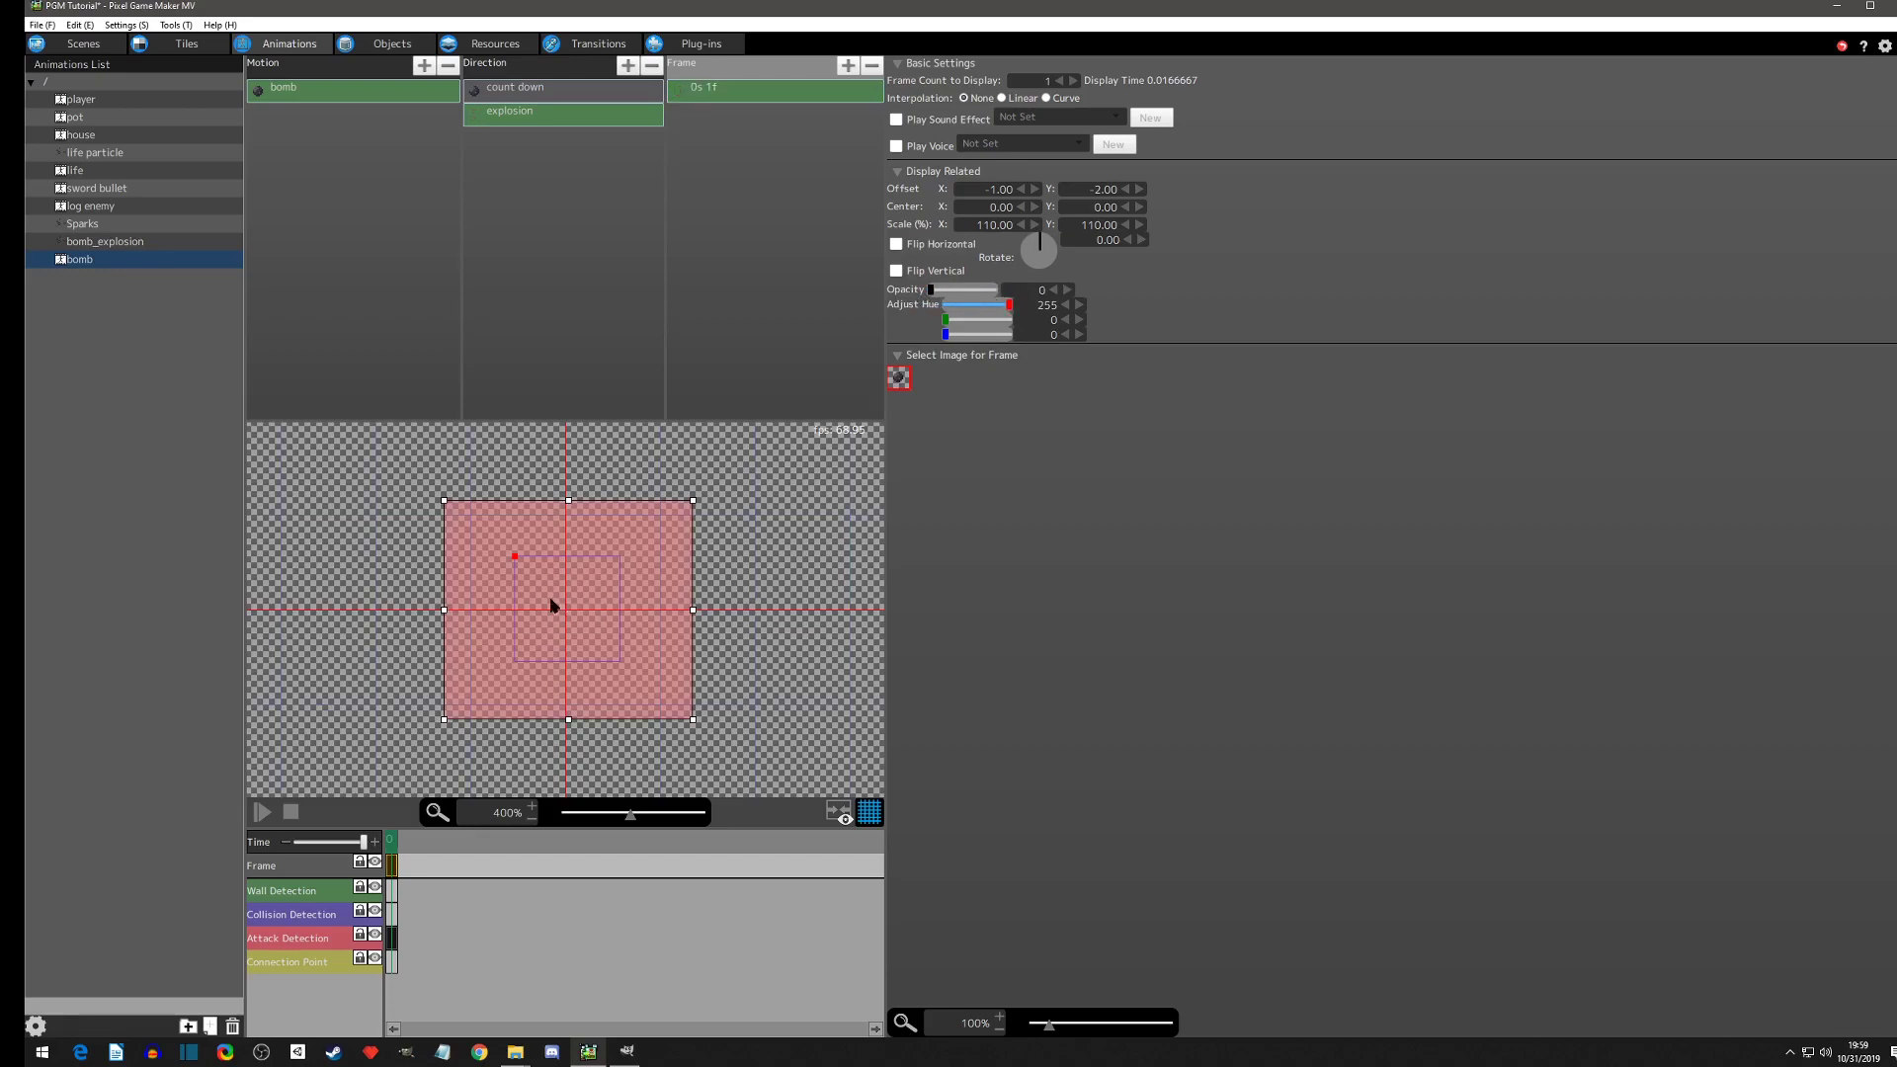
pyautogui.moveTo(624, 726)
pyautogui.write('6')
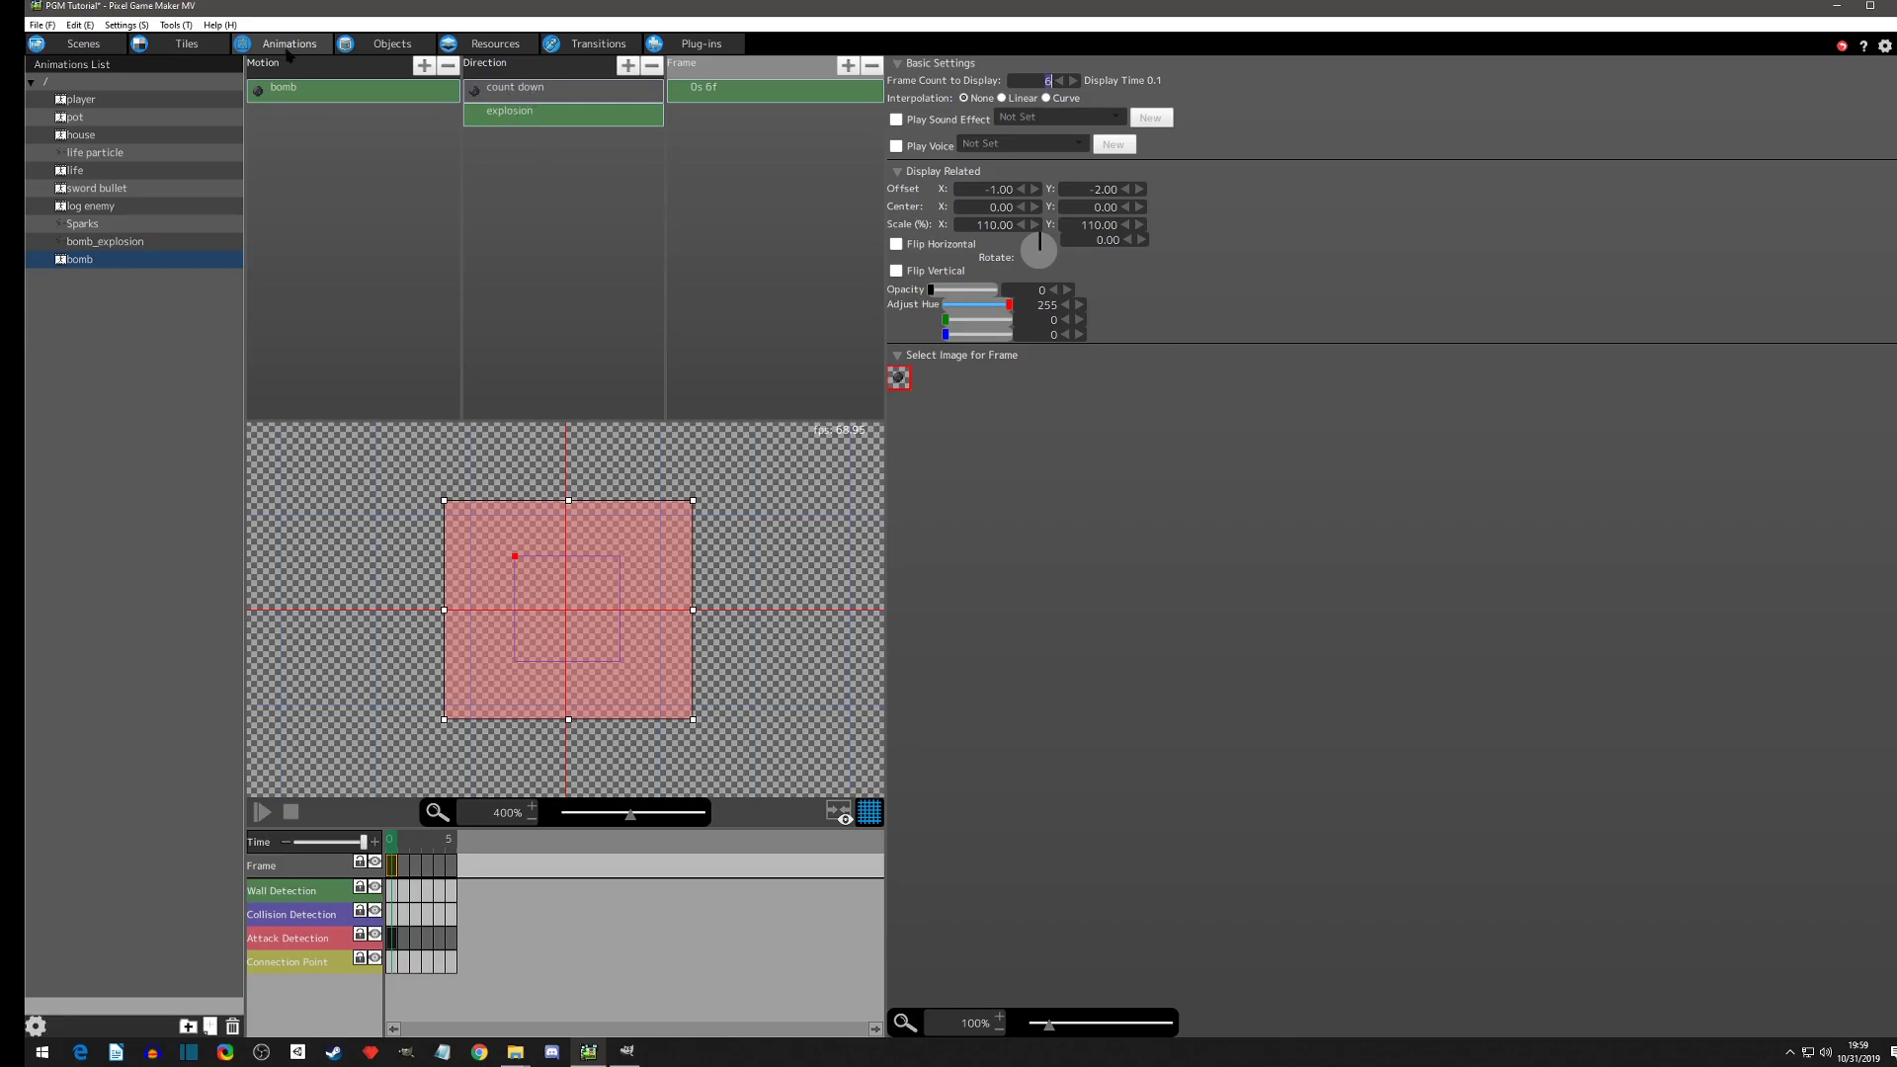
pyautogui.click(392, 44)
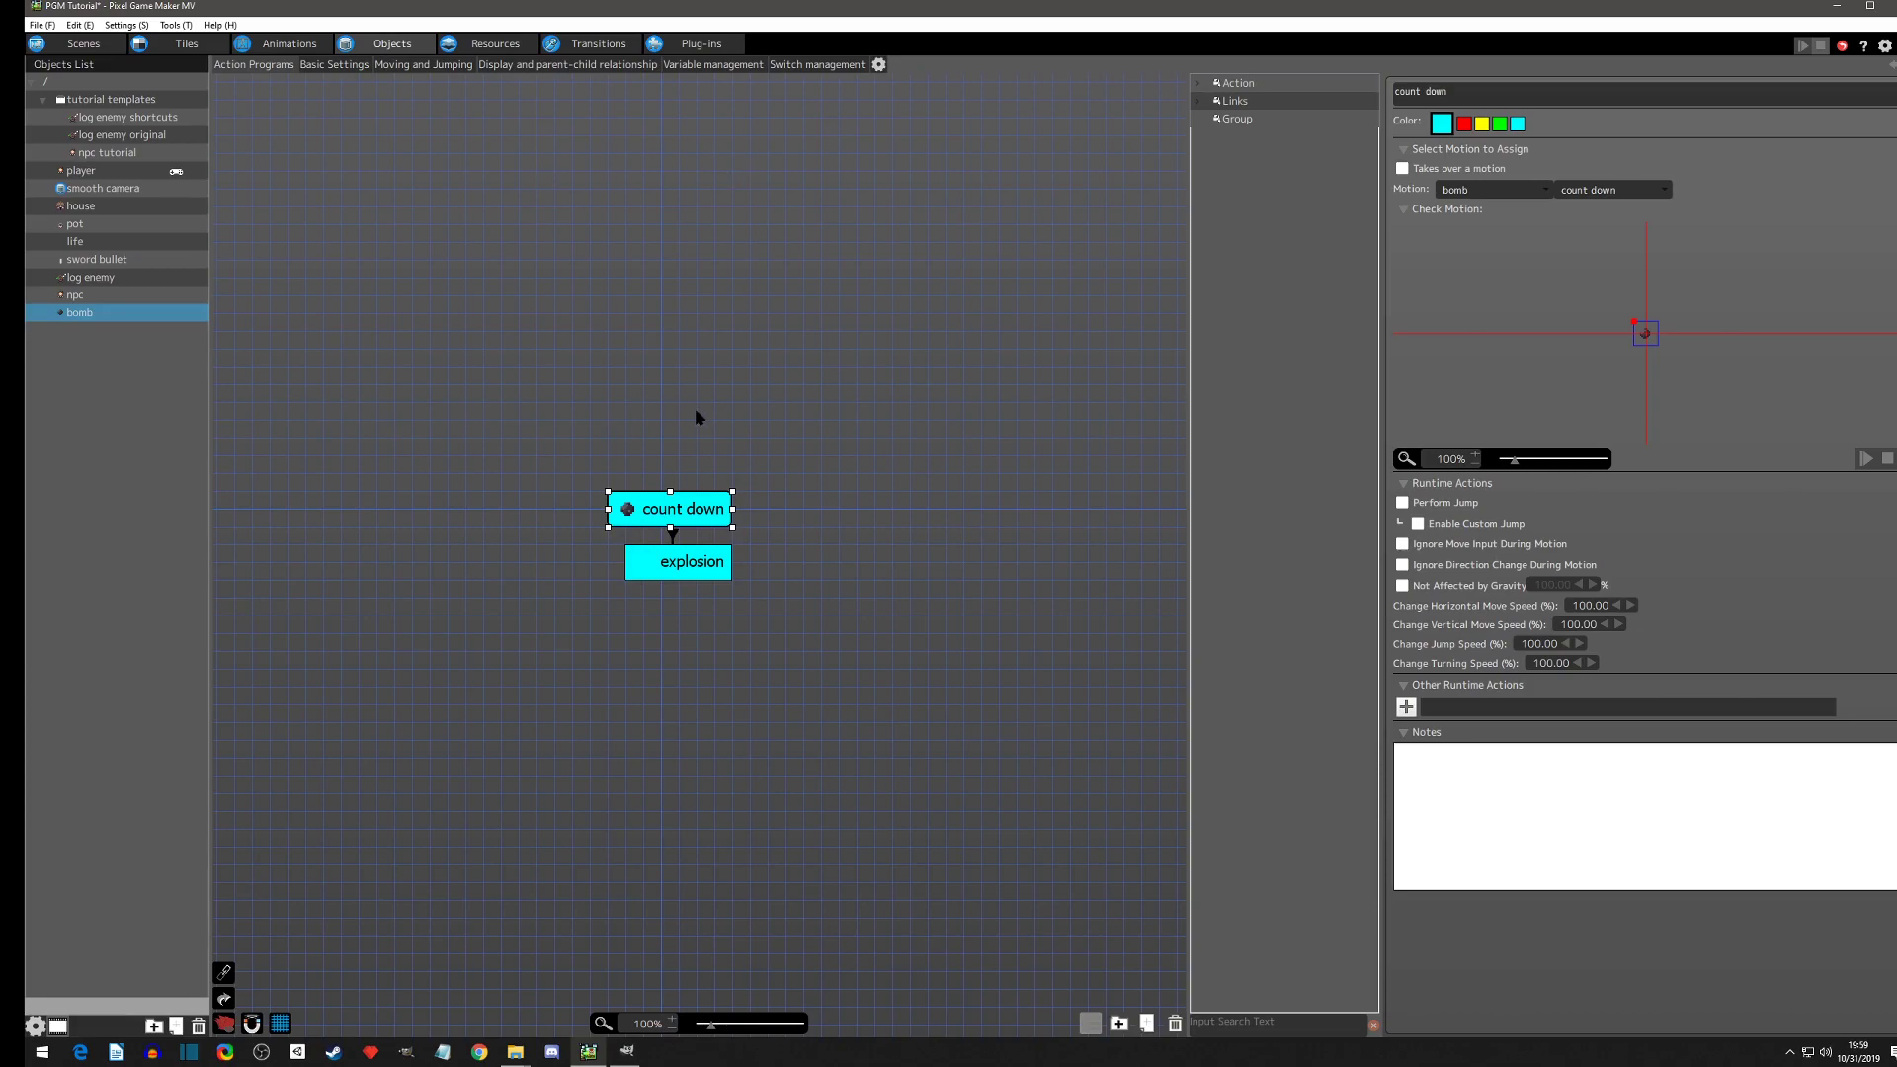
pyautogui.click(678, 561)
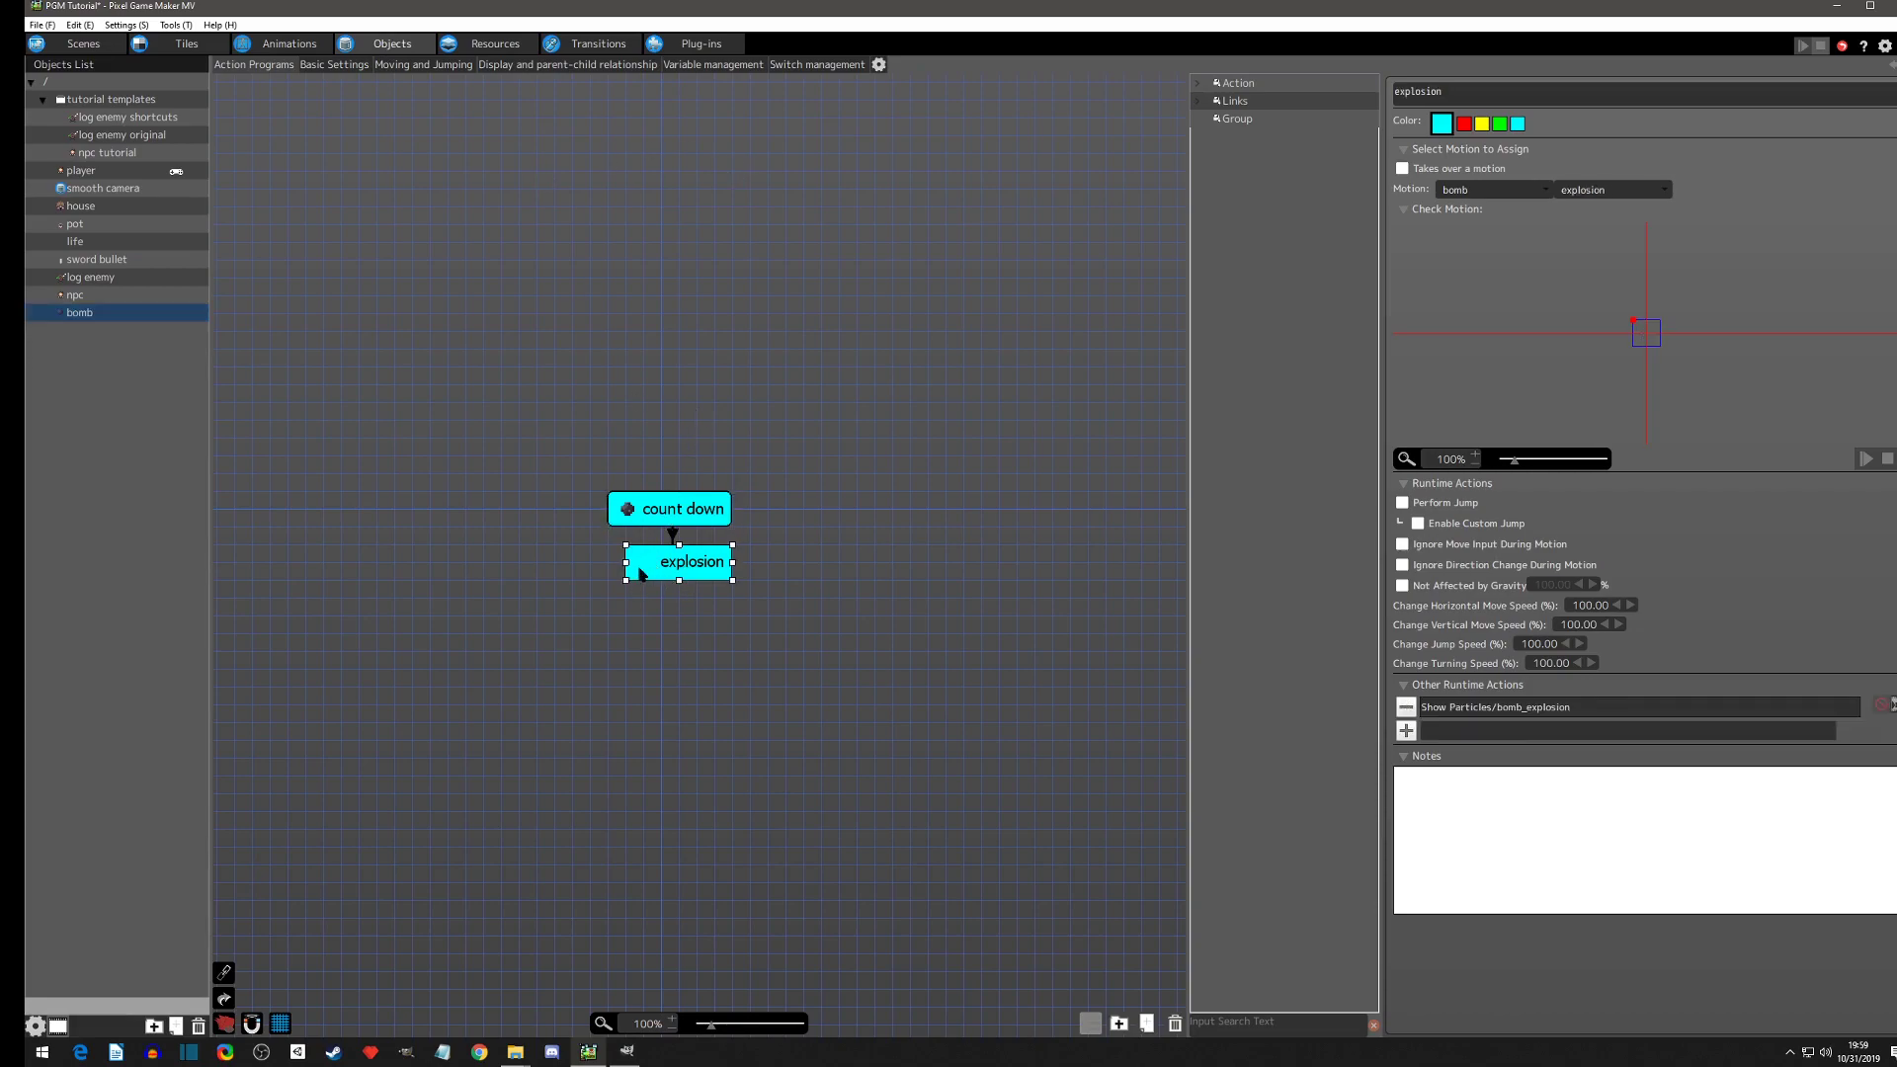
pyautogui.moveTo(1416, 603)
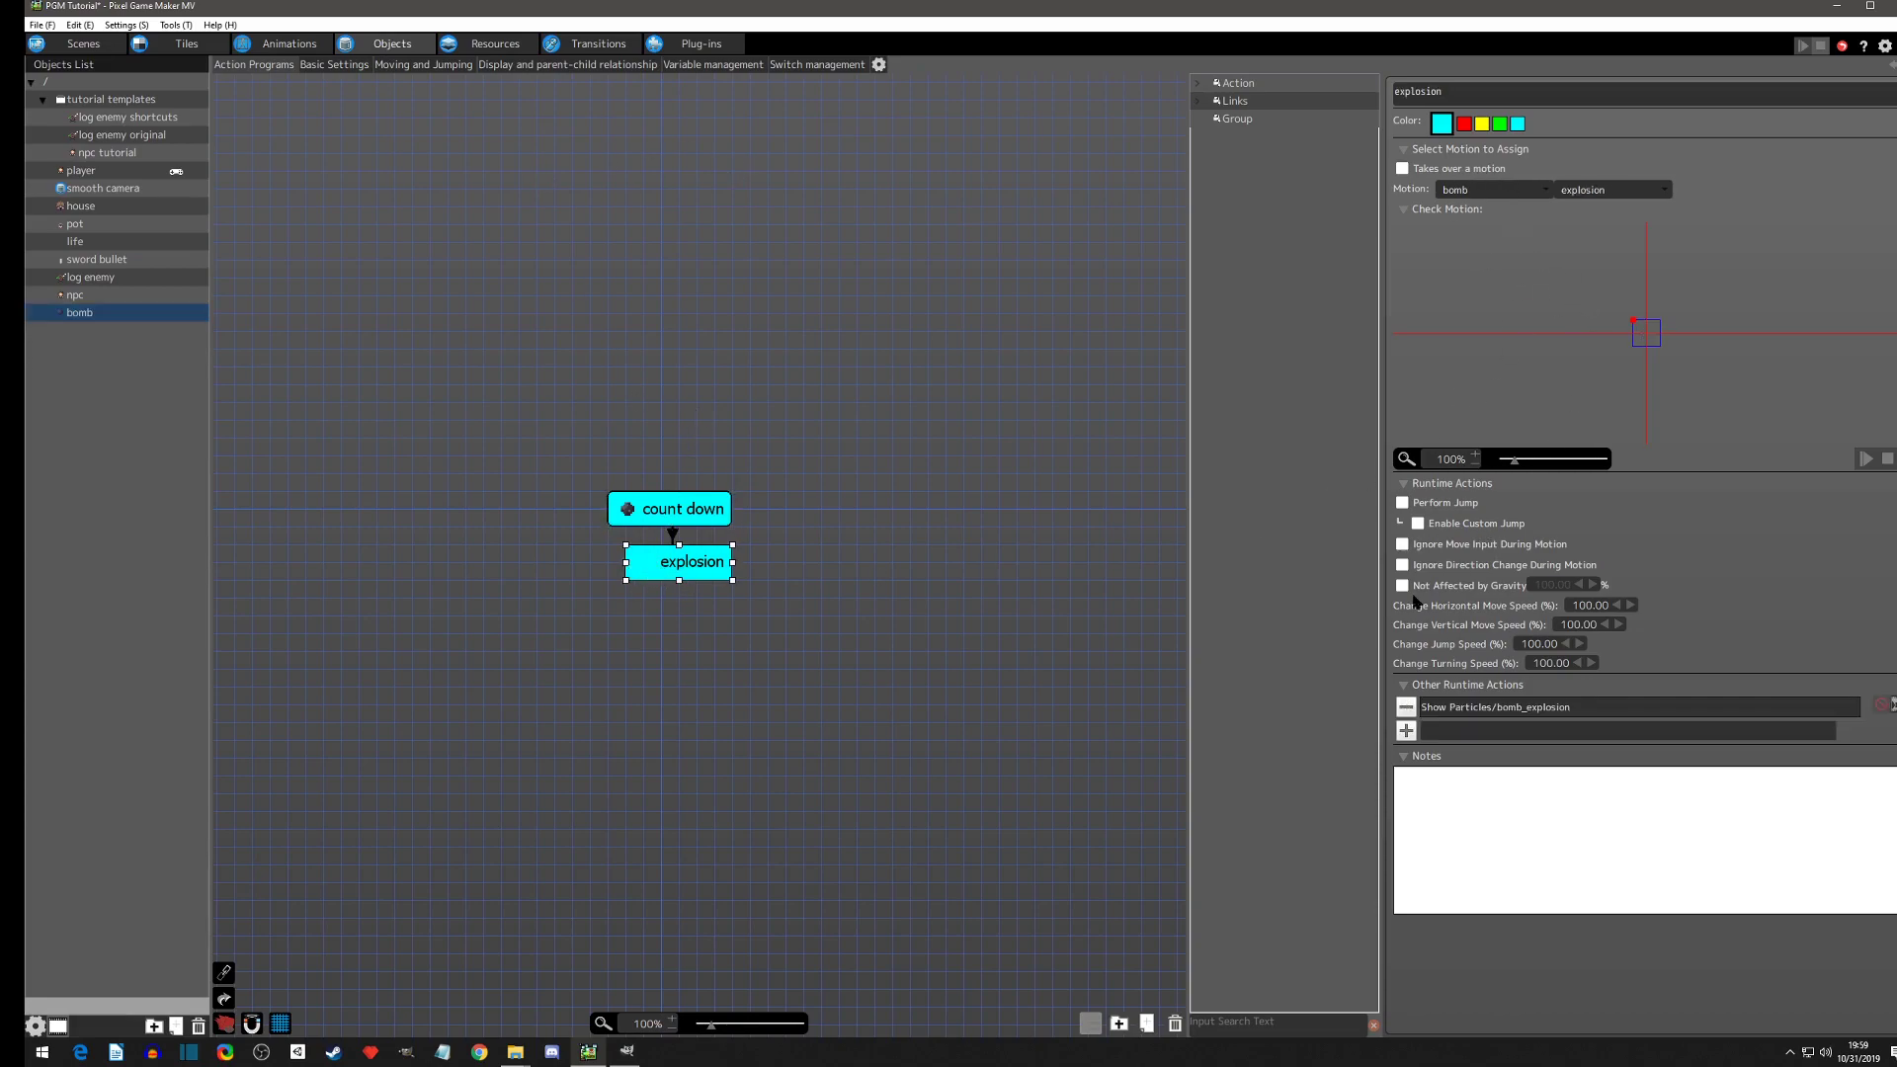
pyautogui.click(1573, 706)
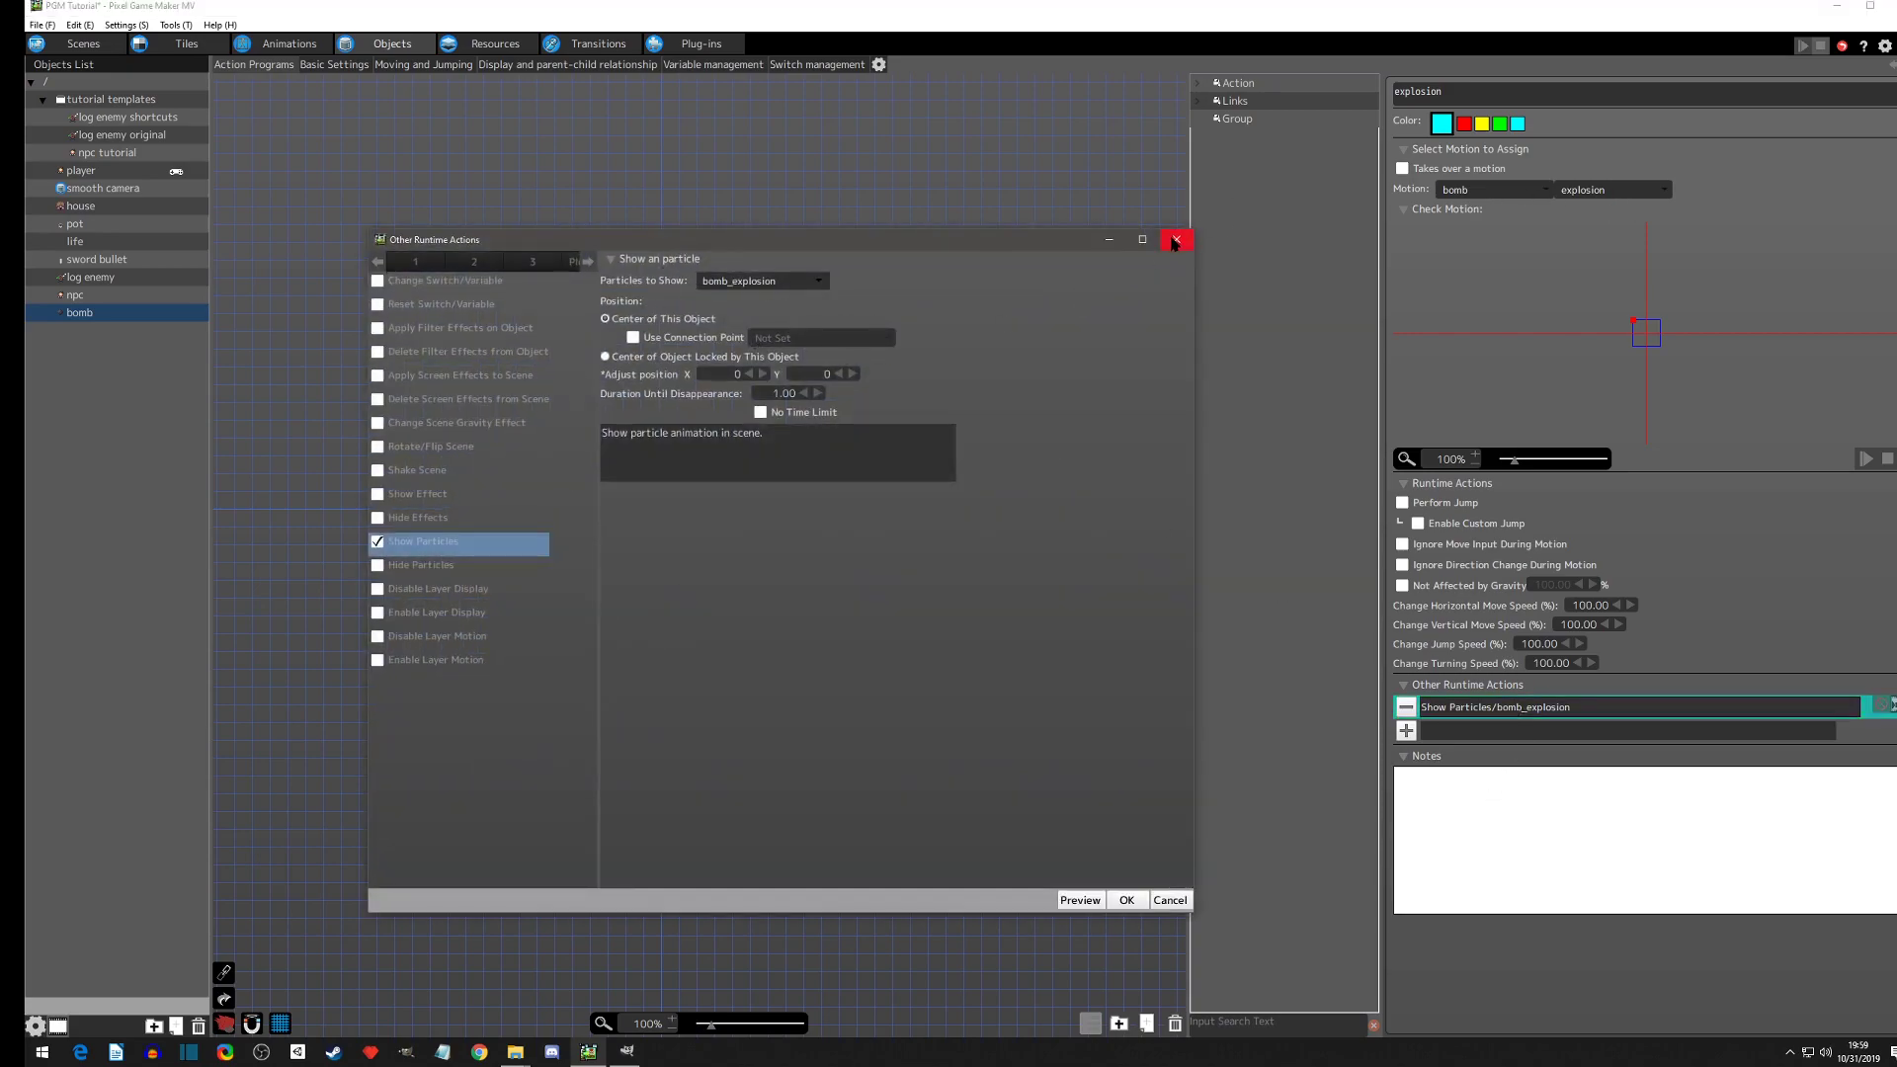
pyautogui.click(1173, 239)
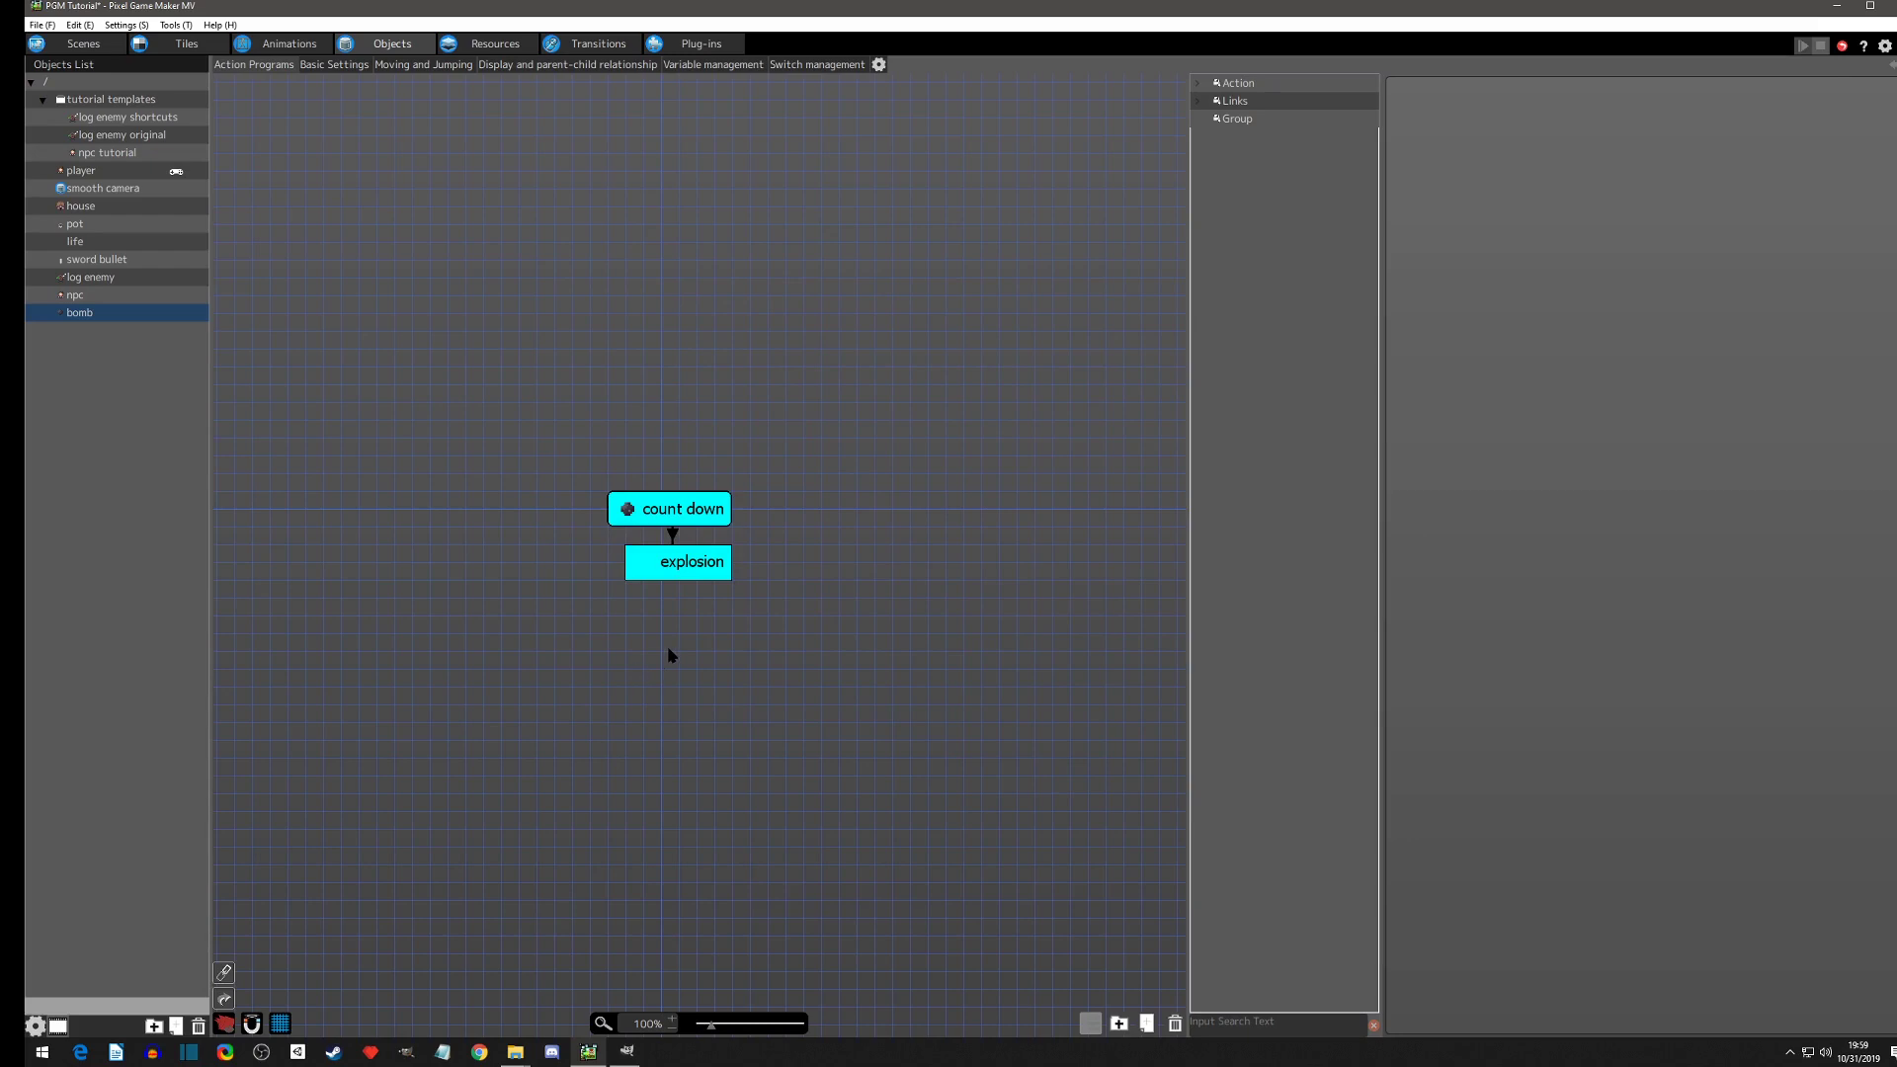
pyautogui.moveTo(675, 578)
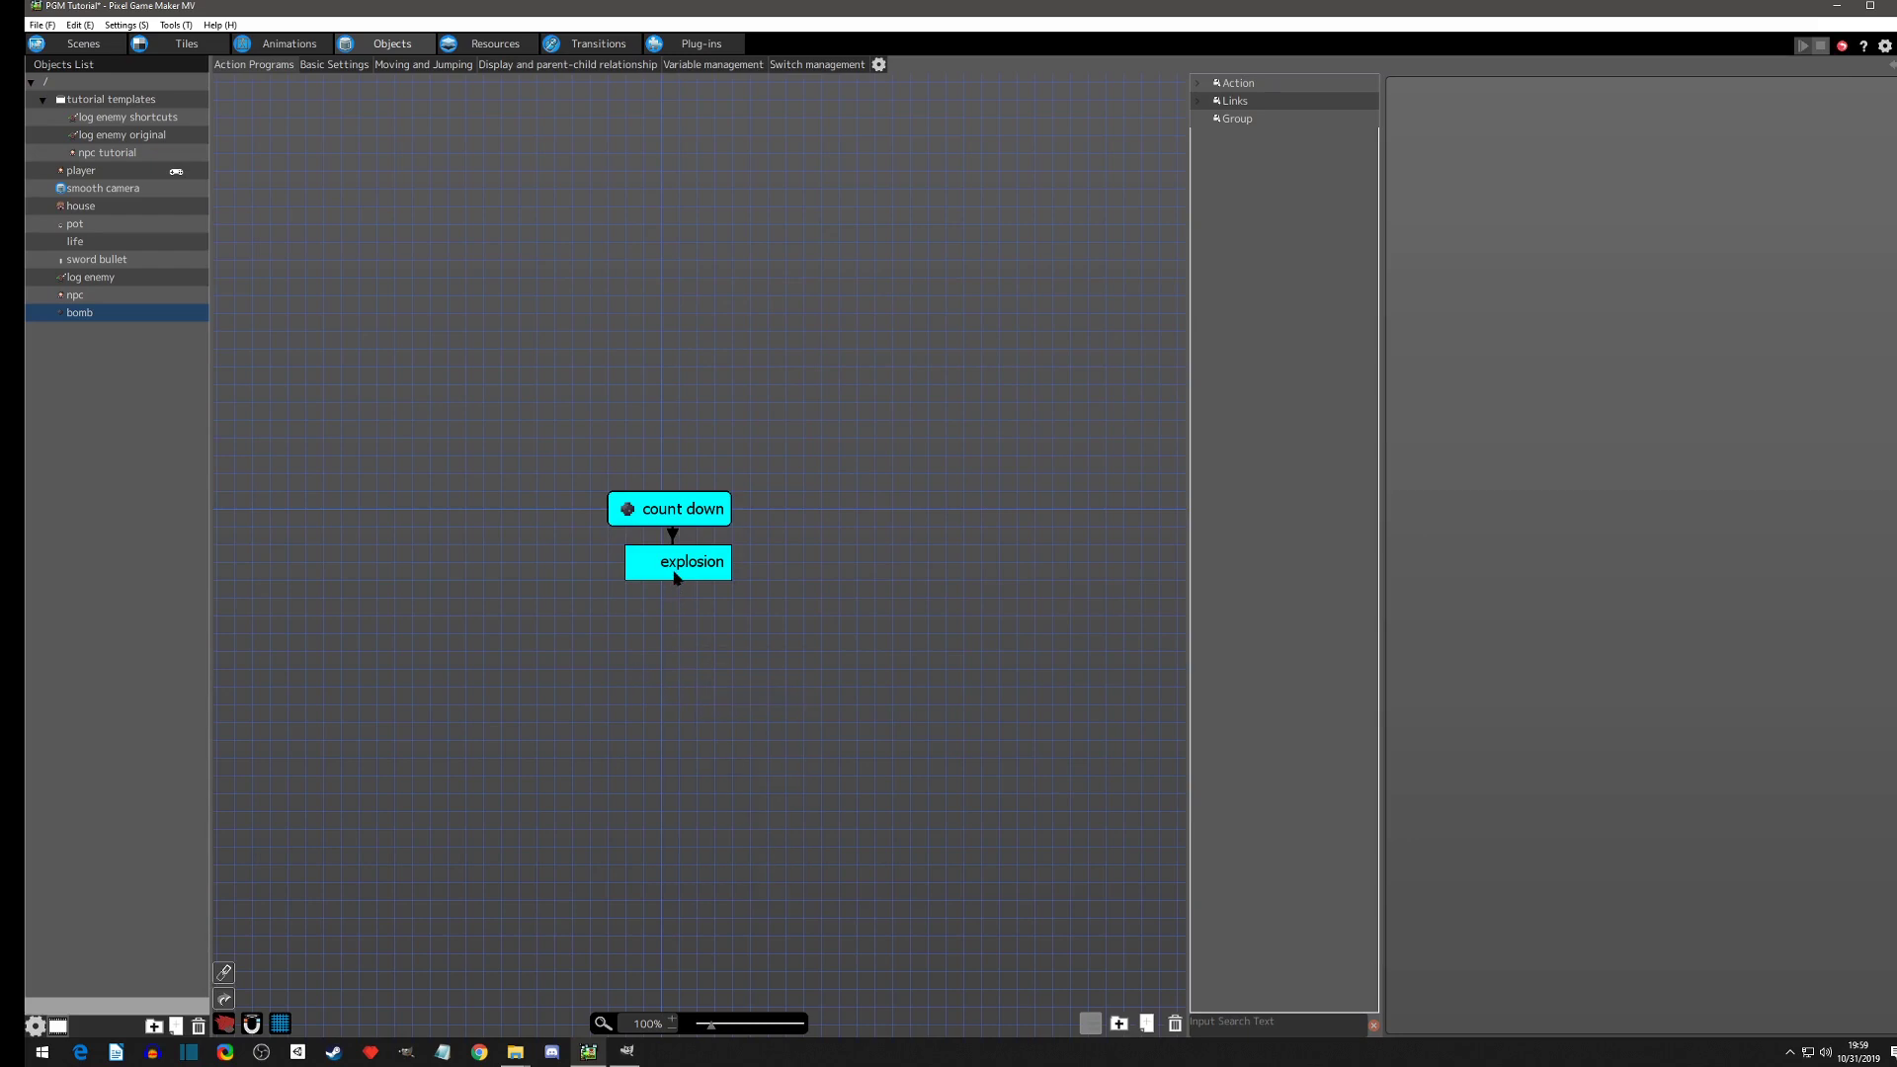
# Step: Add a 'destroy' state after explosion, triggered when the explosion animation plays to the end
pyautogui.click(691, 561)
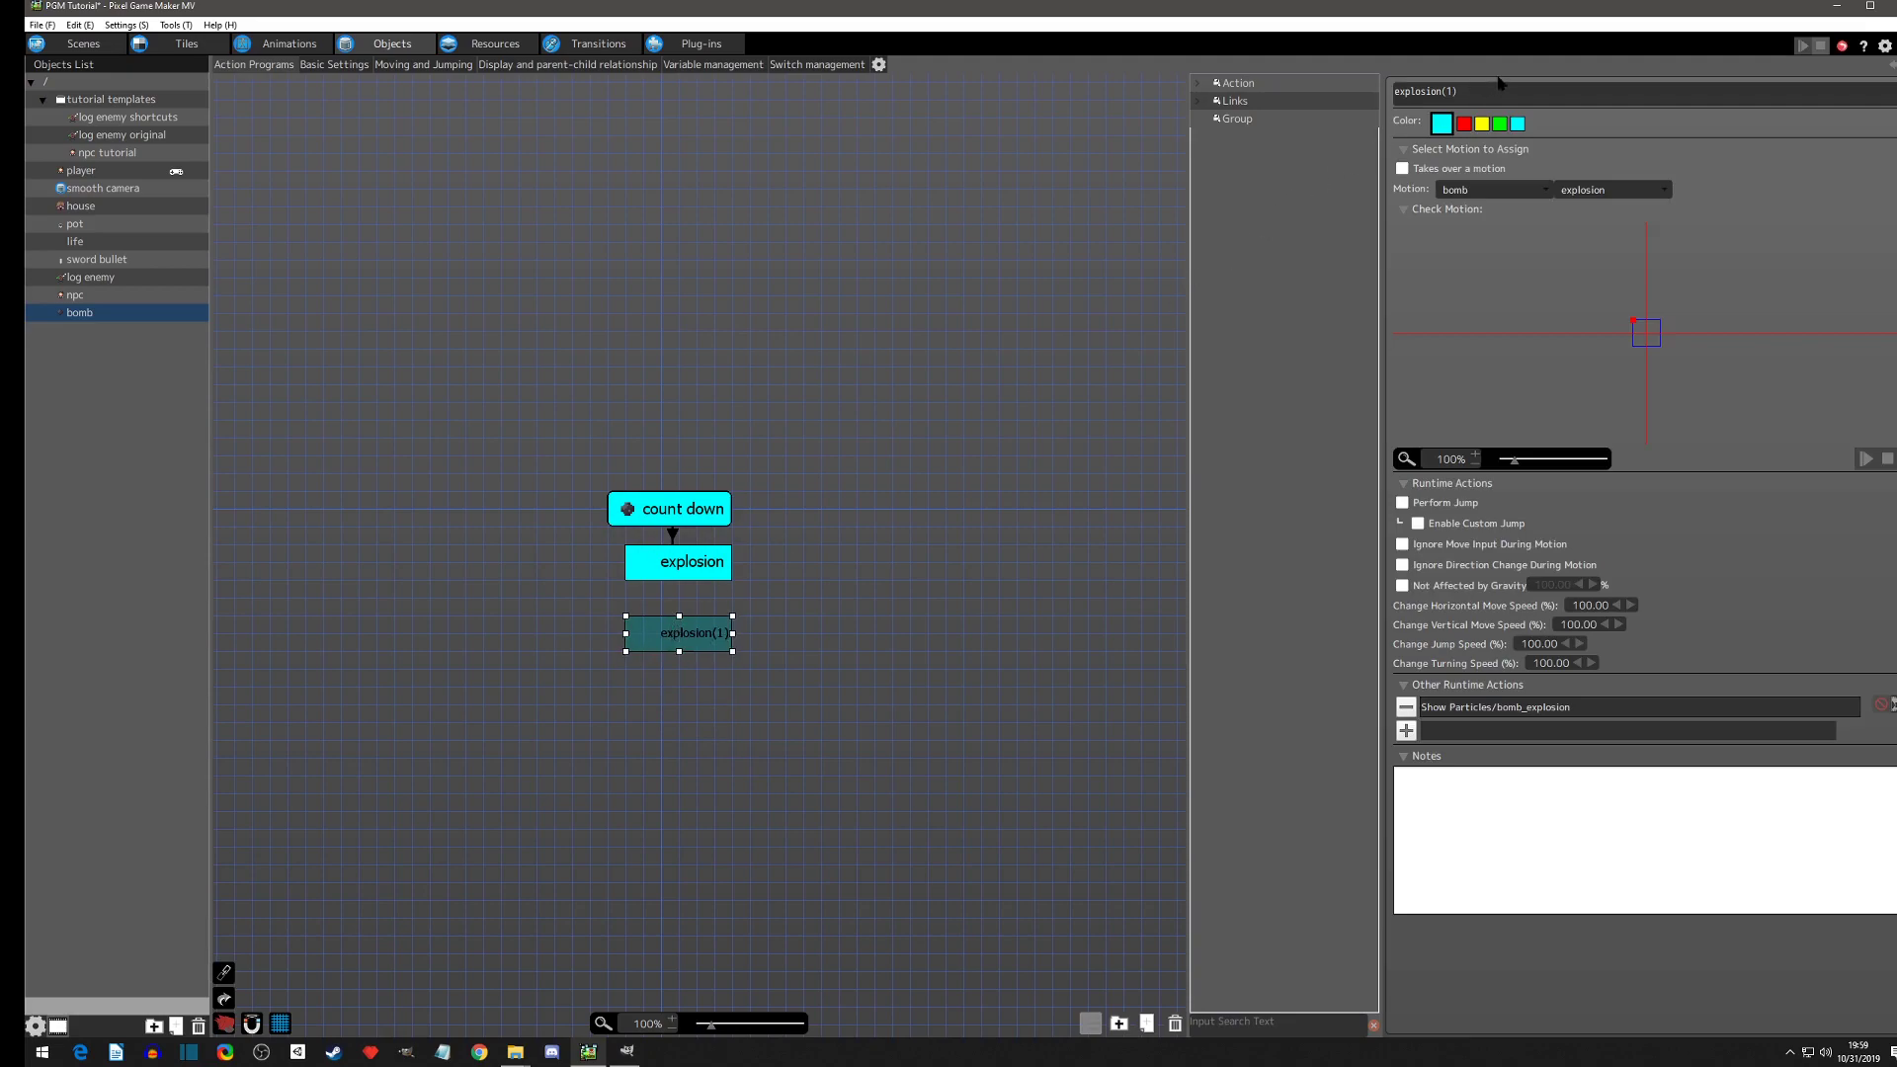
pyautogui.write('destroy')
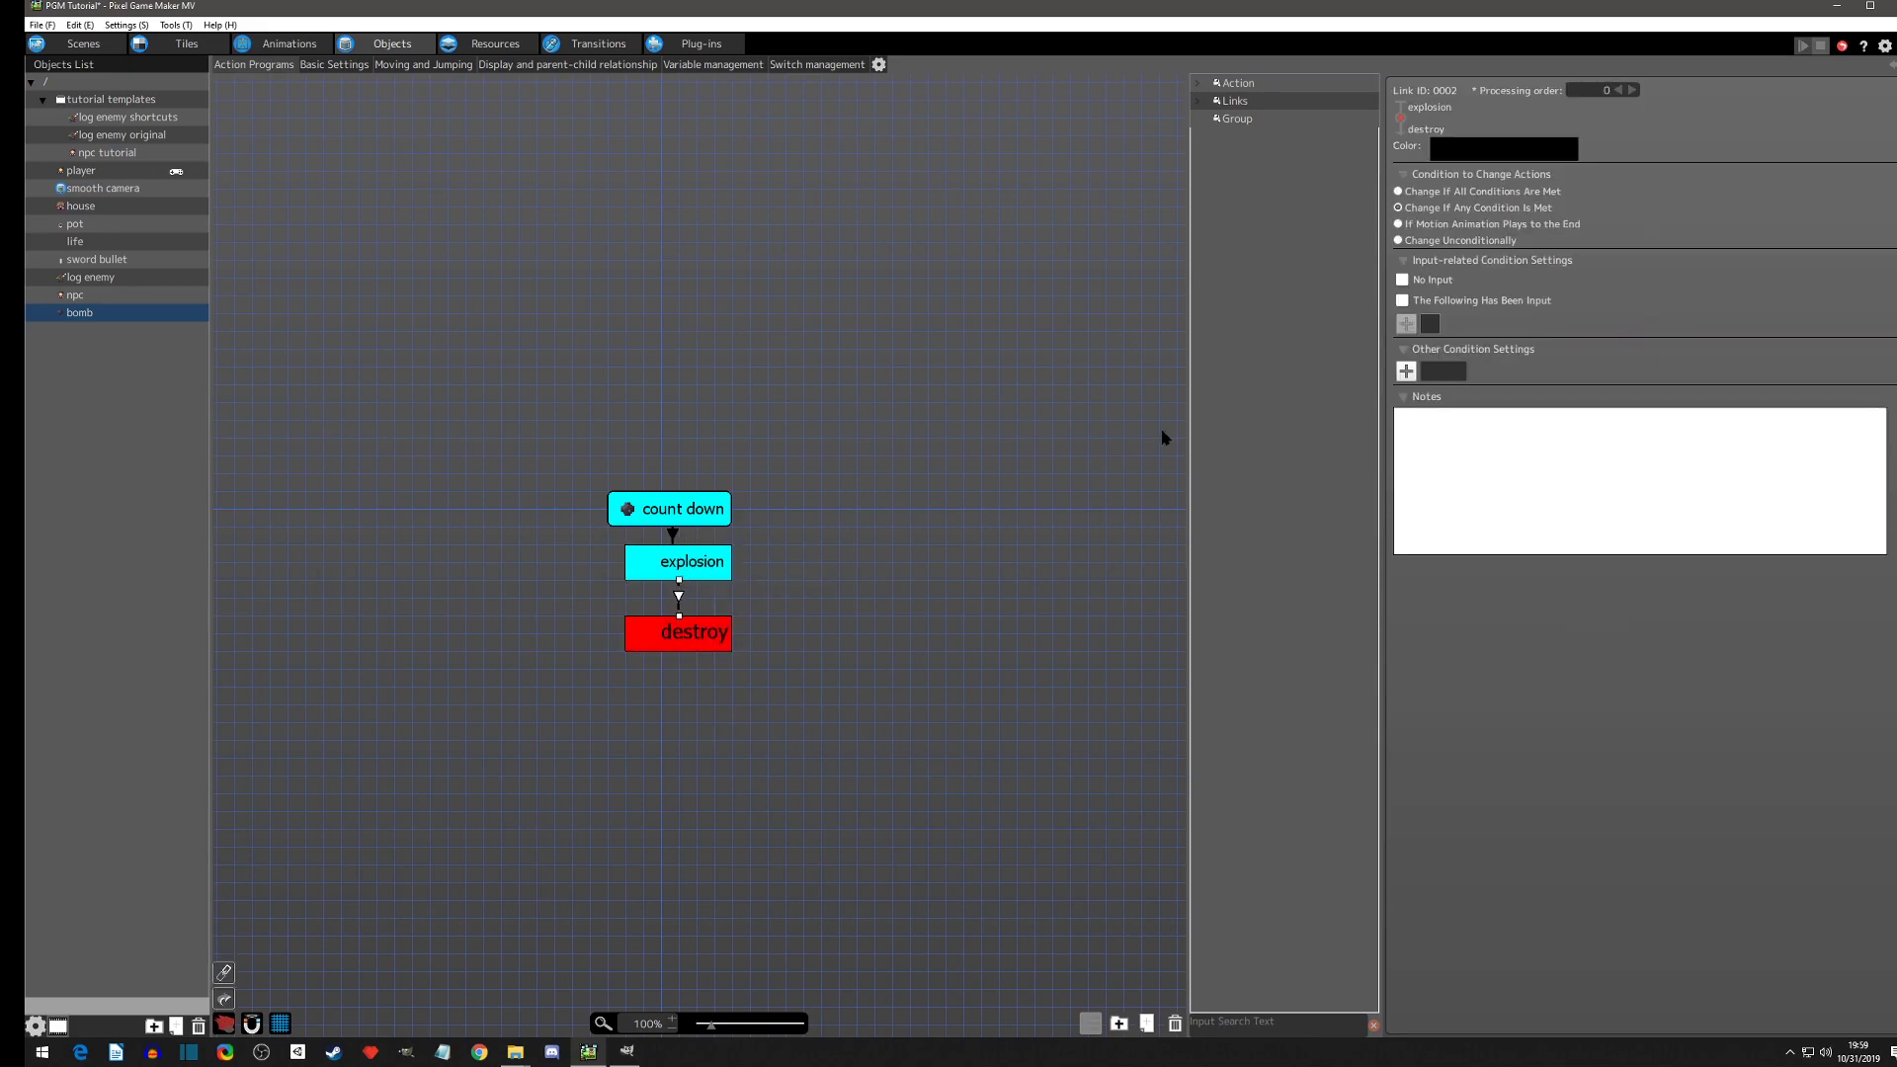
pyautogui.click(1399, 224)
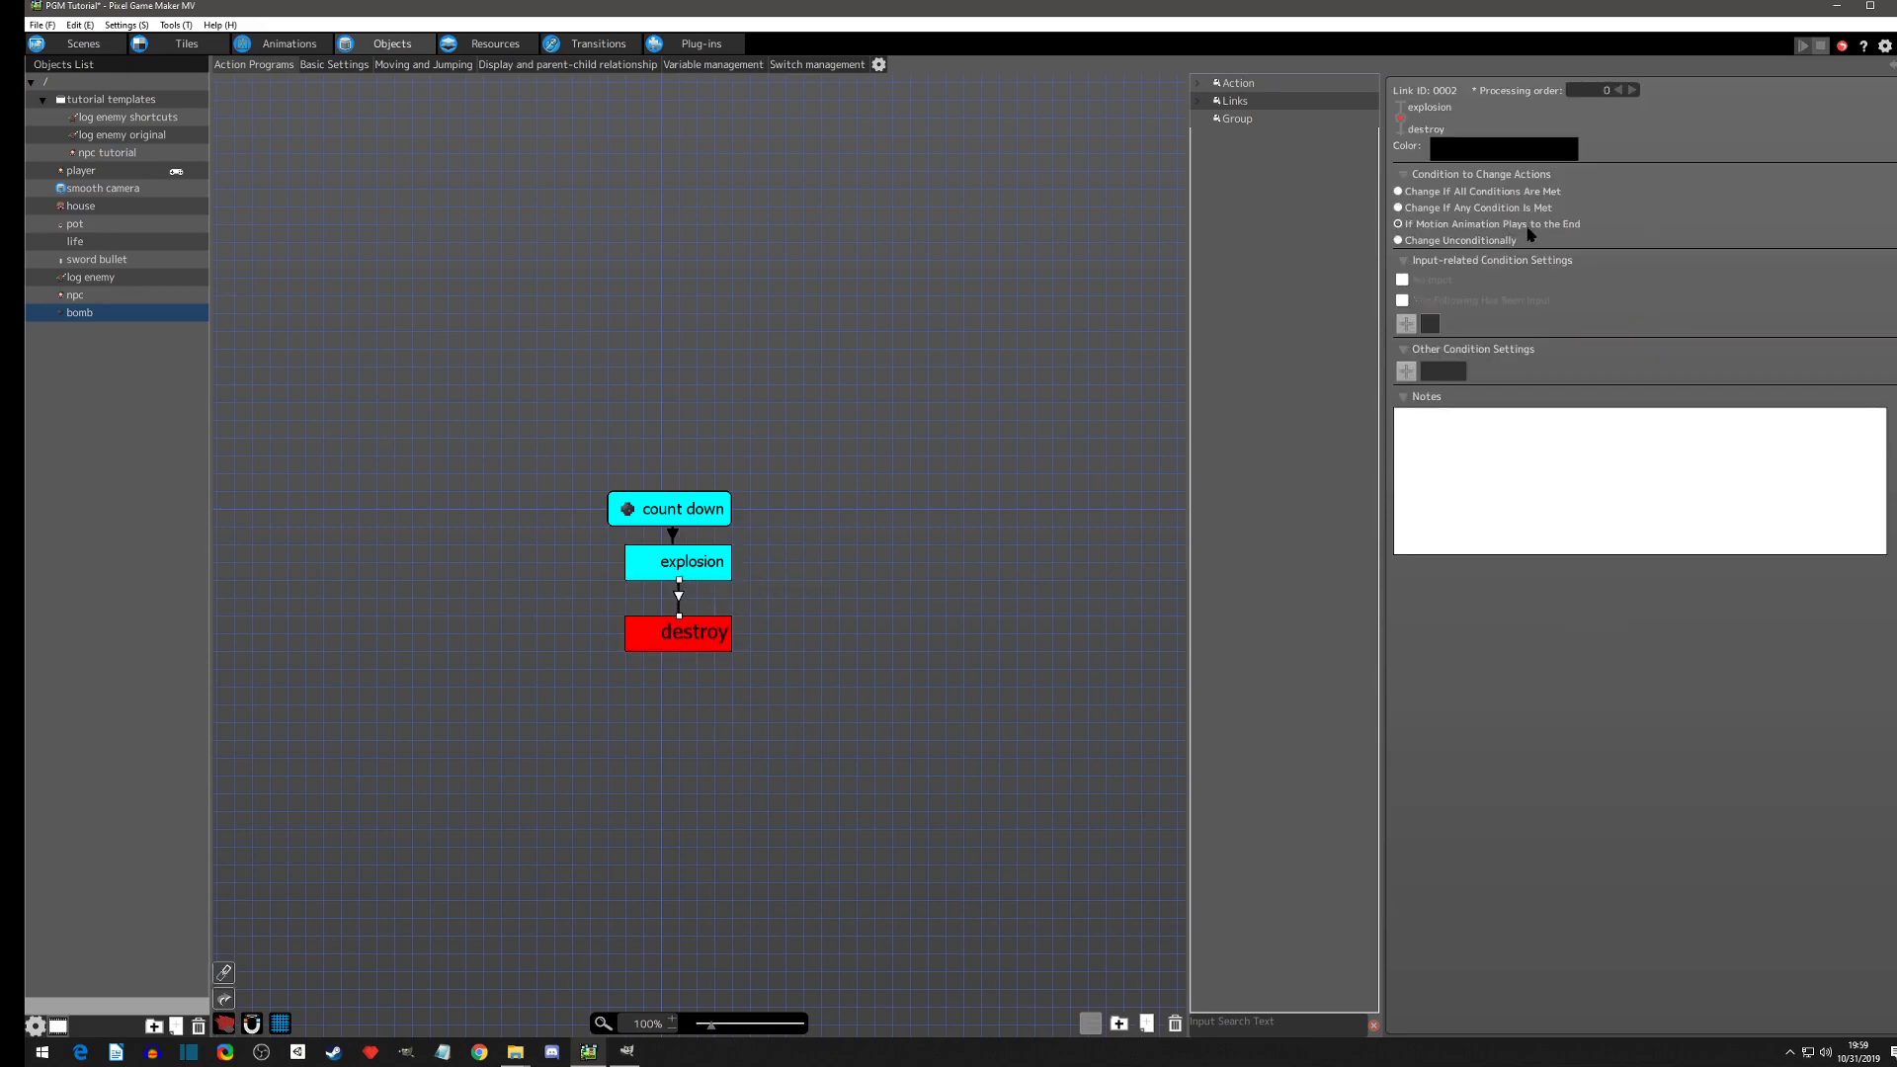
pyautogui.click(691, 562)
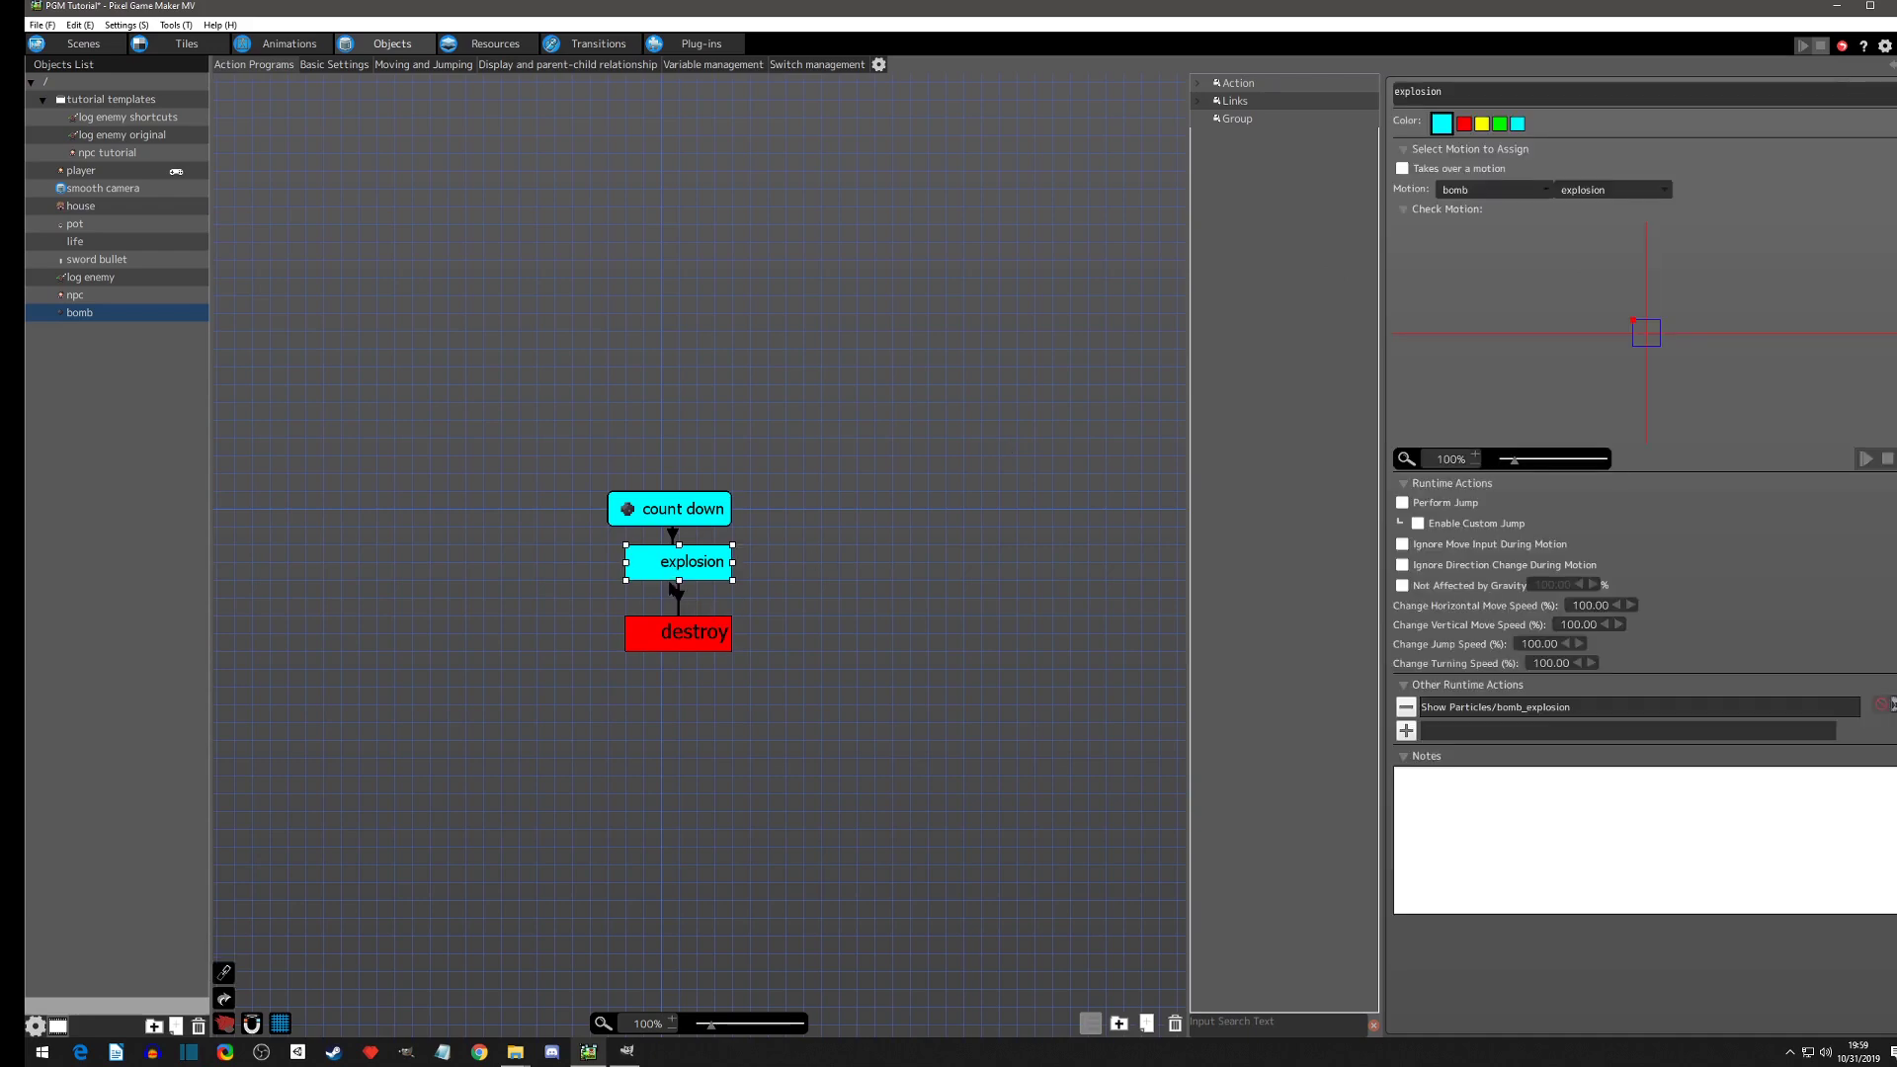
pyautogui.moveTo(688, 602)
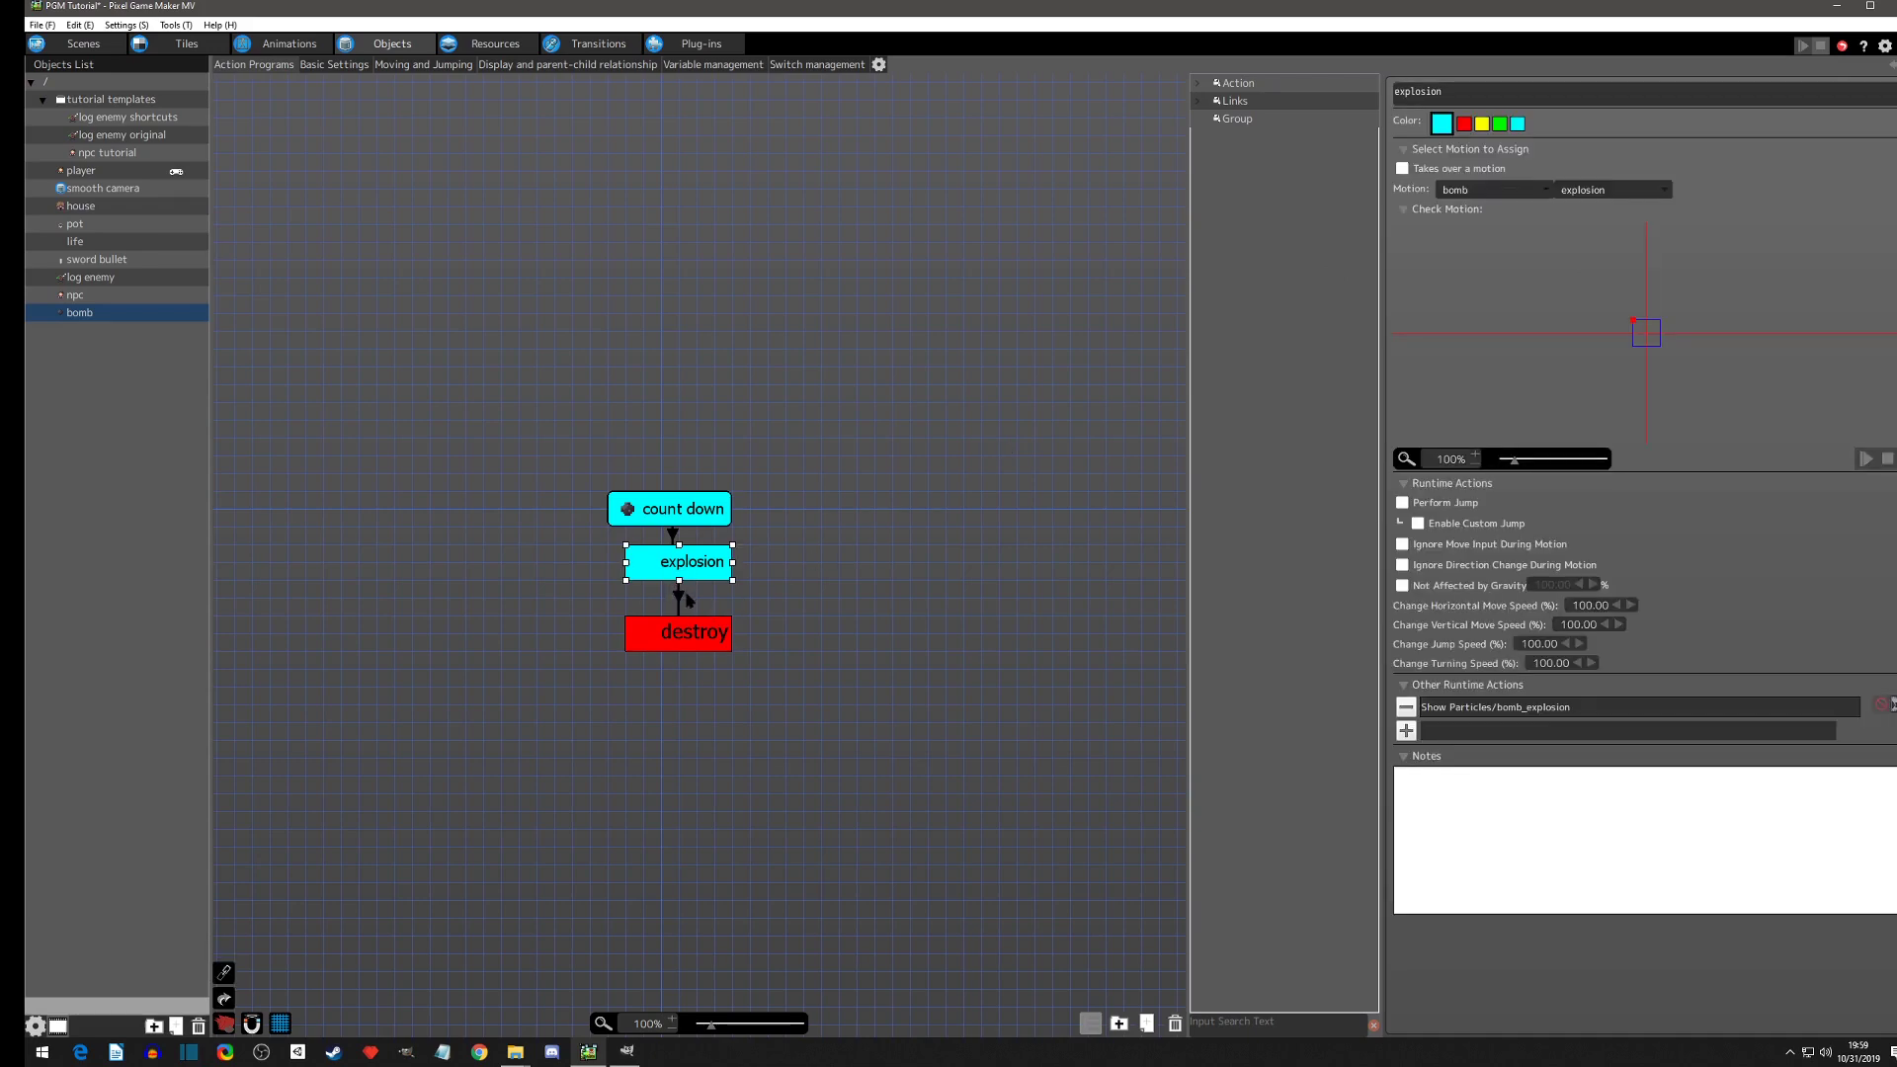
# Step: Give the destroy state a Destroy Object runtime action
pyautogui.click(678, 632)
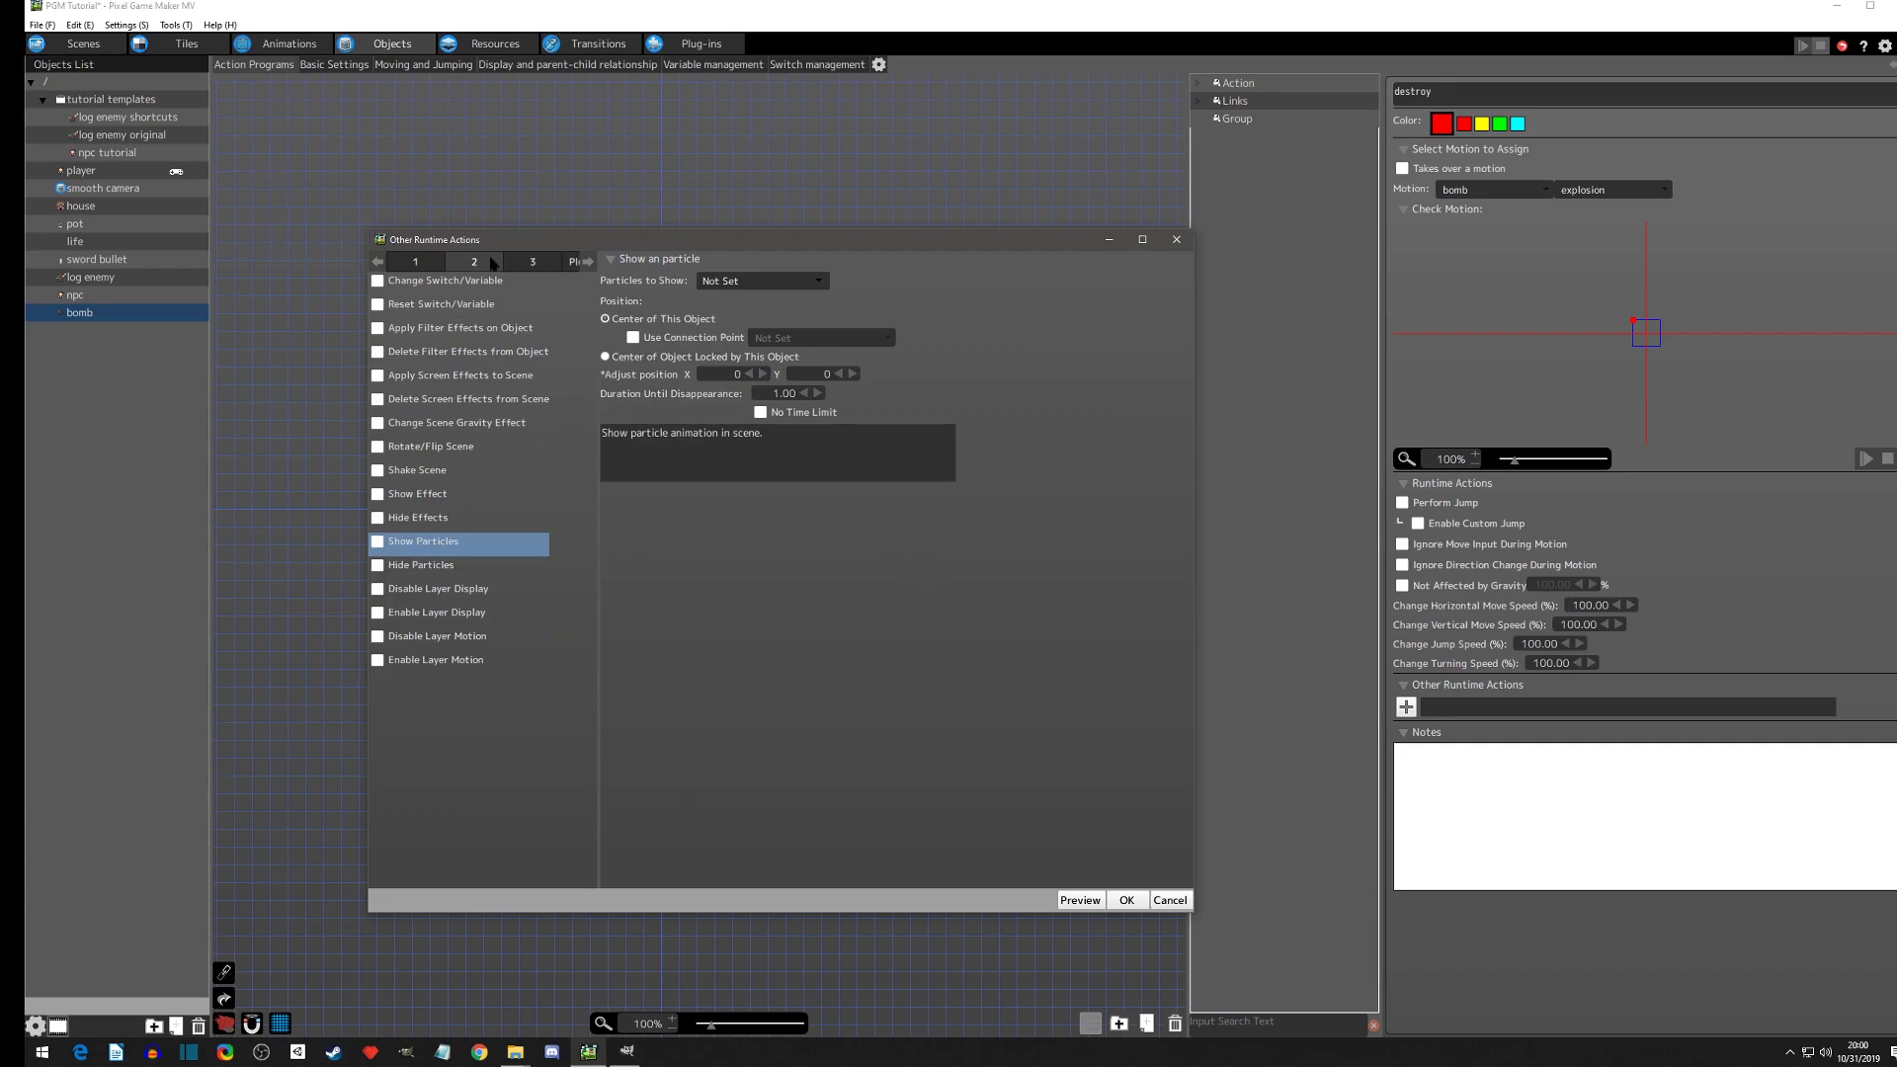
pyautogui.click(414, 260)
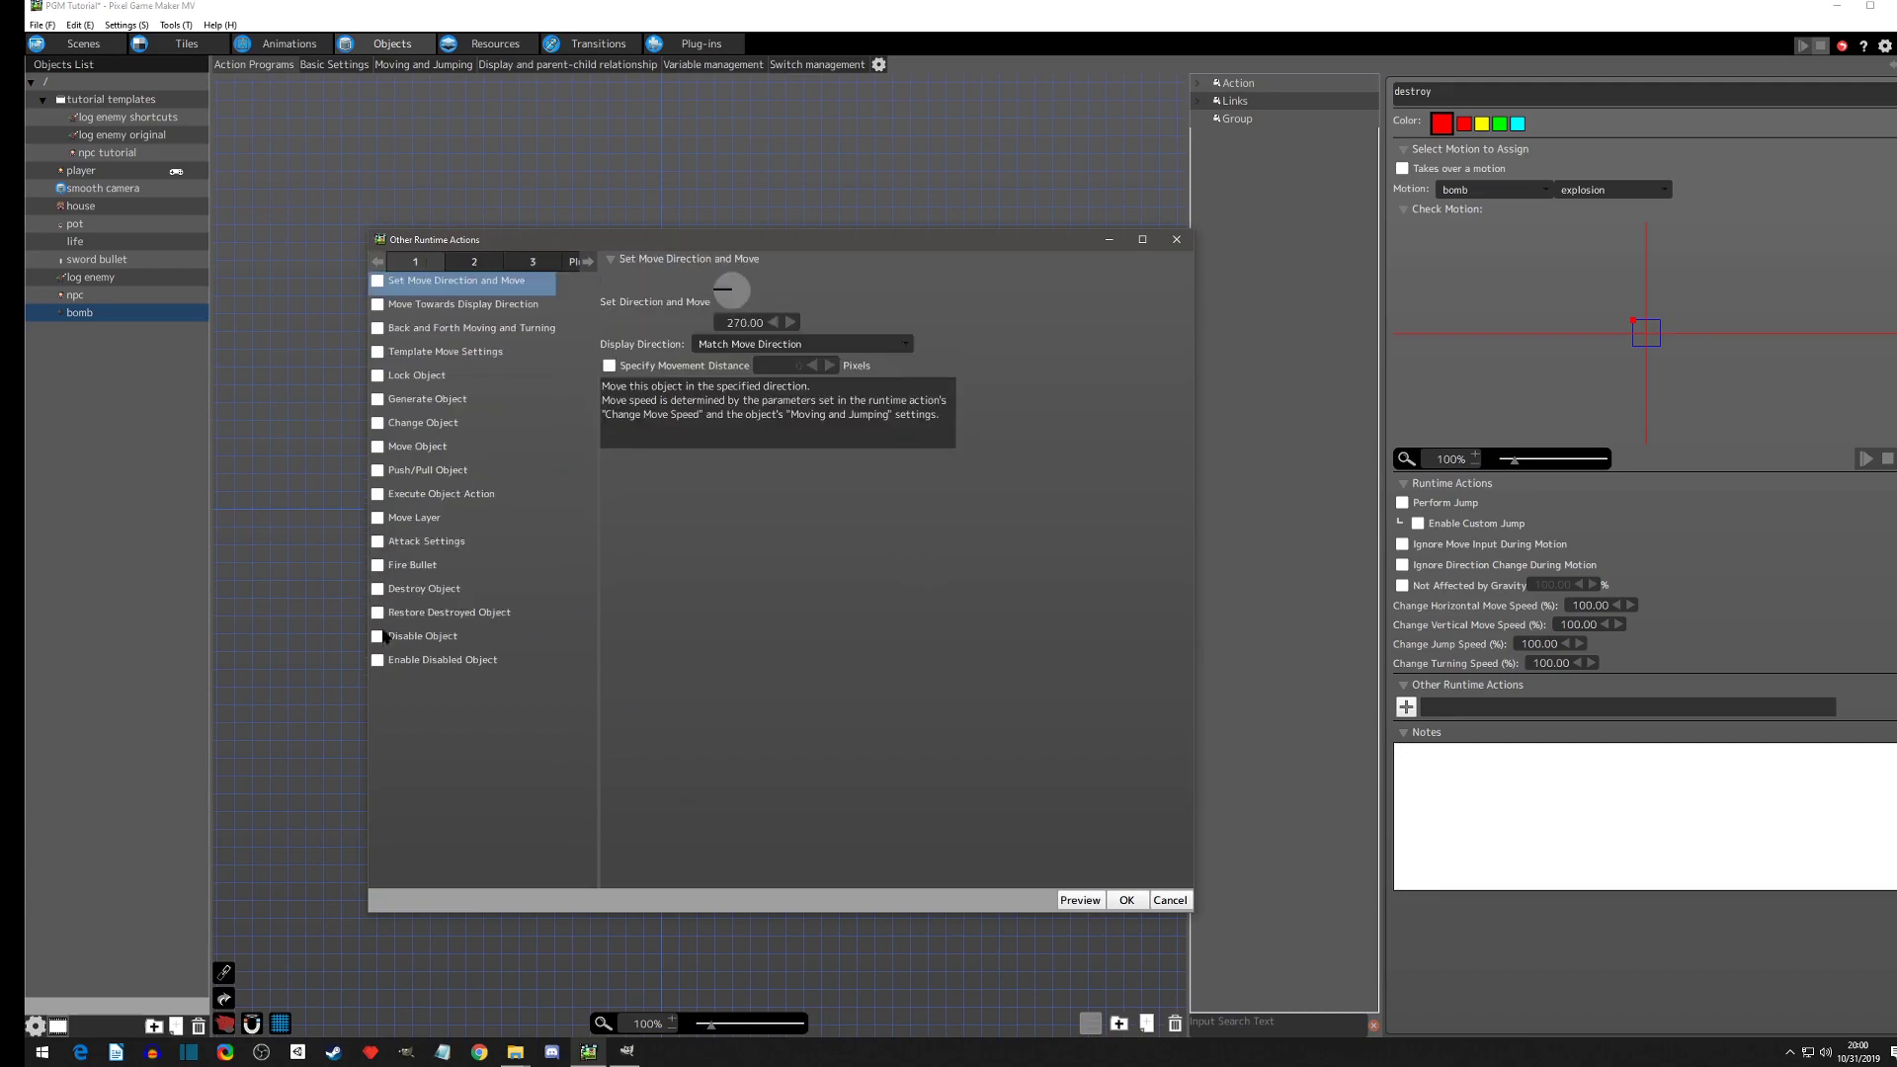
pyautogui.click(378, 588)
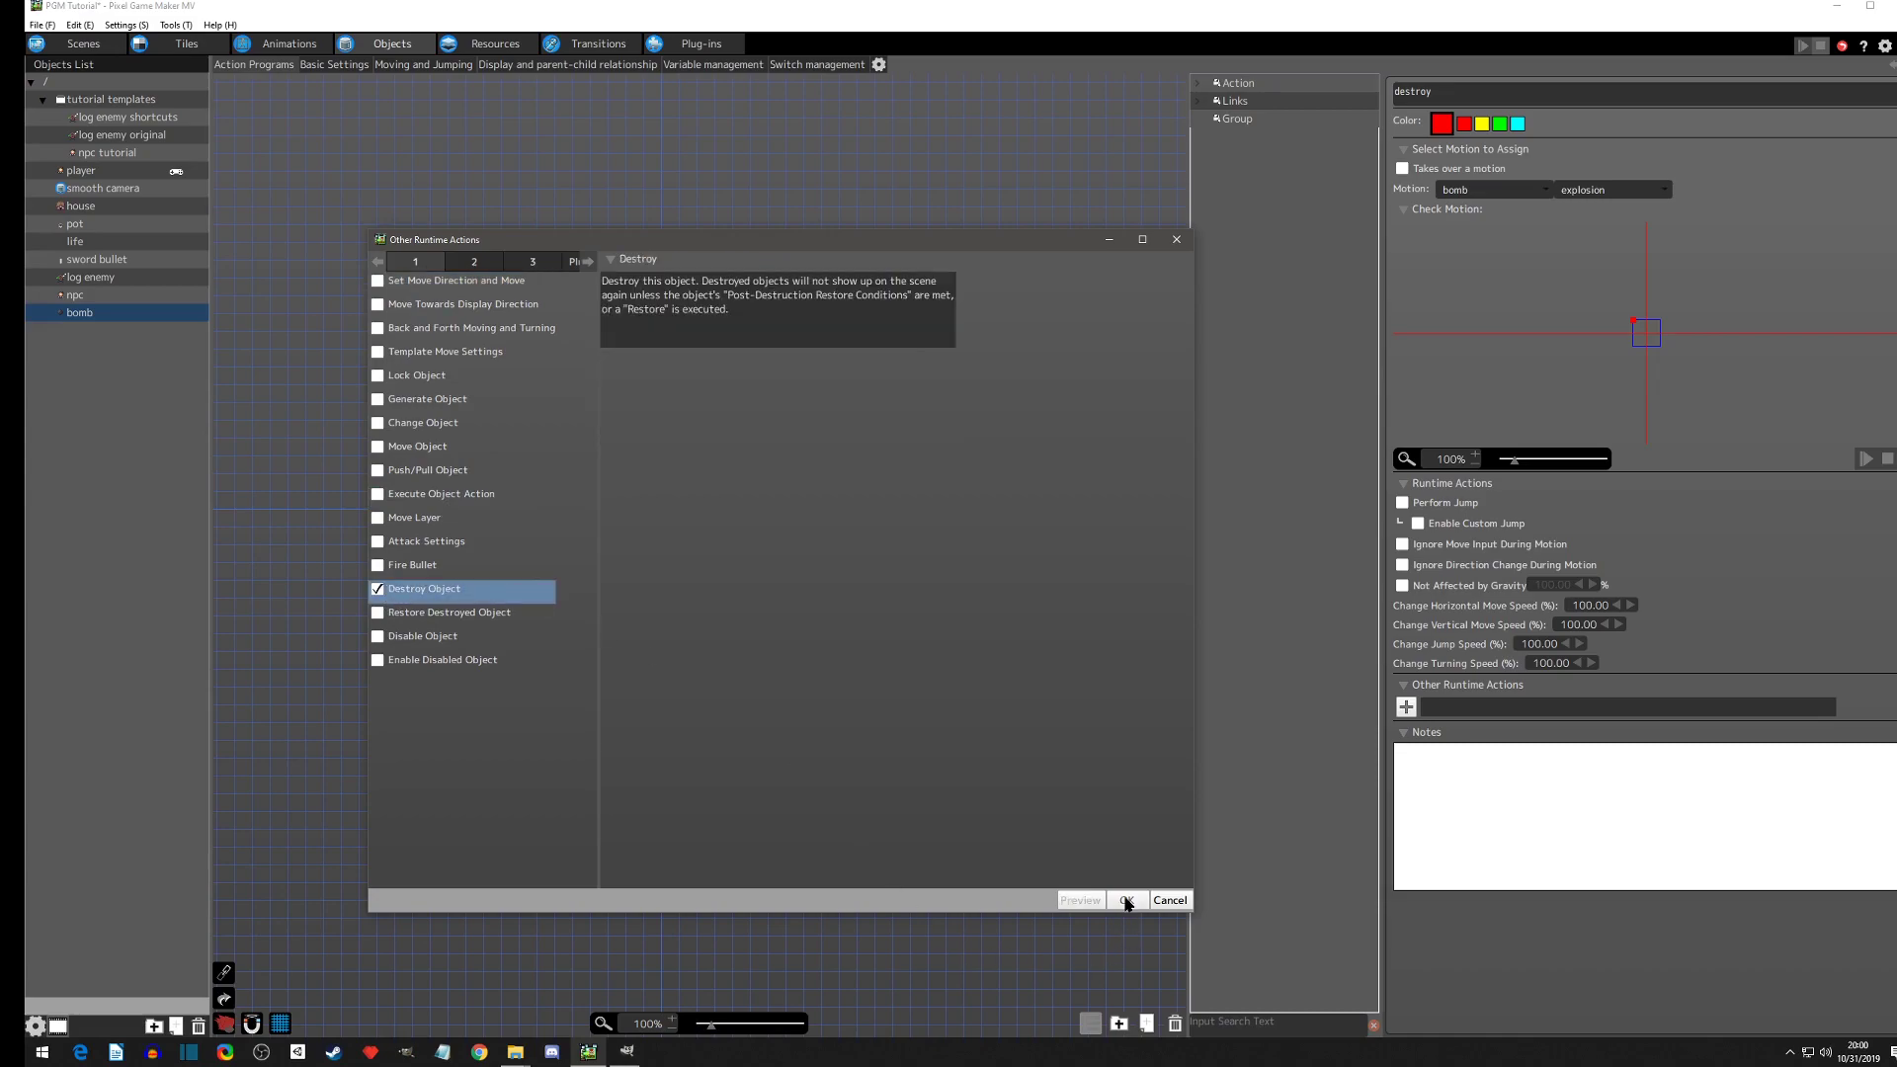
pyautogui.click(1125, 899)
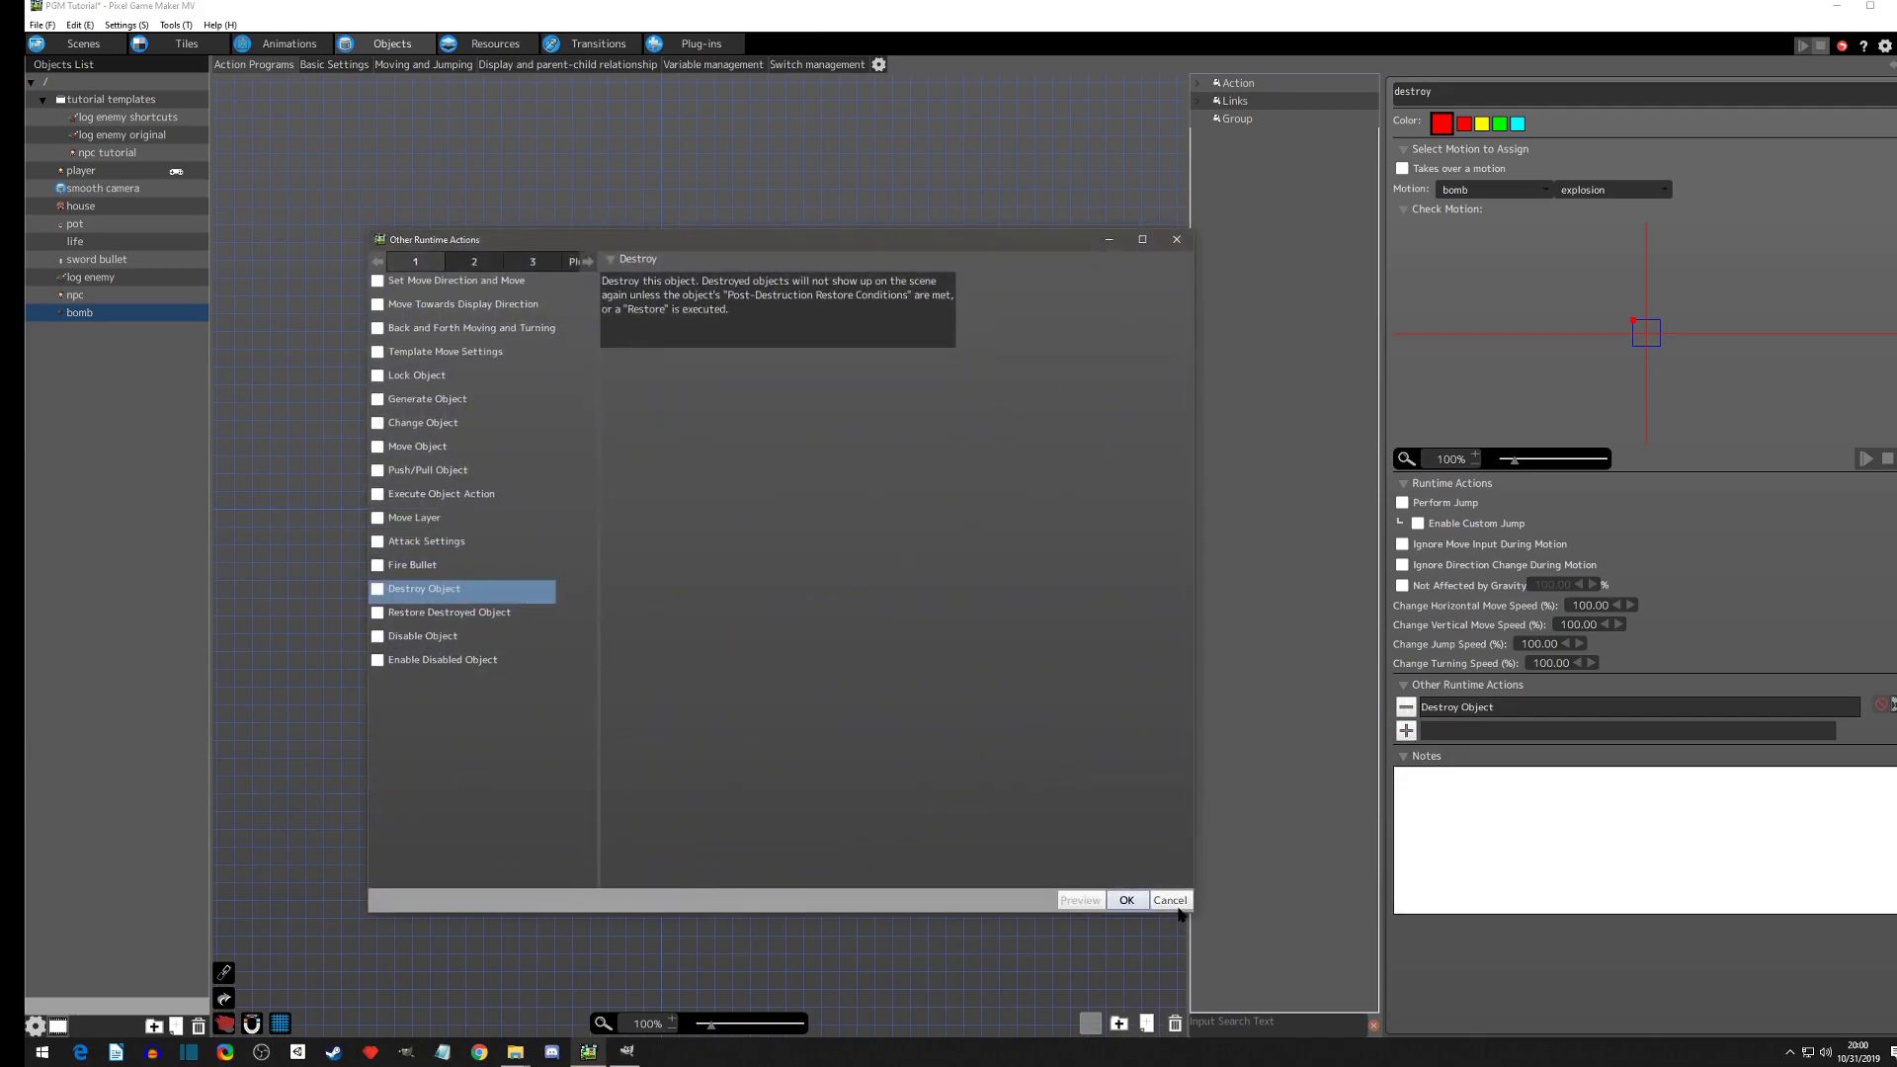
pyautogui.click(1125, 899)
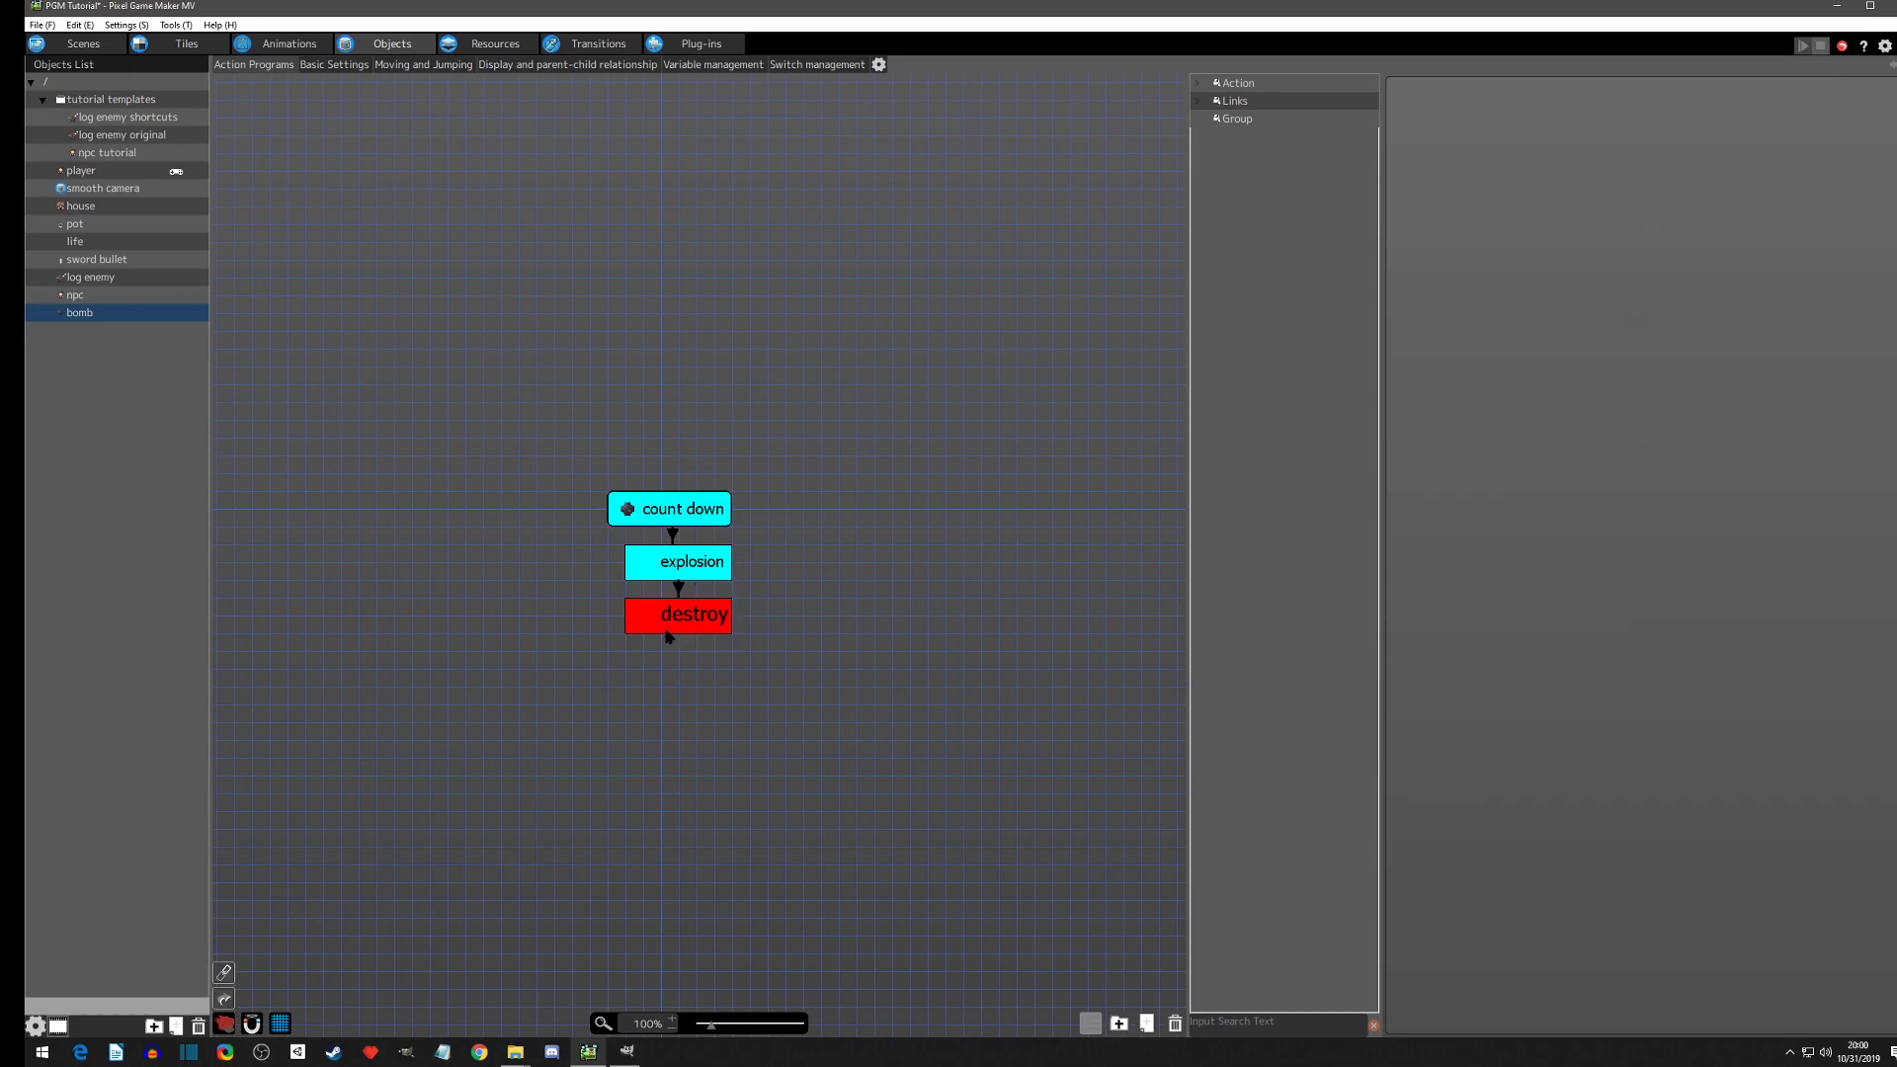
pyautogui.moveTo(668, 640)
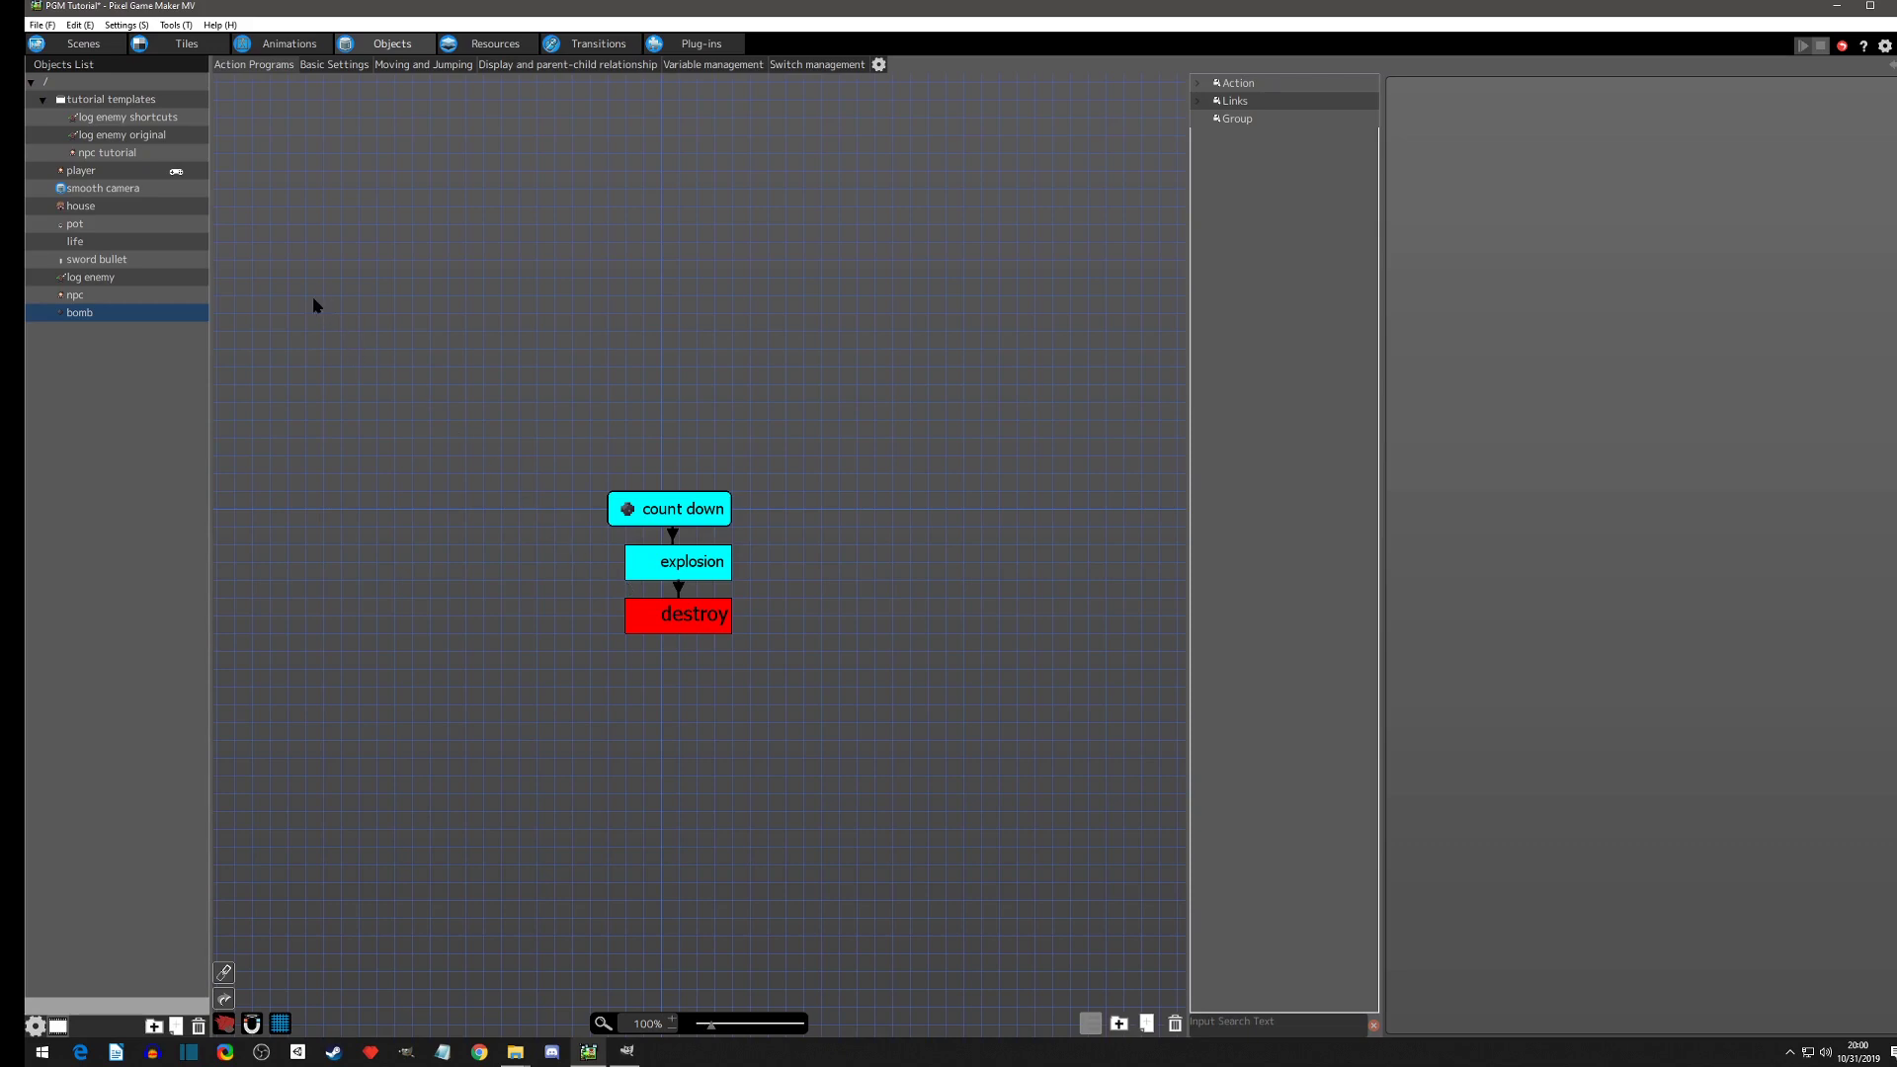
pyautogui.moveTo(117, 182)
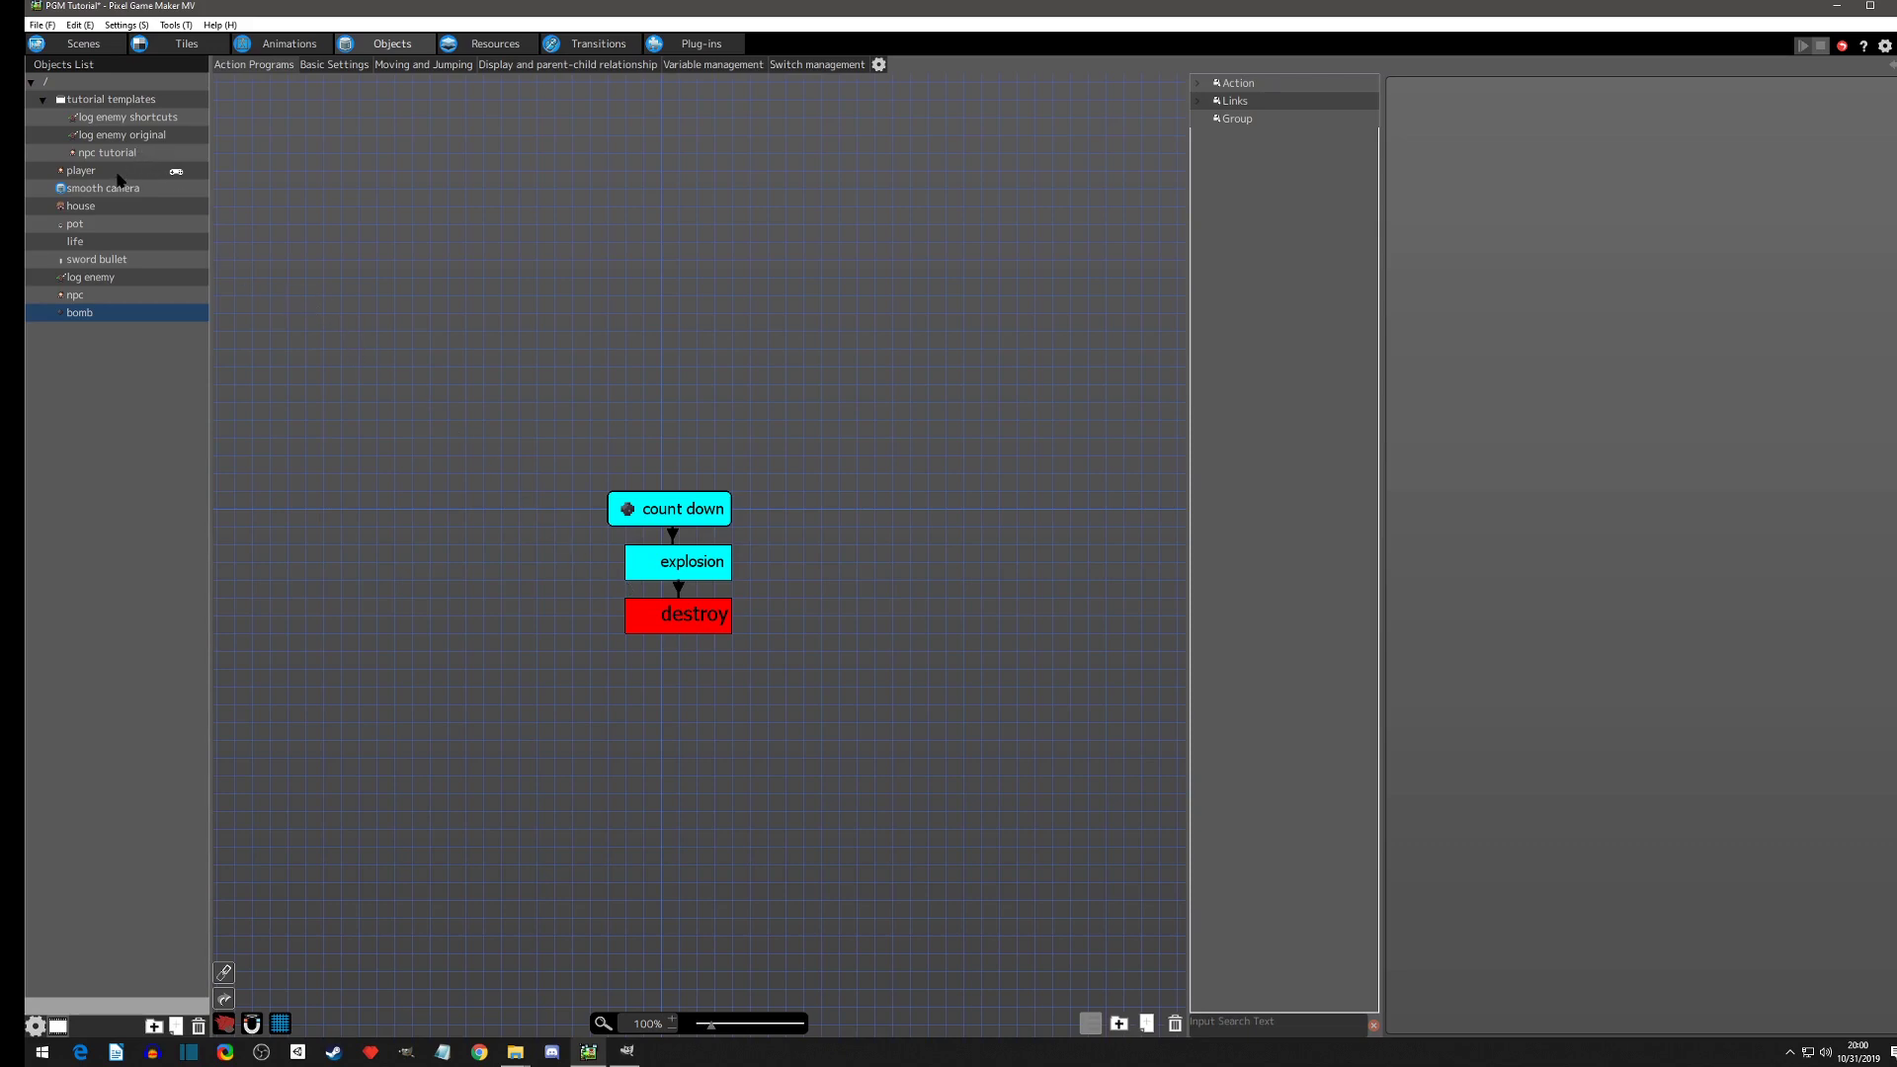
# Step: Select the player object and its sword attack common action
pyautogui.click(81, 169)
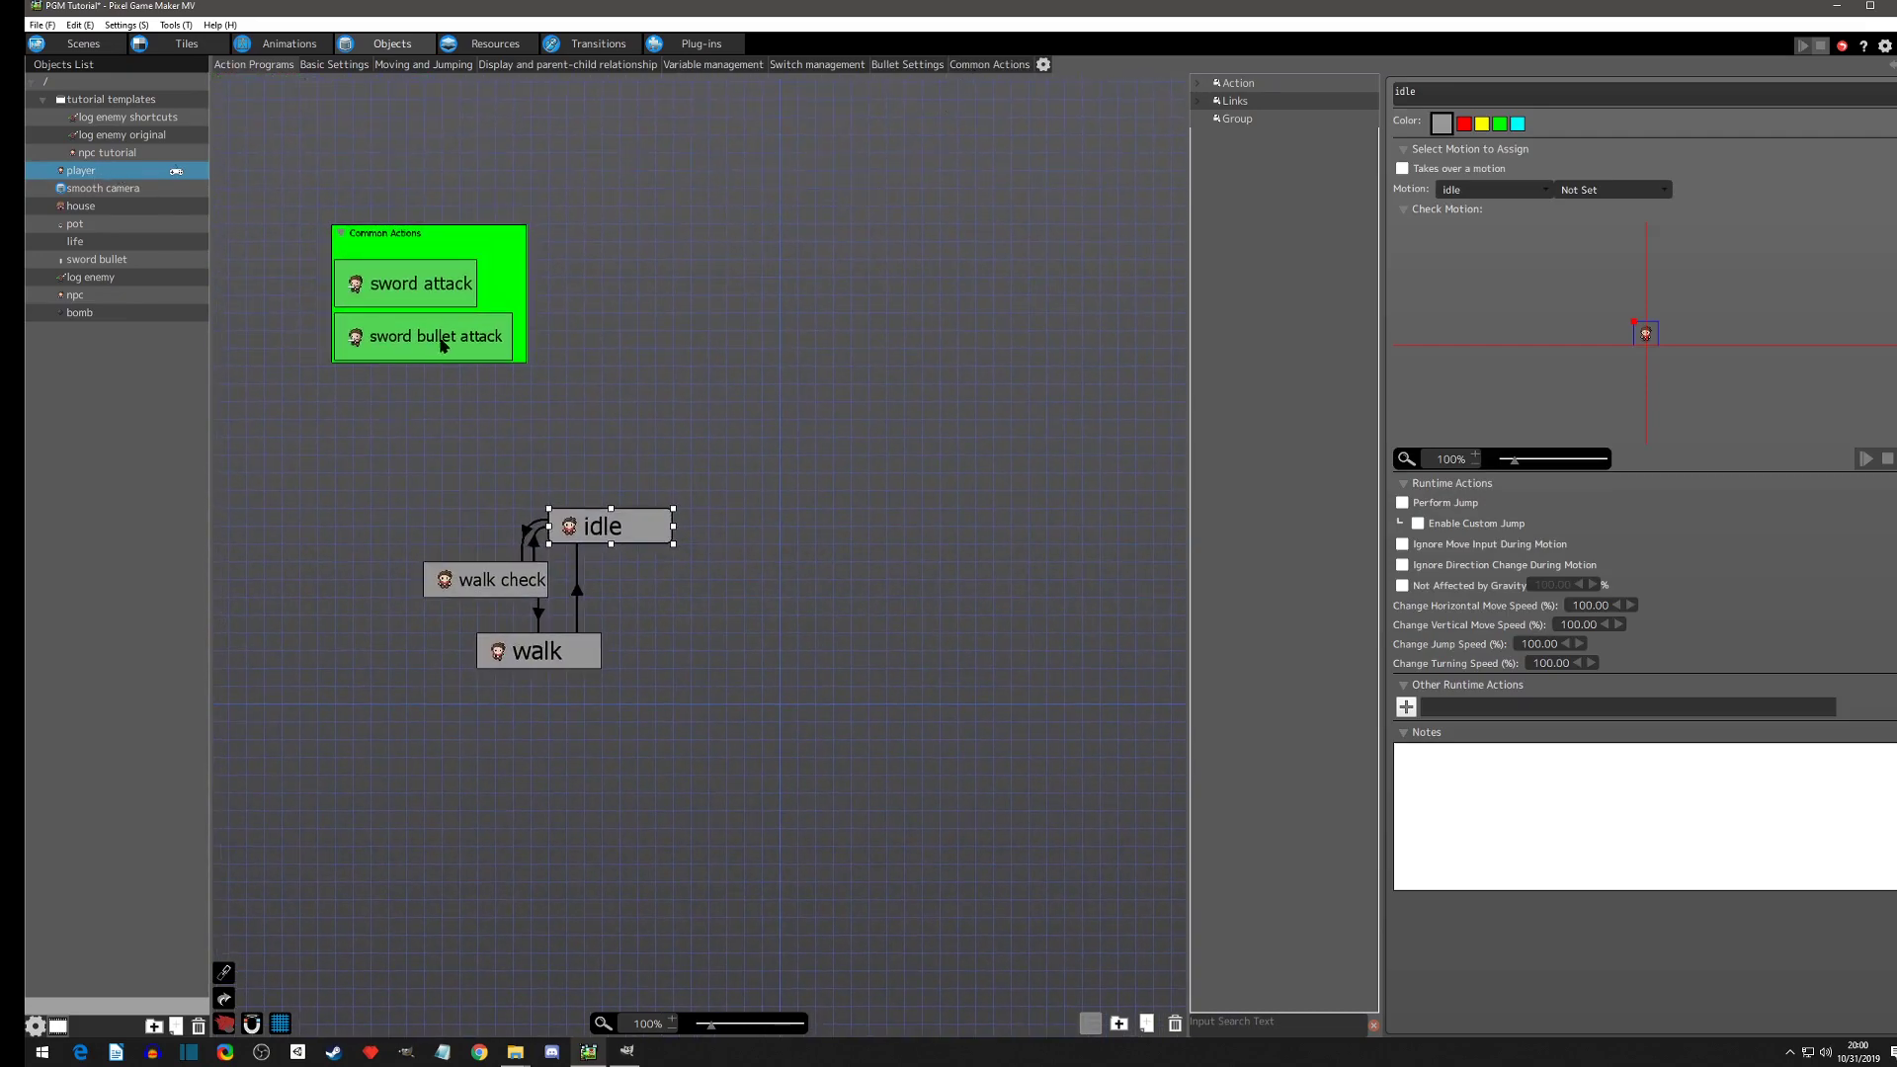
pyautogui.click(420, 284)
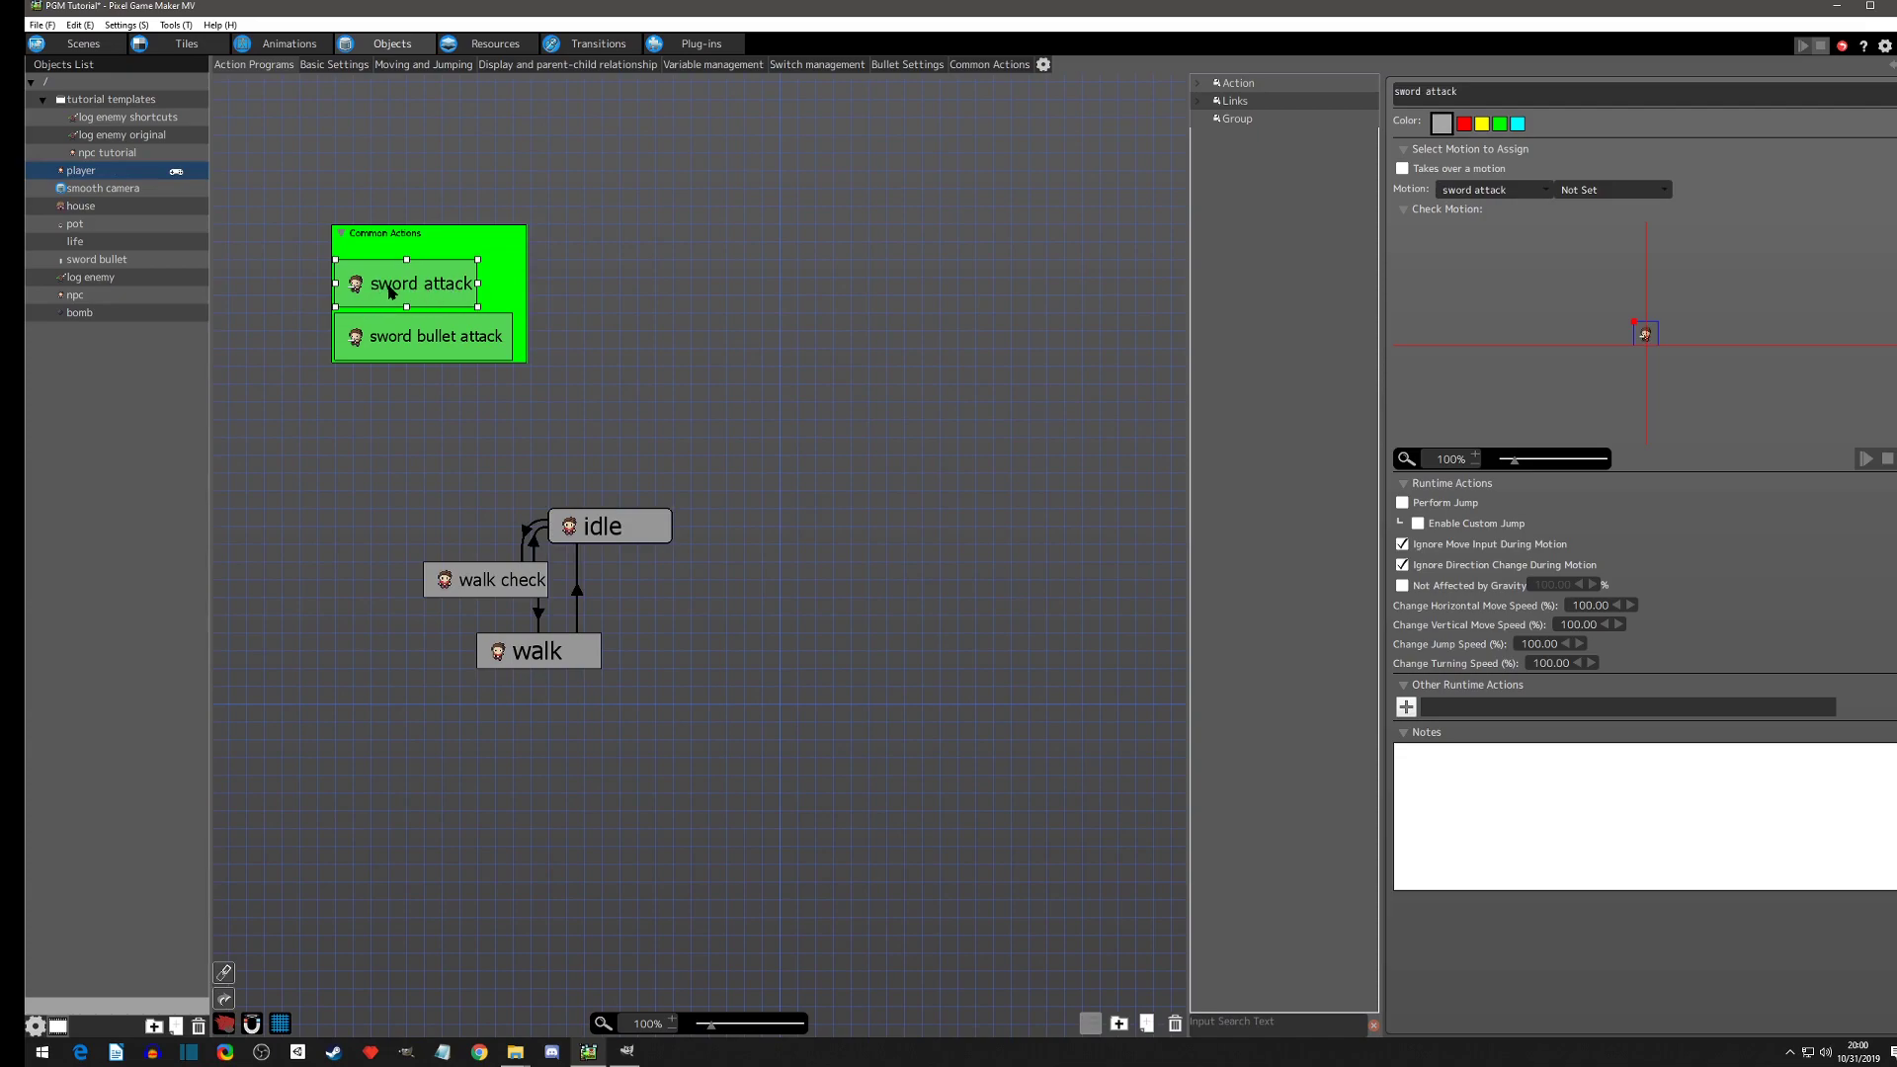
pyautogui.moveTo(732, 171)
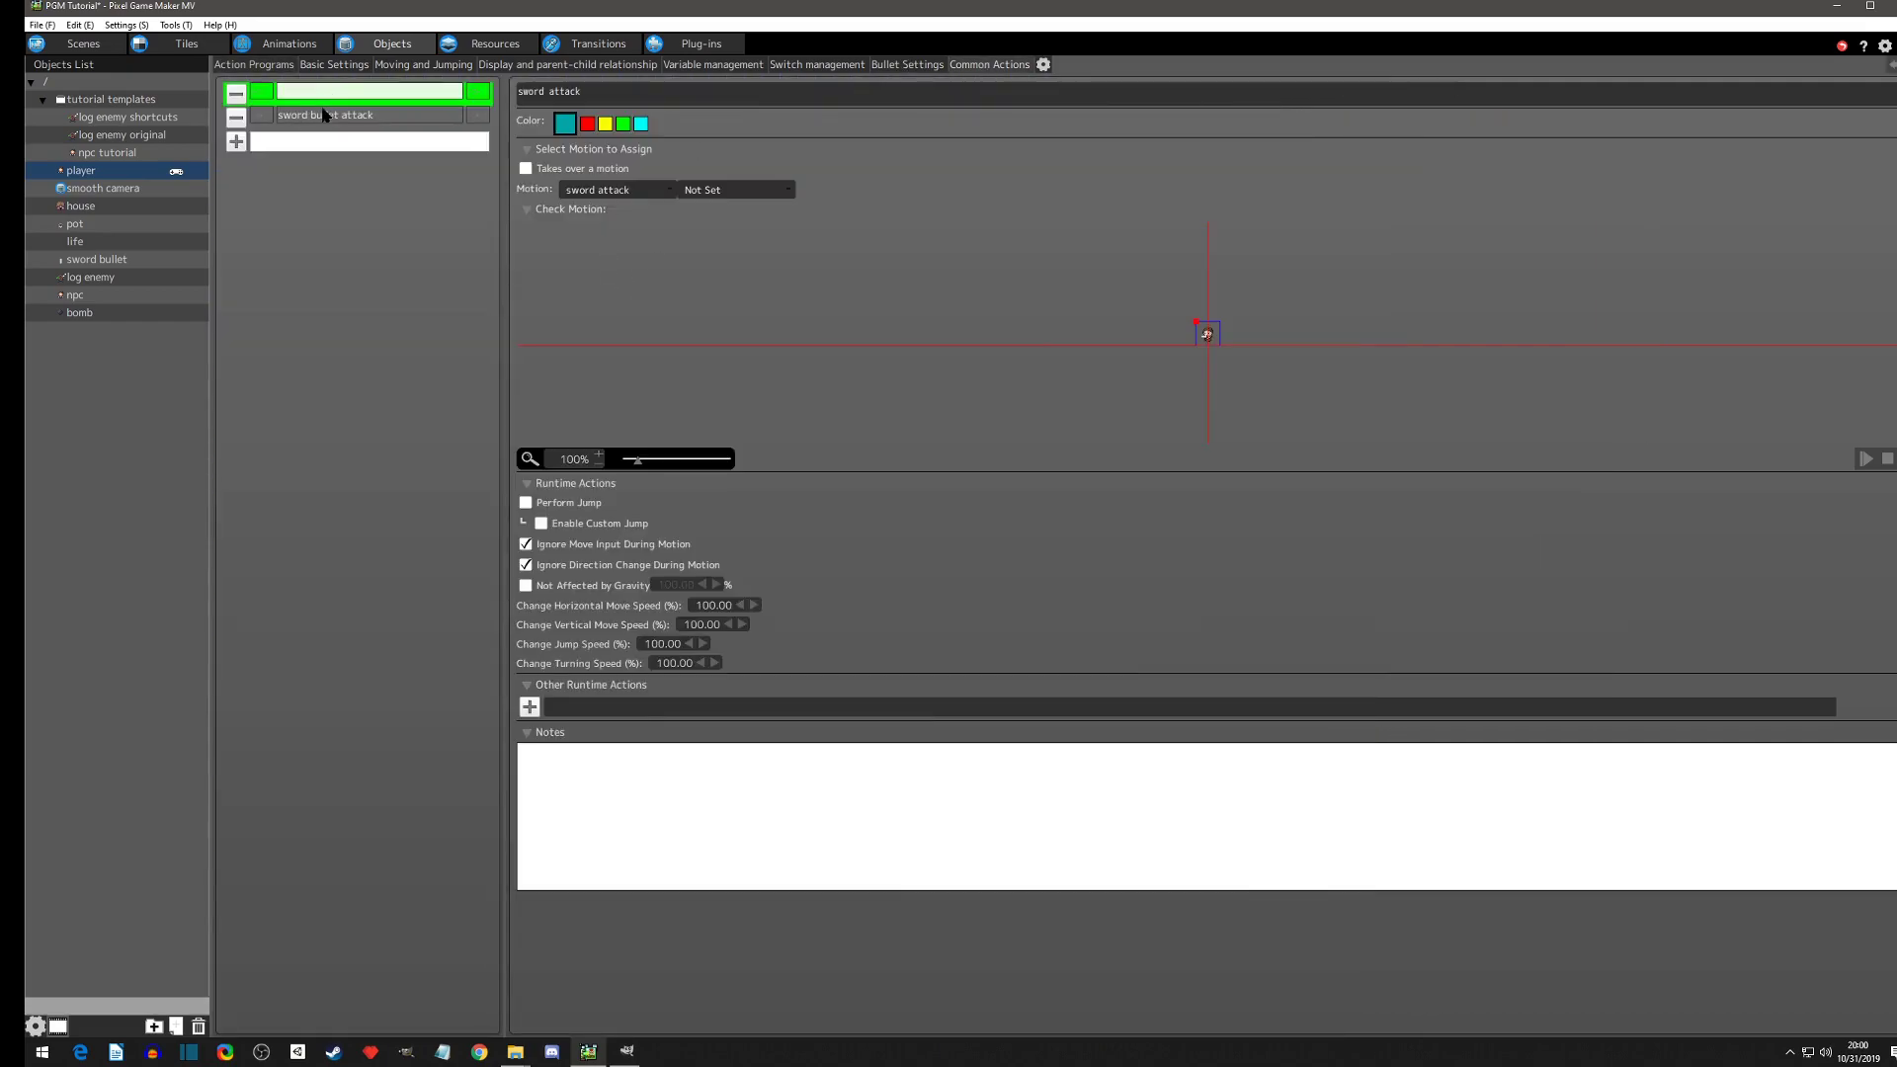
# Step: Bring up the runtime actions window for the sword attack's Other Runtime Actions
pyautogui.click(368, 92)
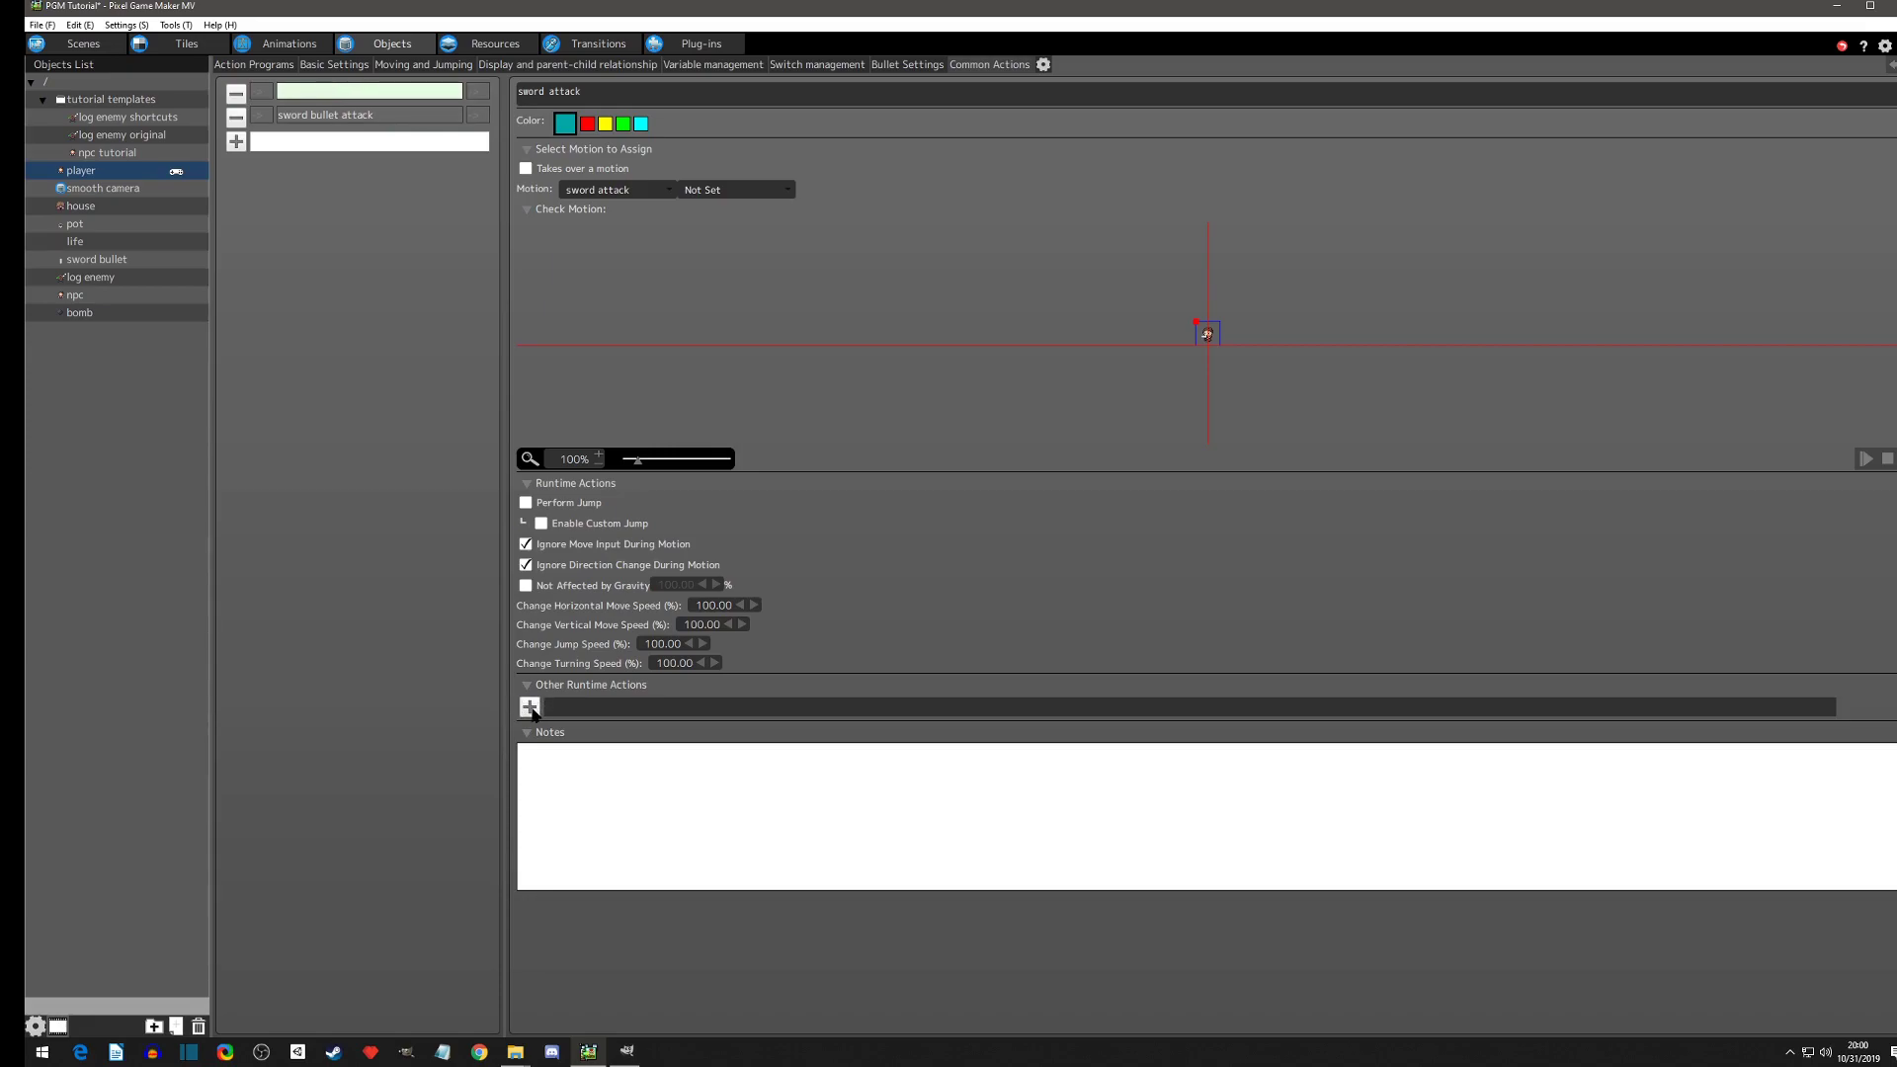
pyautogui.click(527, 707)
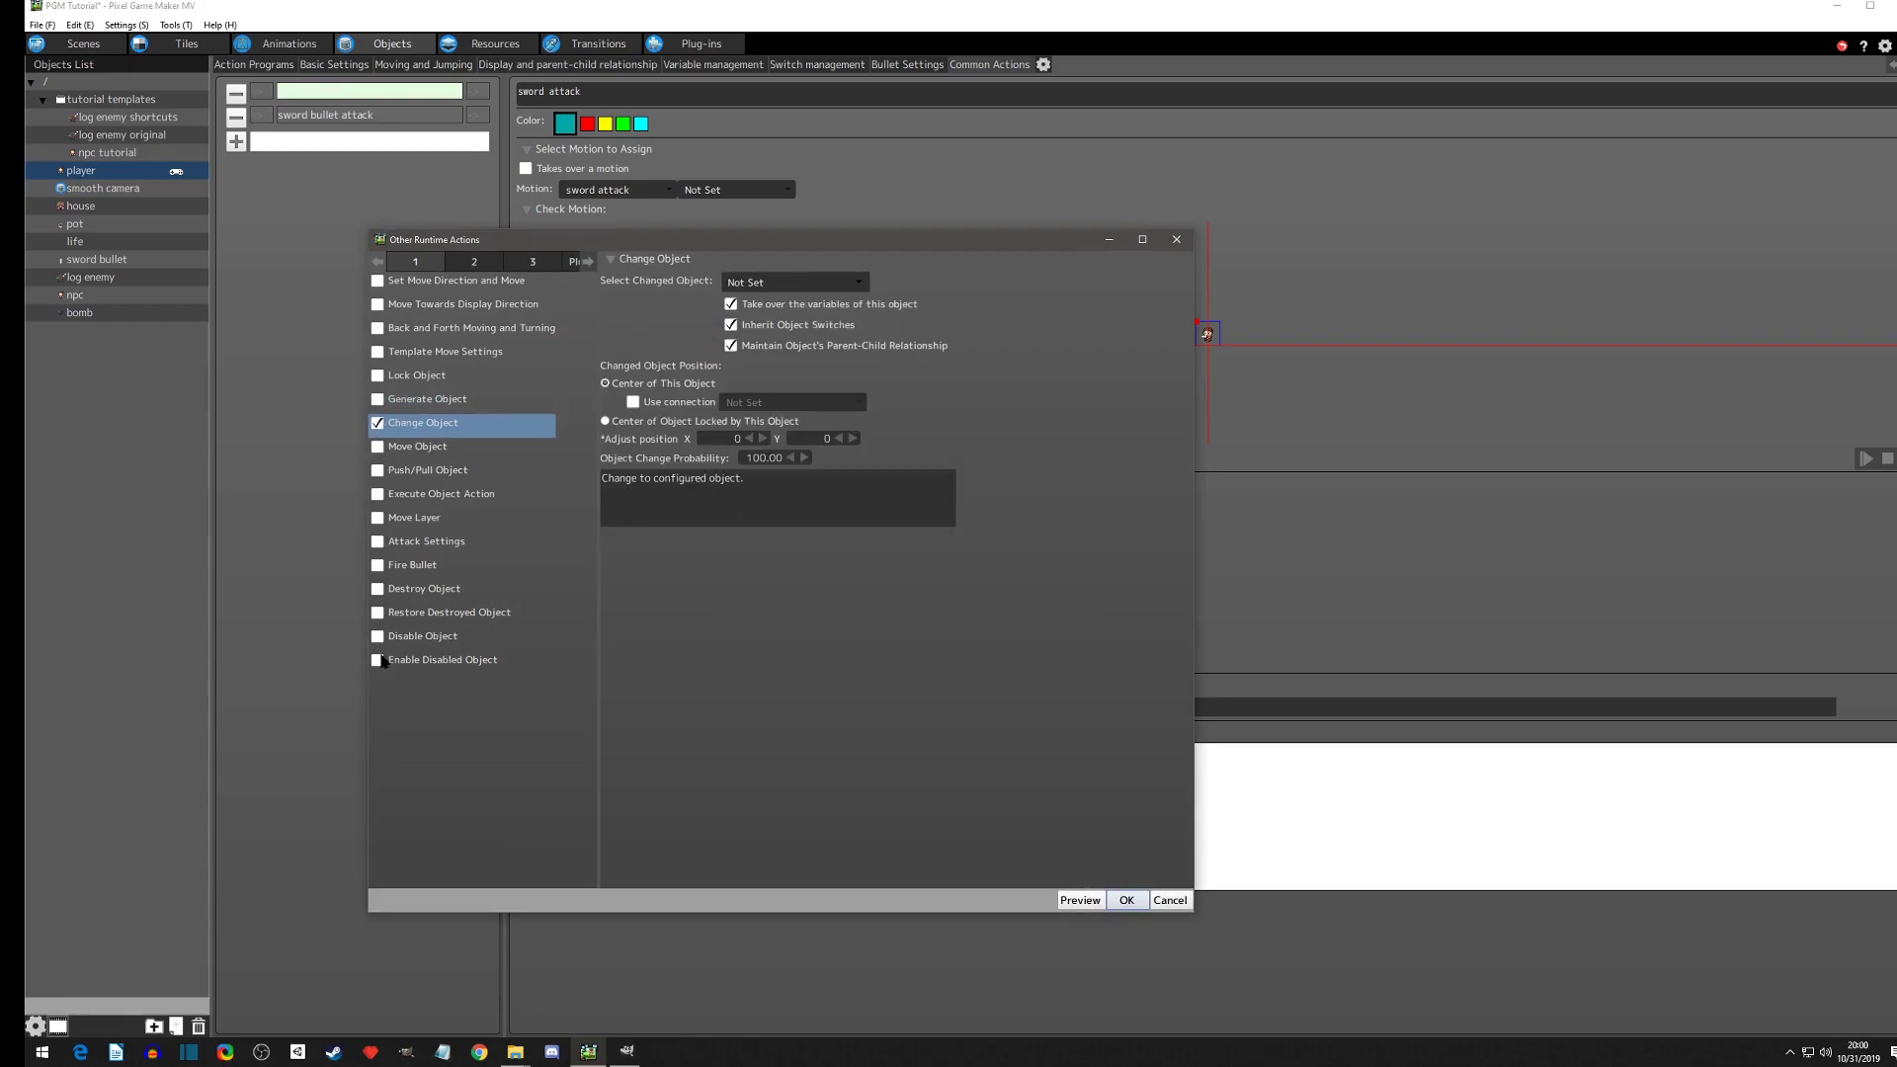
# Step: Replace Change Object with a Generate Object action that spawns the bomb
pyautogui.click(413, 564)
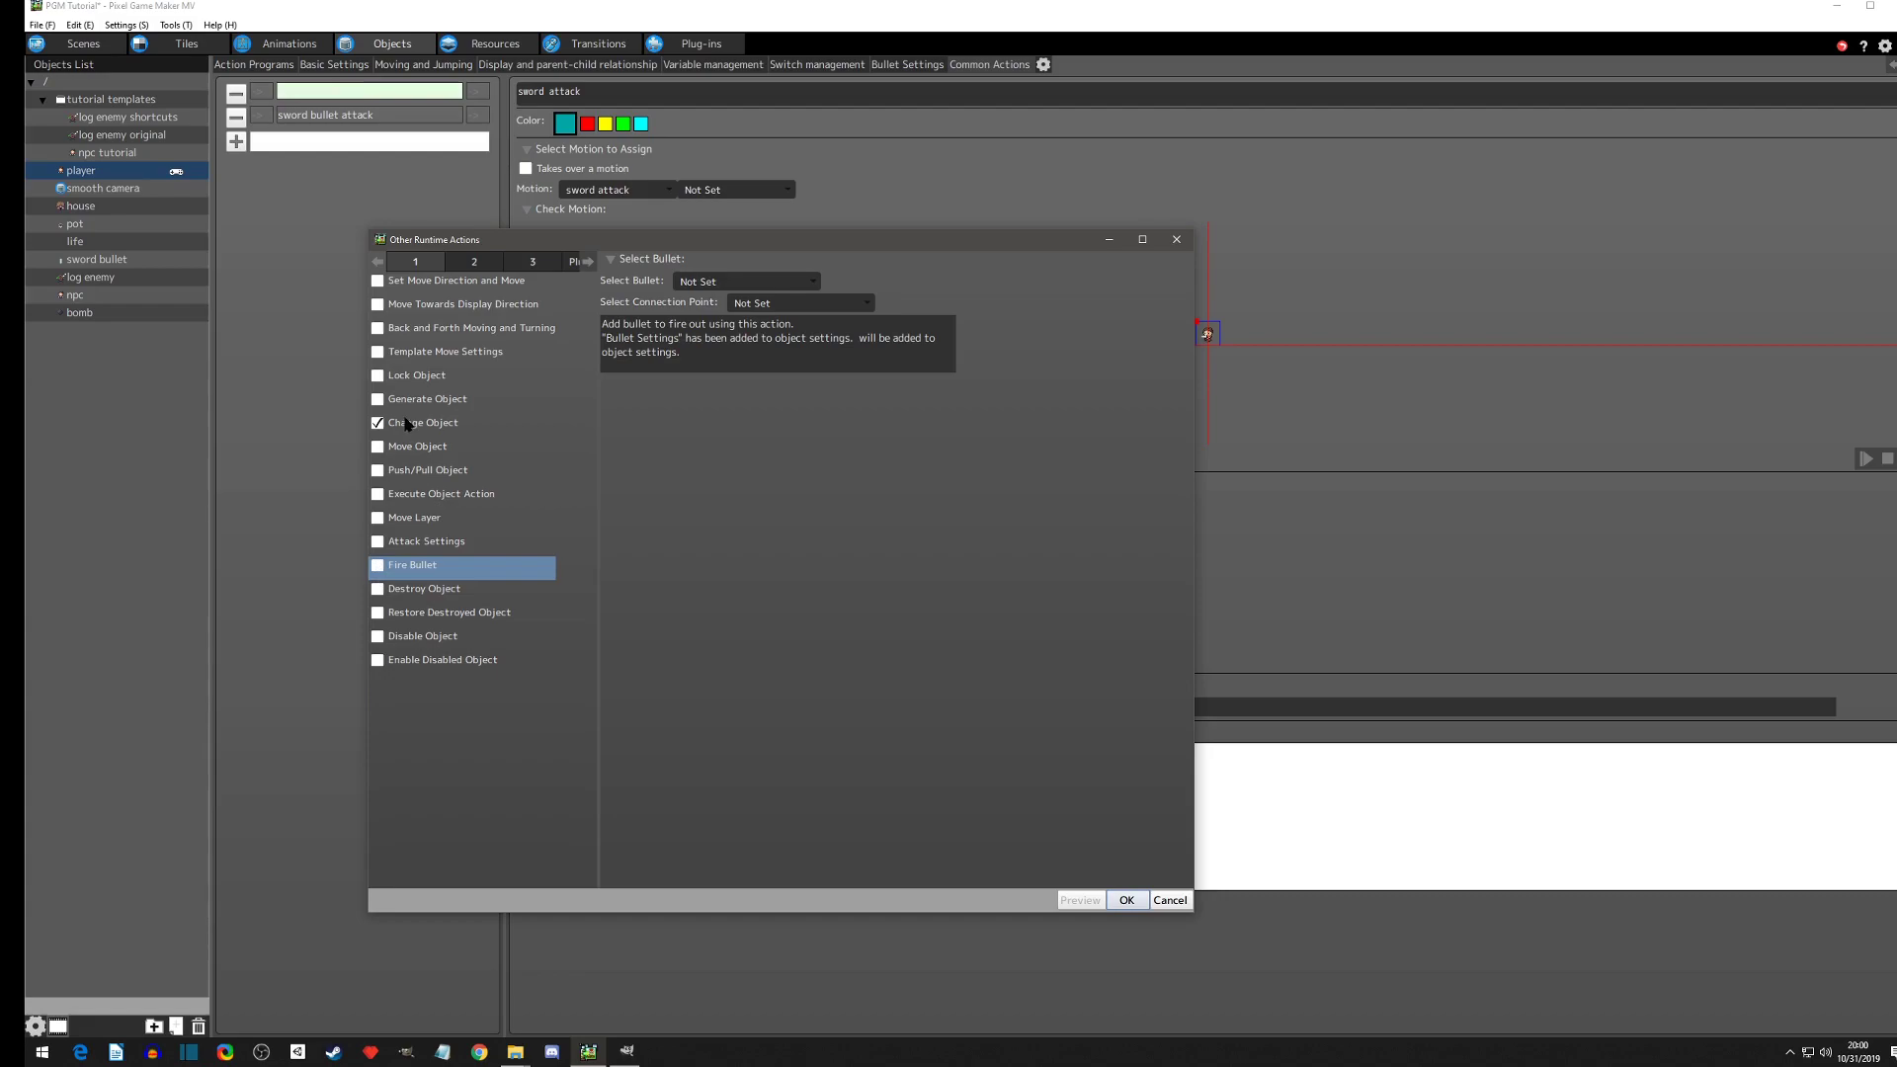
pyautogui.click(422, 422)
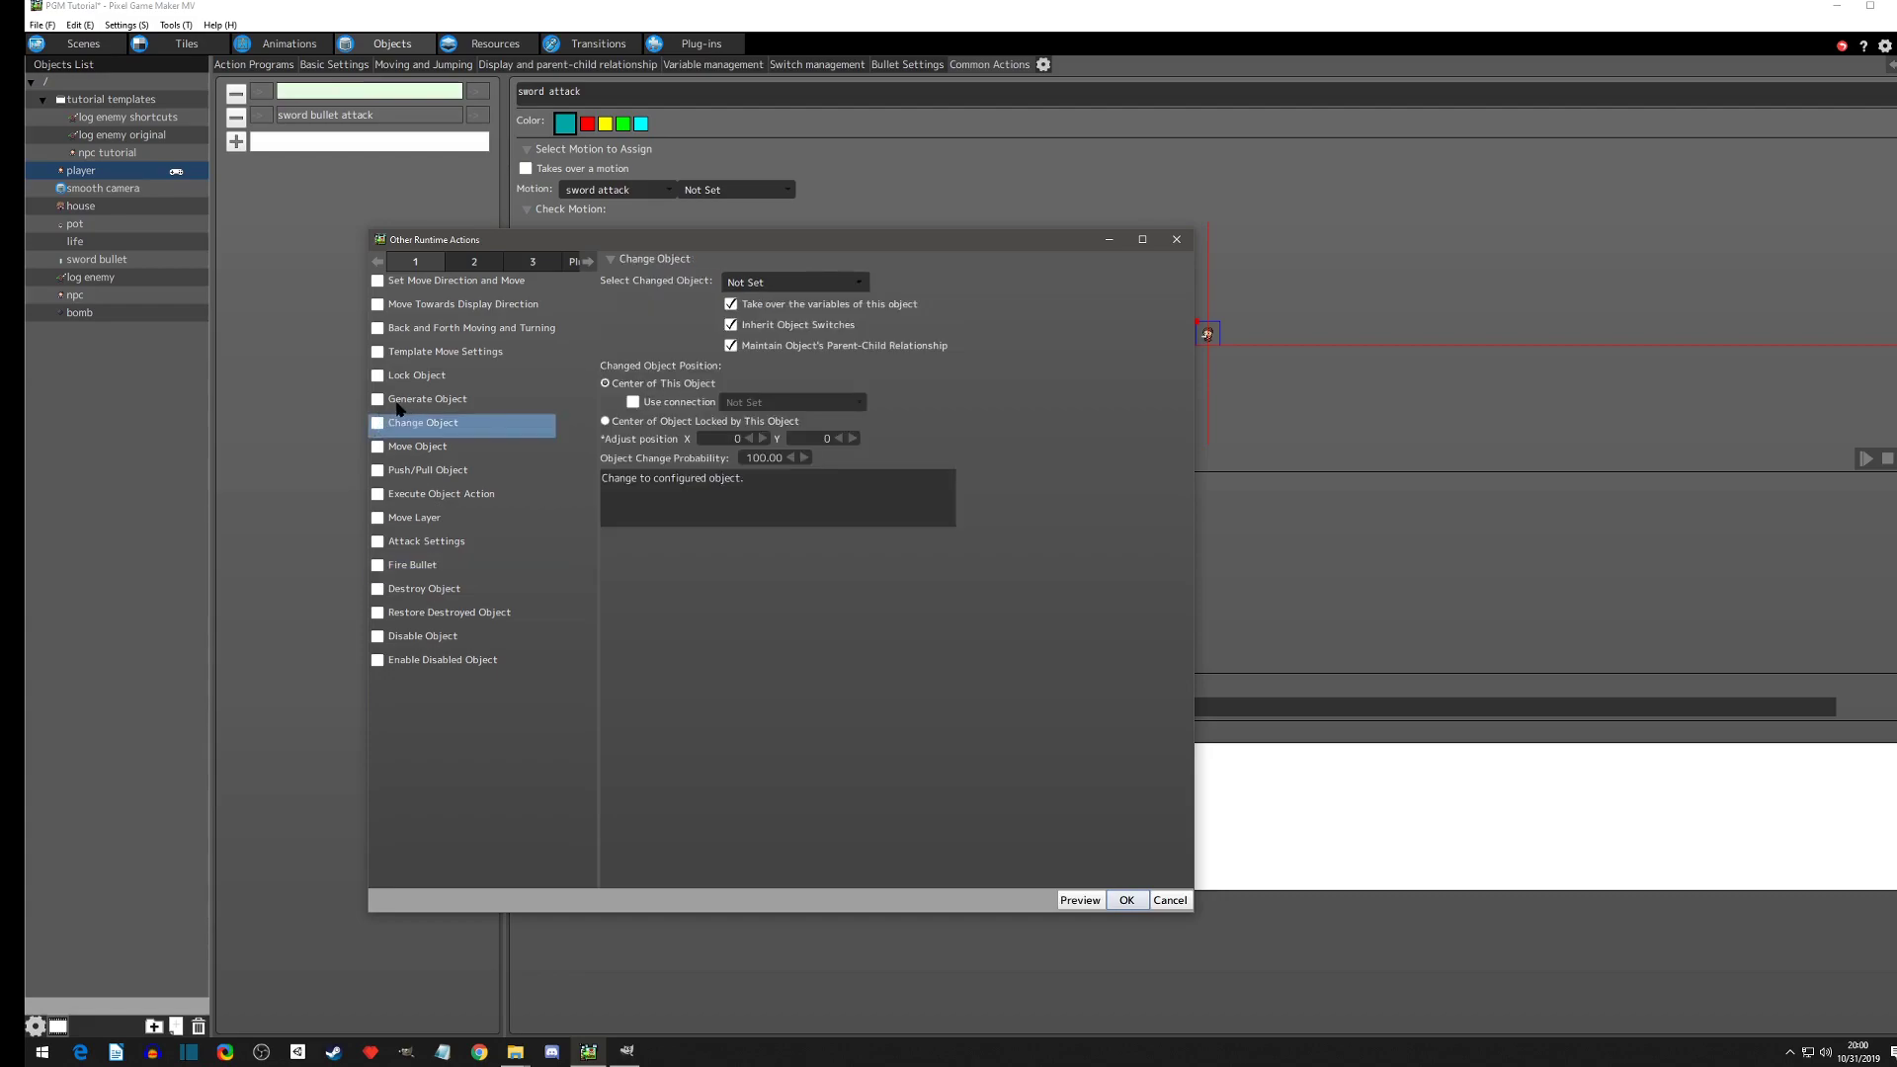
pyautogui.click(427, 398)
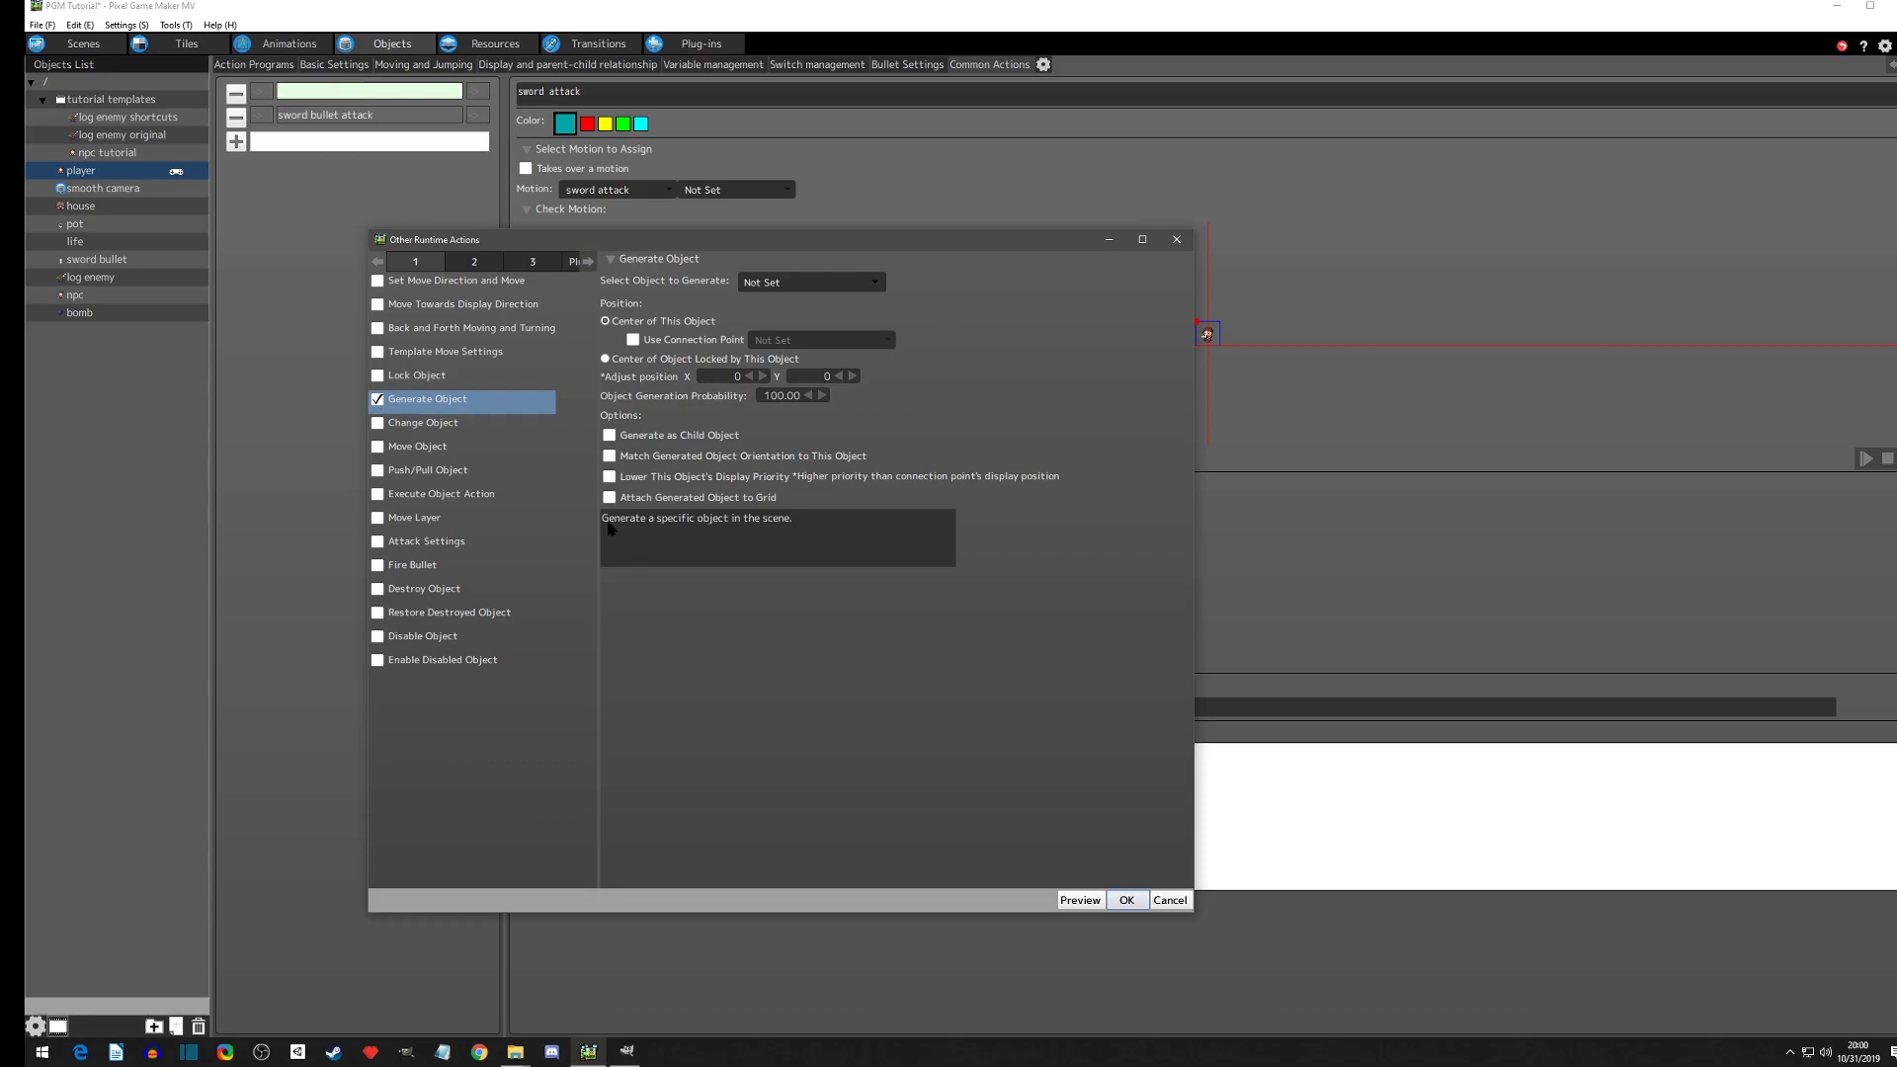
pyautogui.moveTo(799, 528)
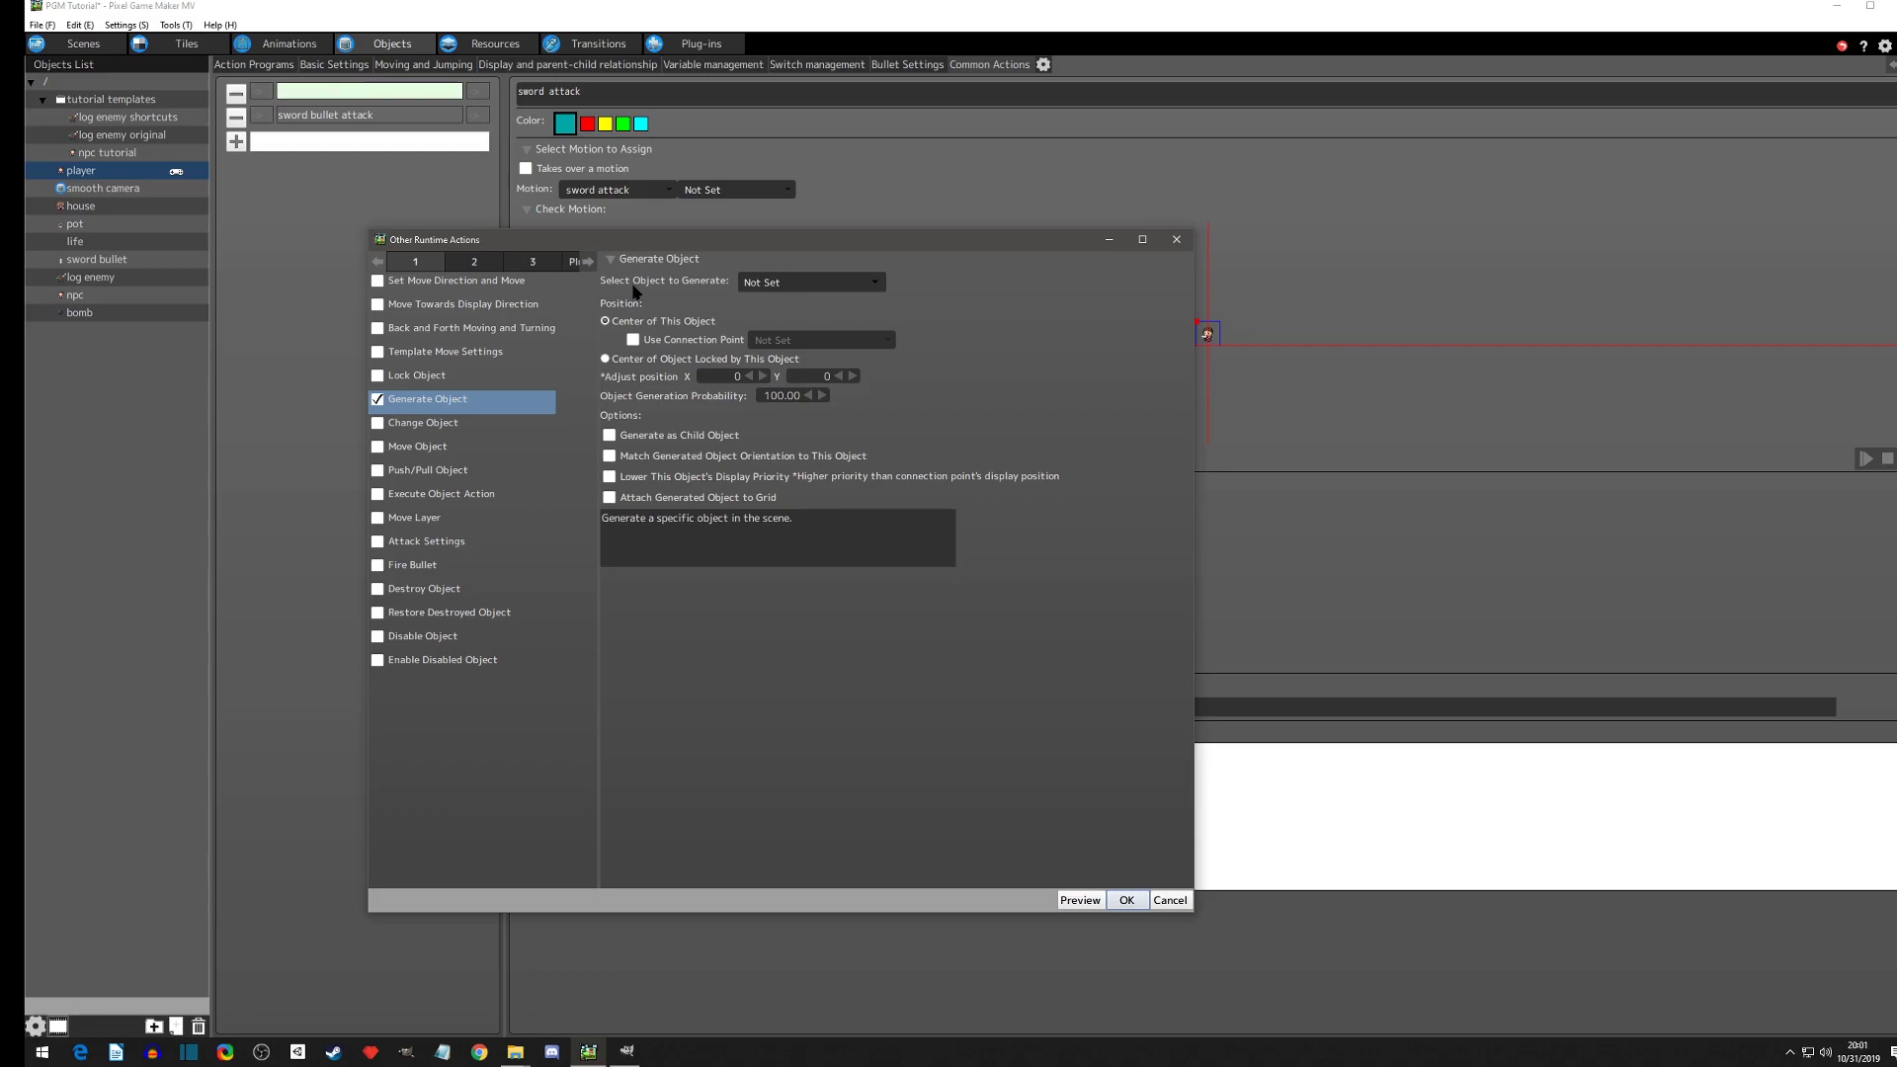
pyautogui.click(809, 281)
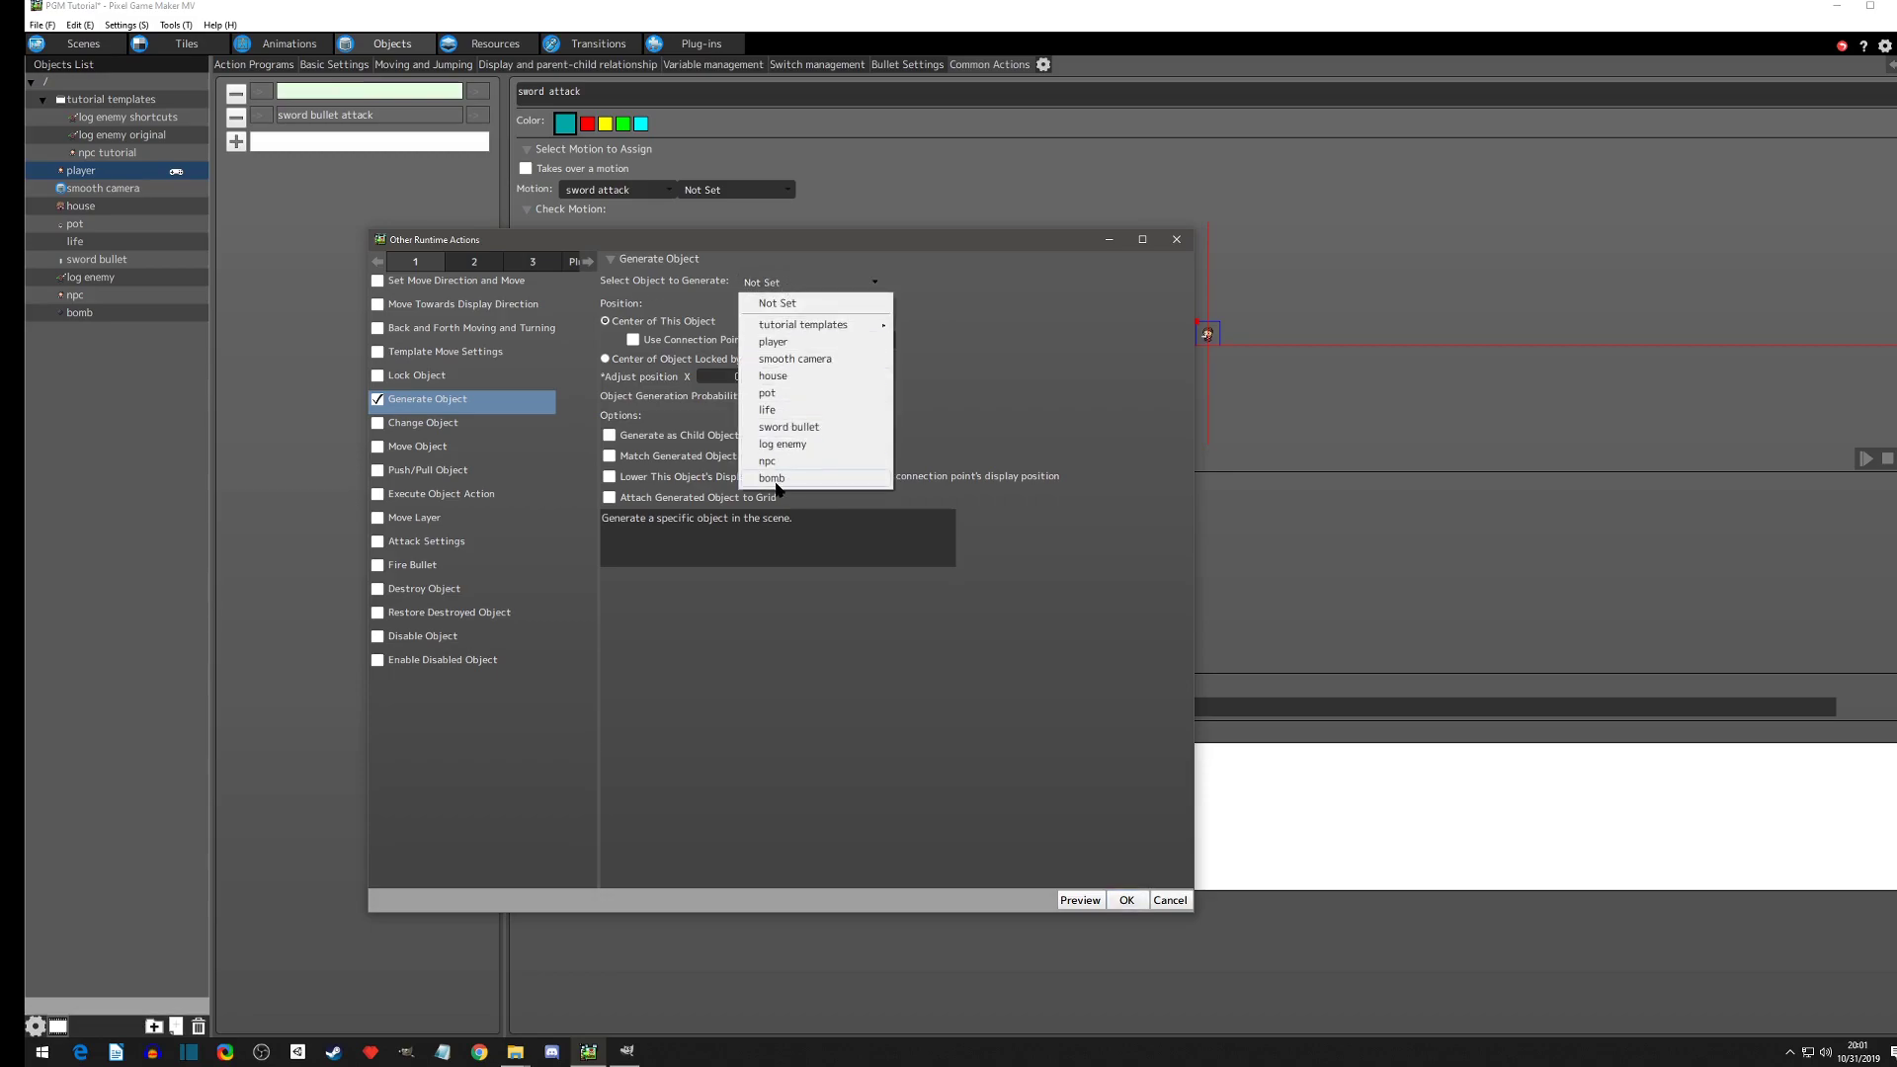
pyautogui.click(770, 476)
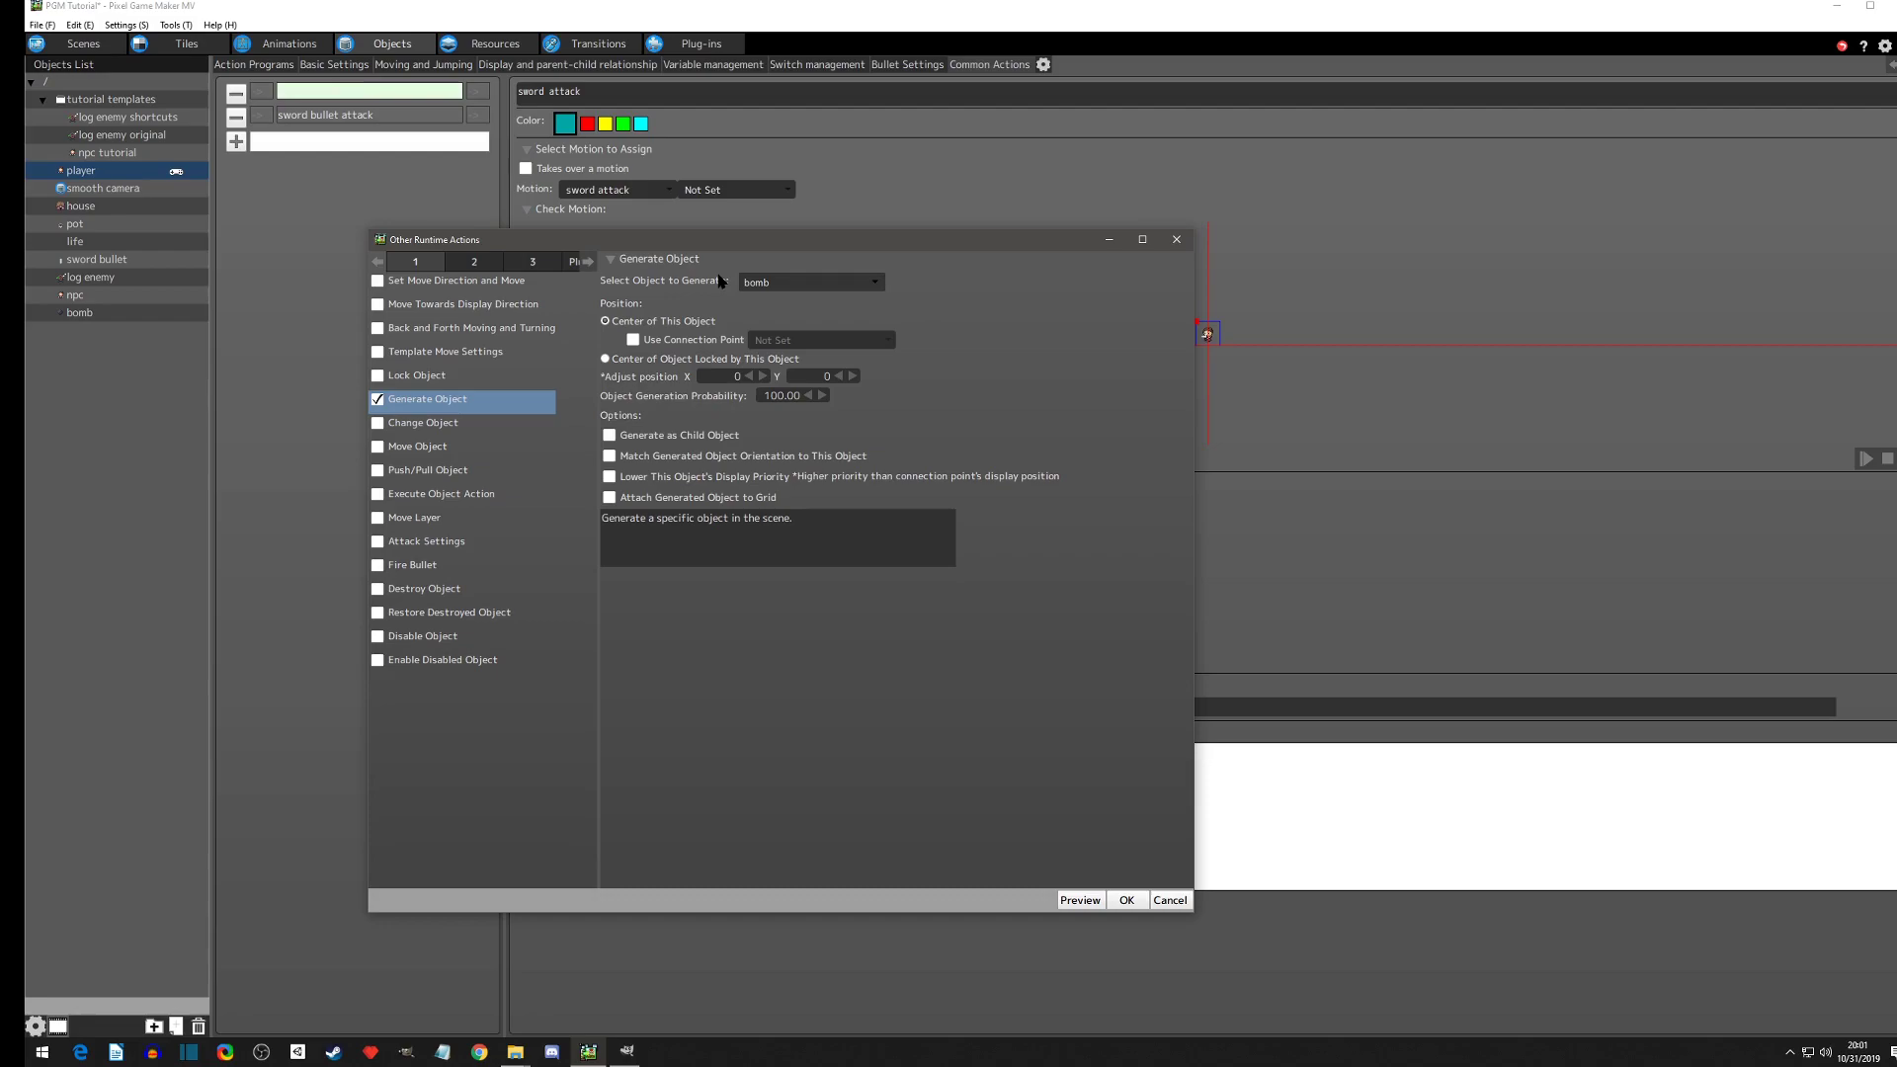
pyautogui.moveTo(650, 345)
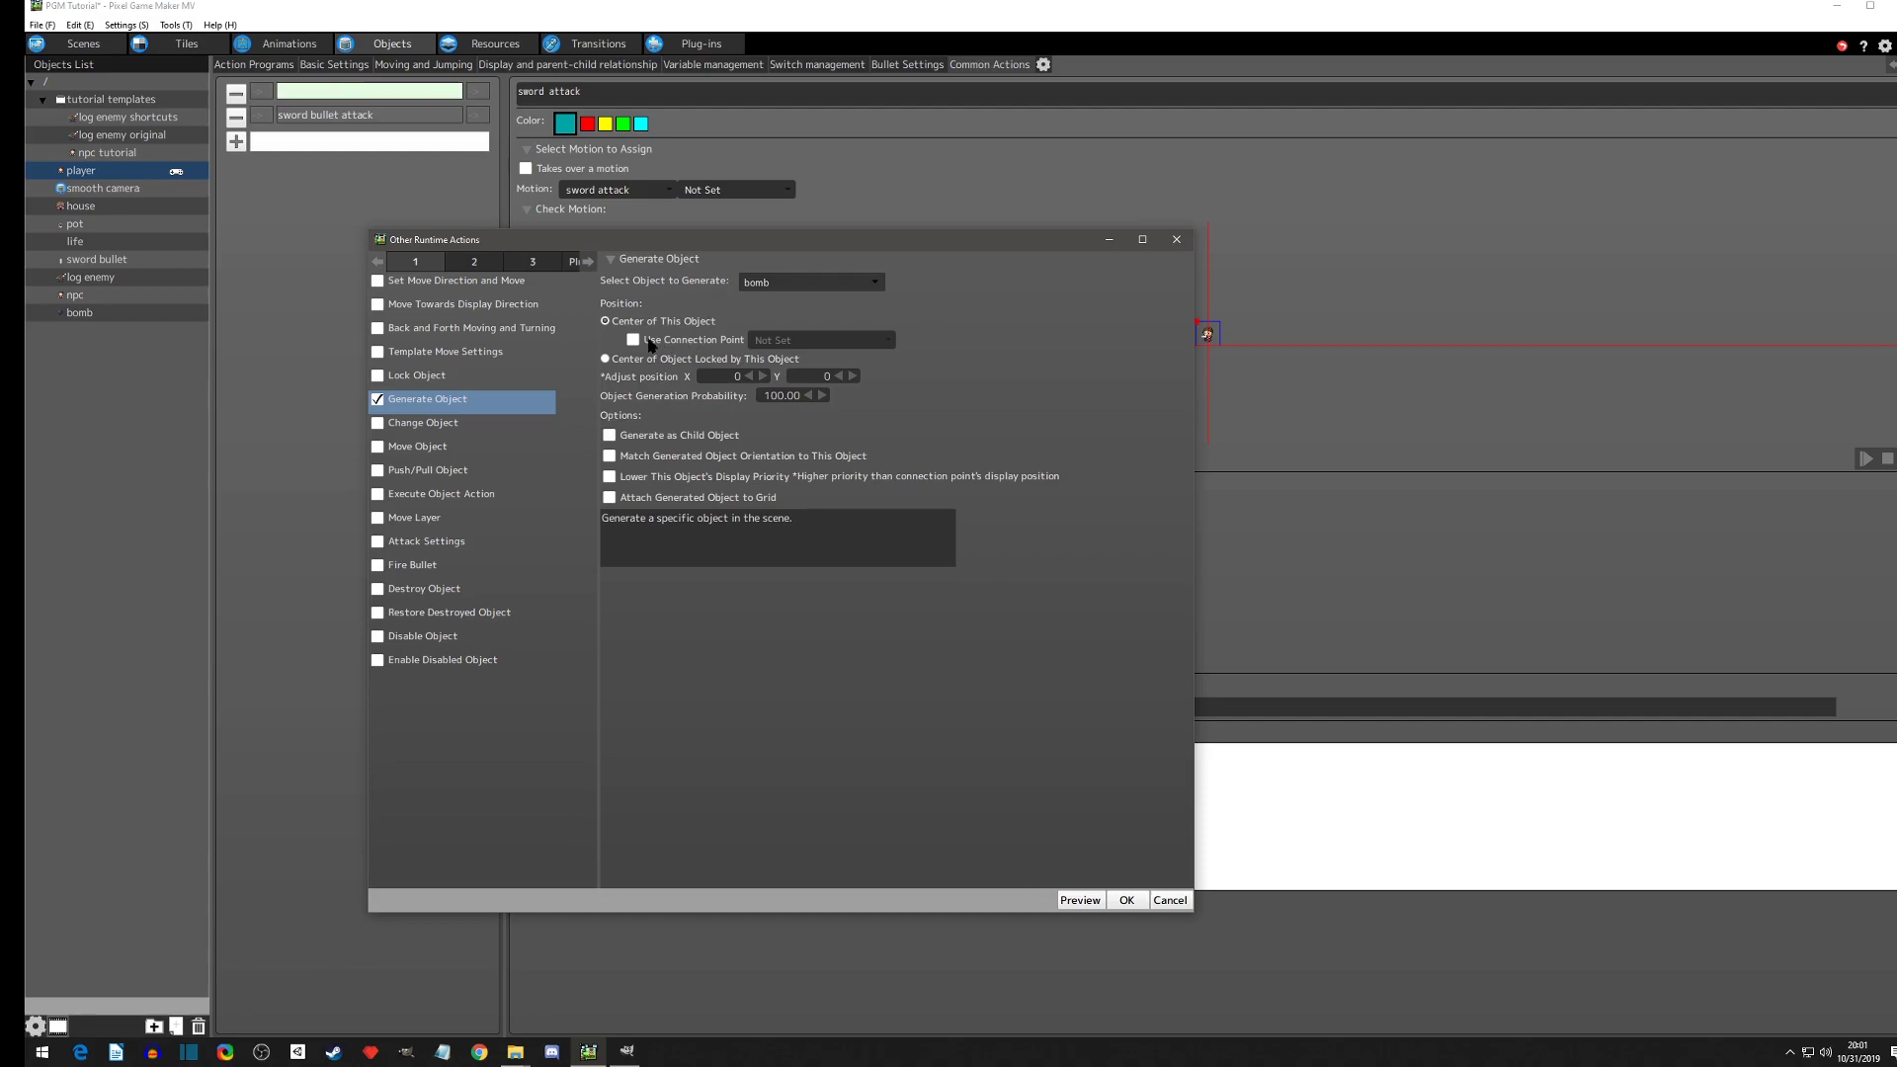
pyautogui.moveTo(624, 340)
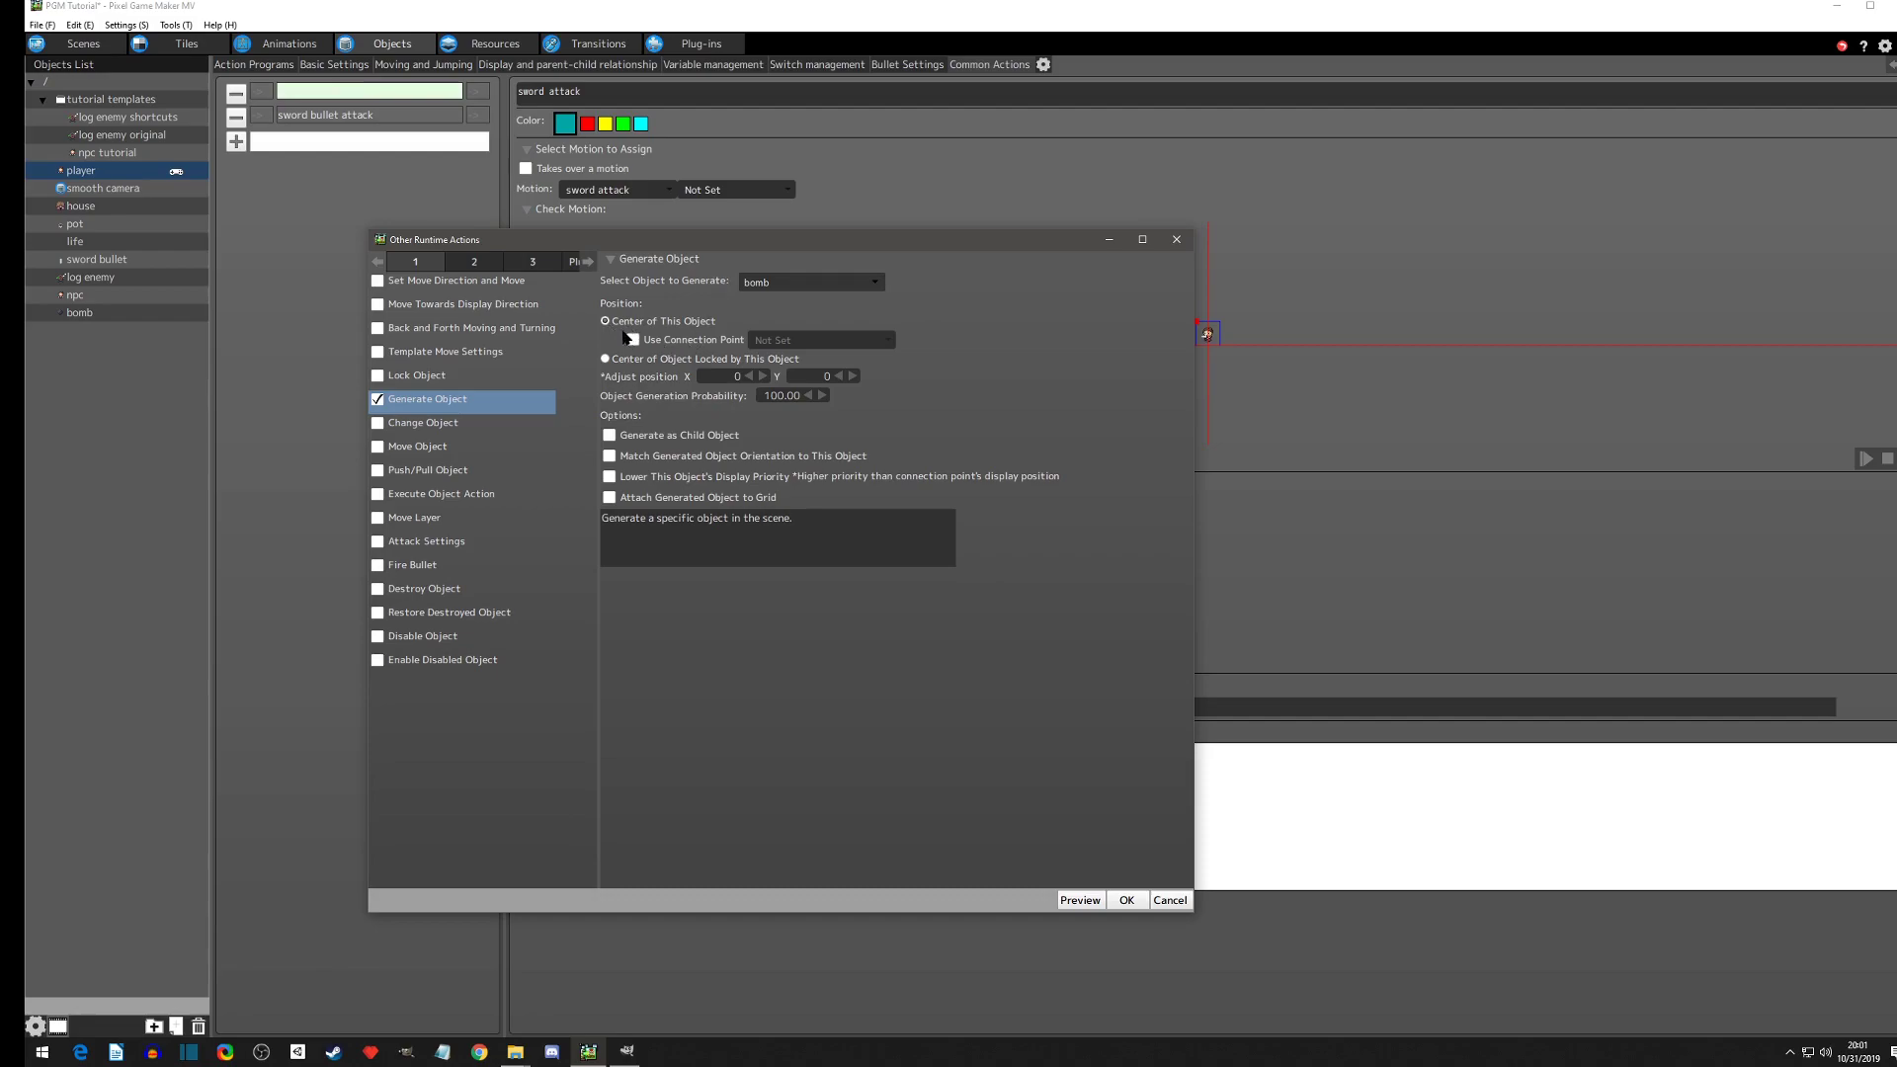
# Step: Spawn the bomb at the player's connection point and confirm the action
pyautogui.click(632, 340)
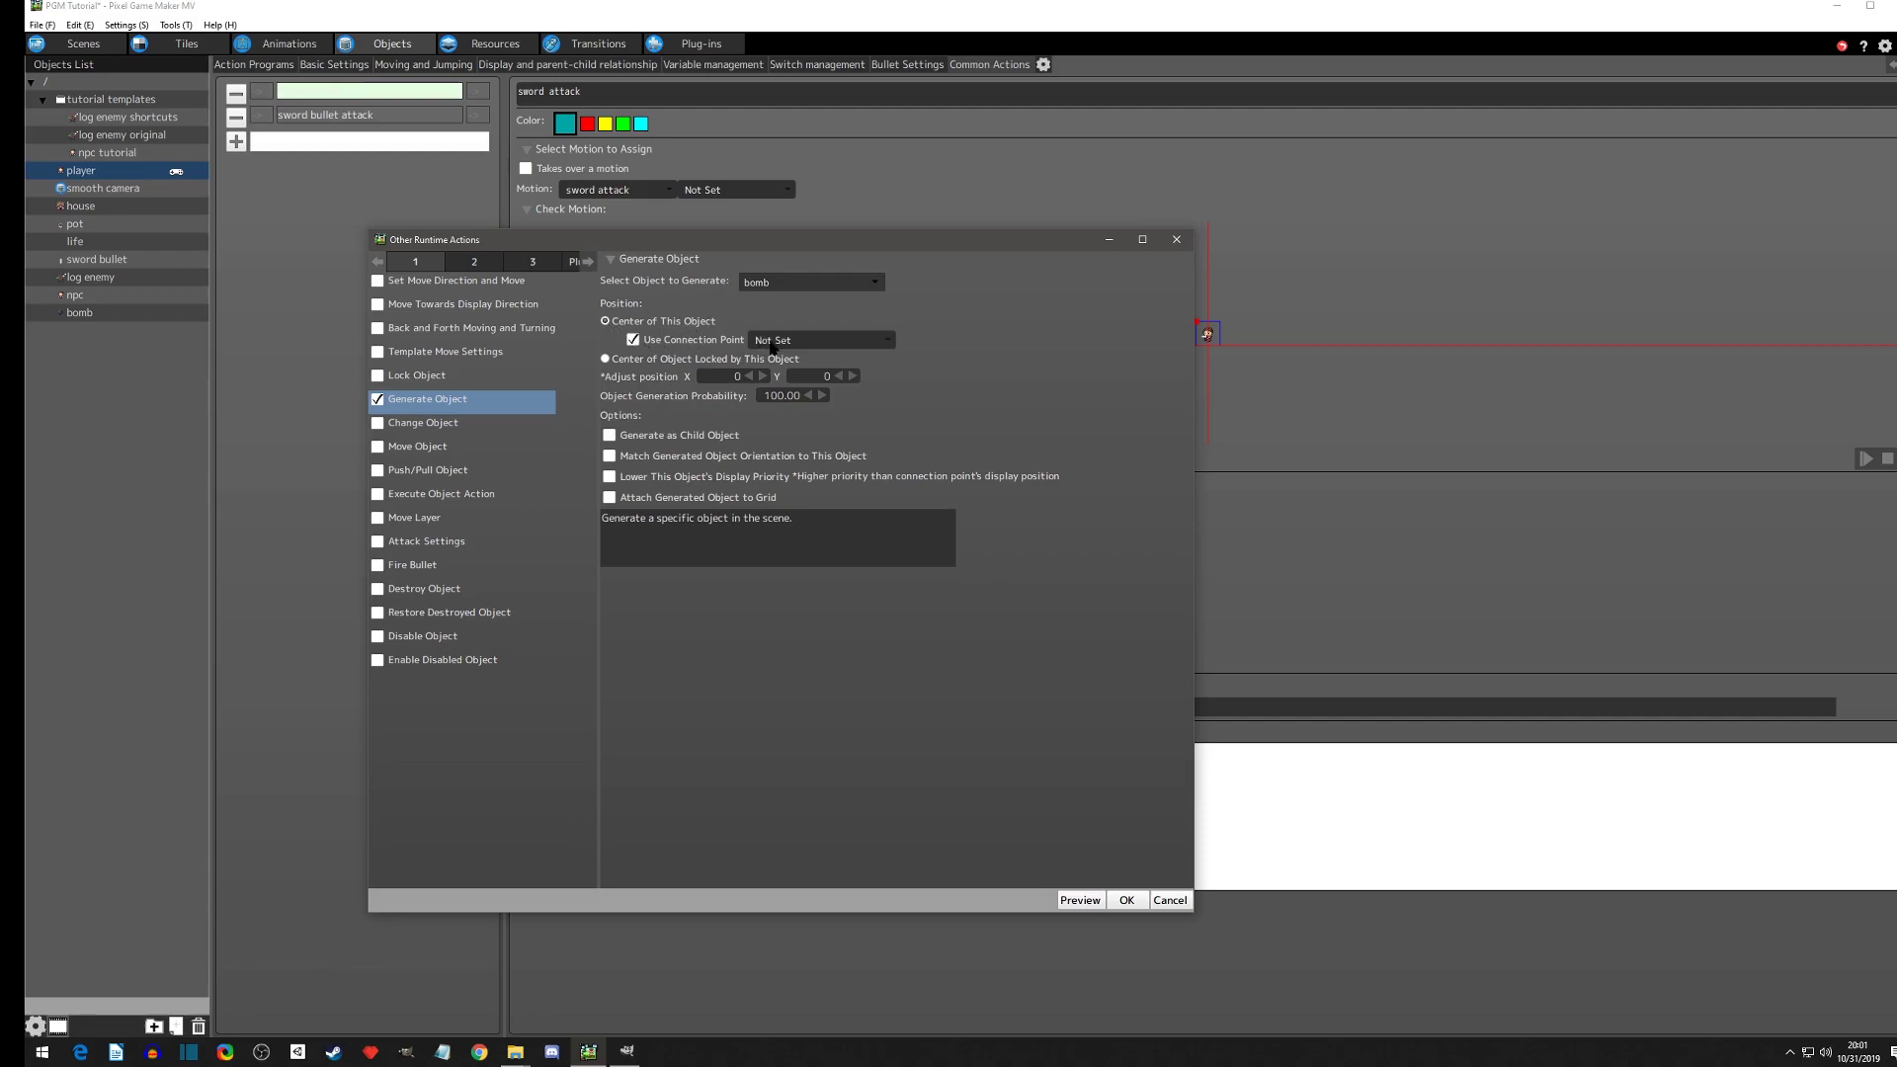
pyautogui.click(820, 340)
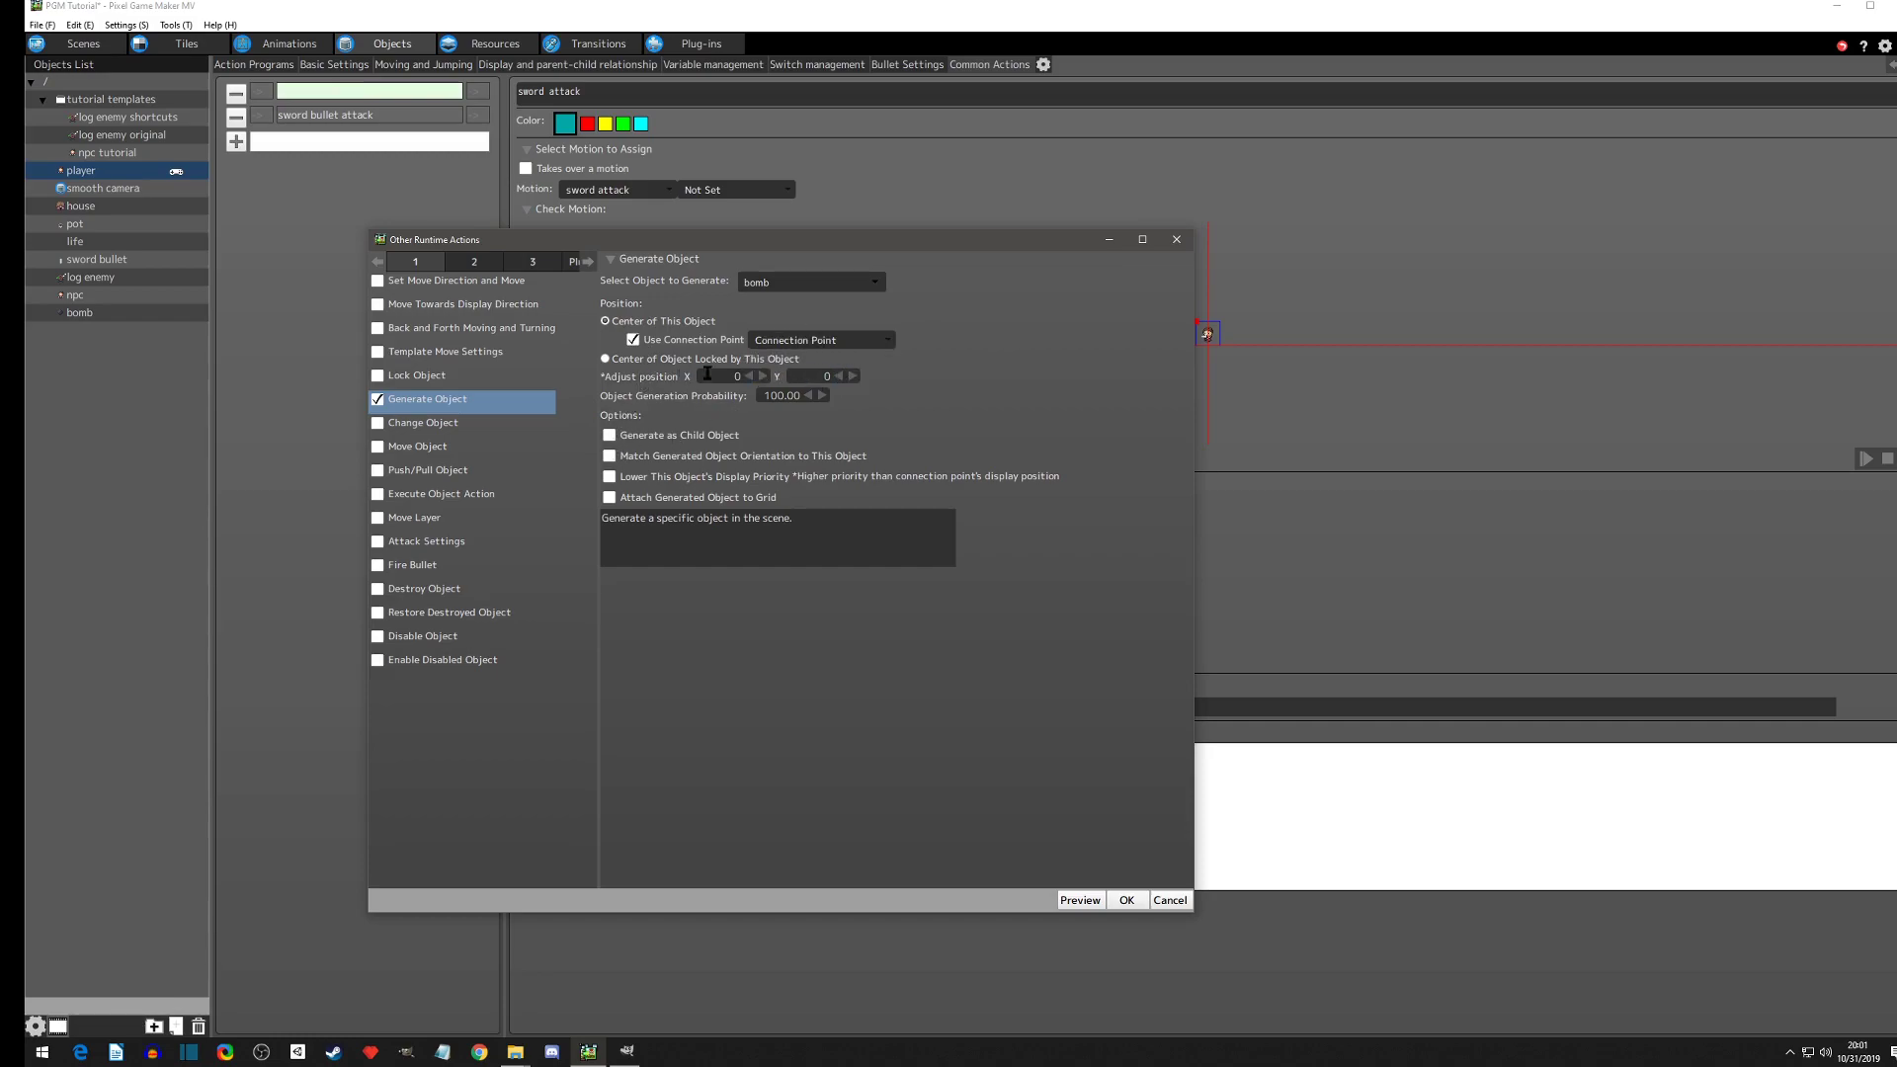
pyautogui.moveTo(1125, 900)
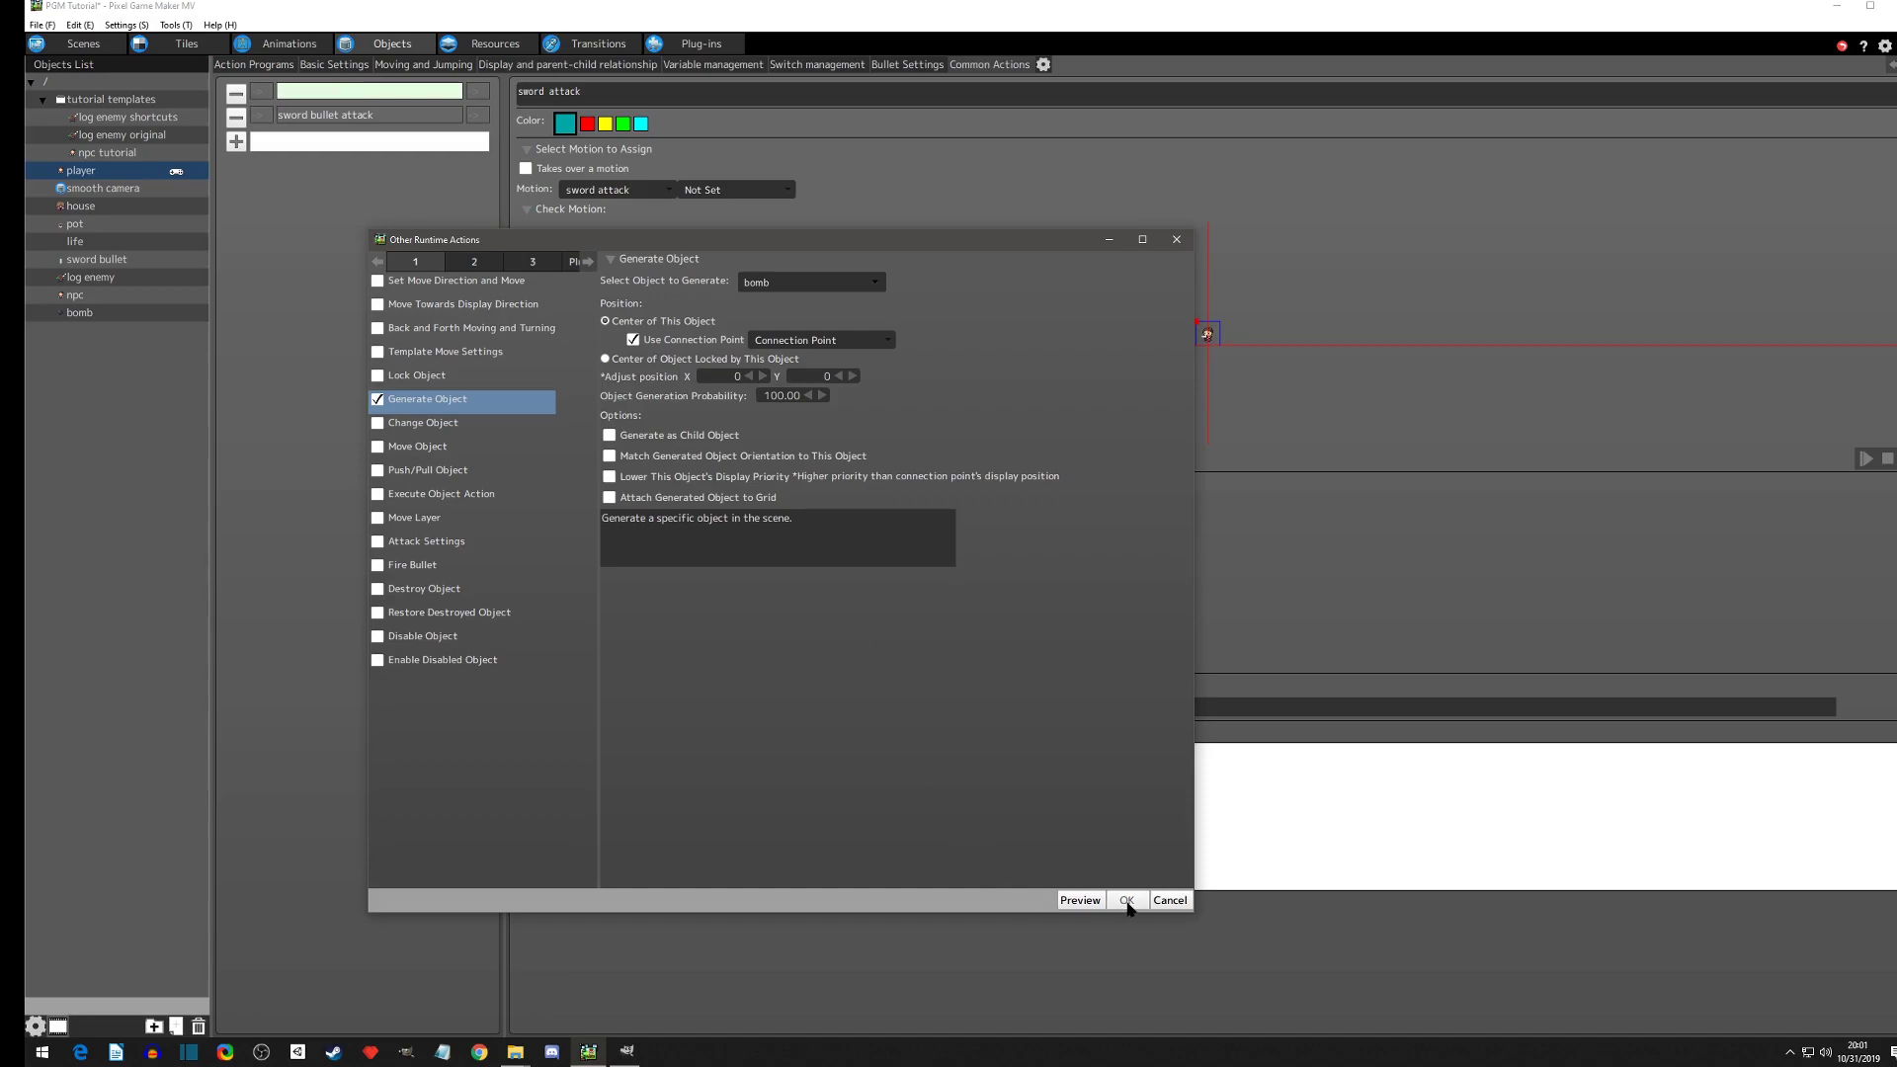
pyautogui.click(1124, 900)
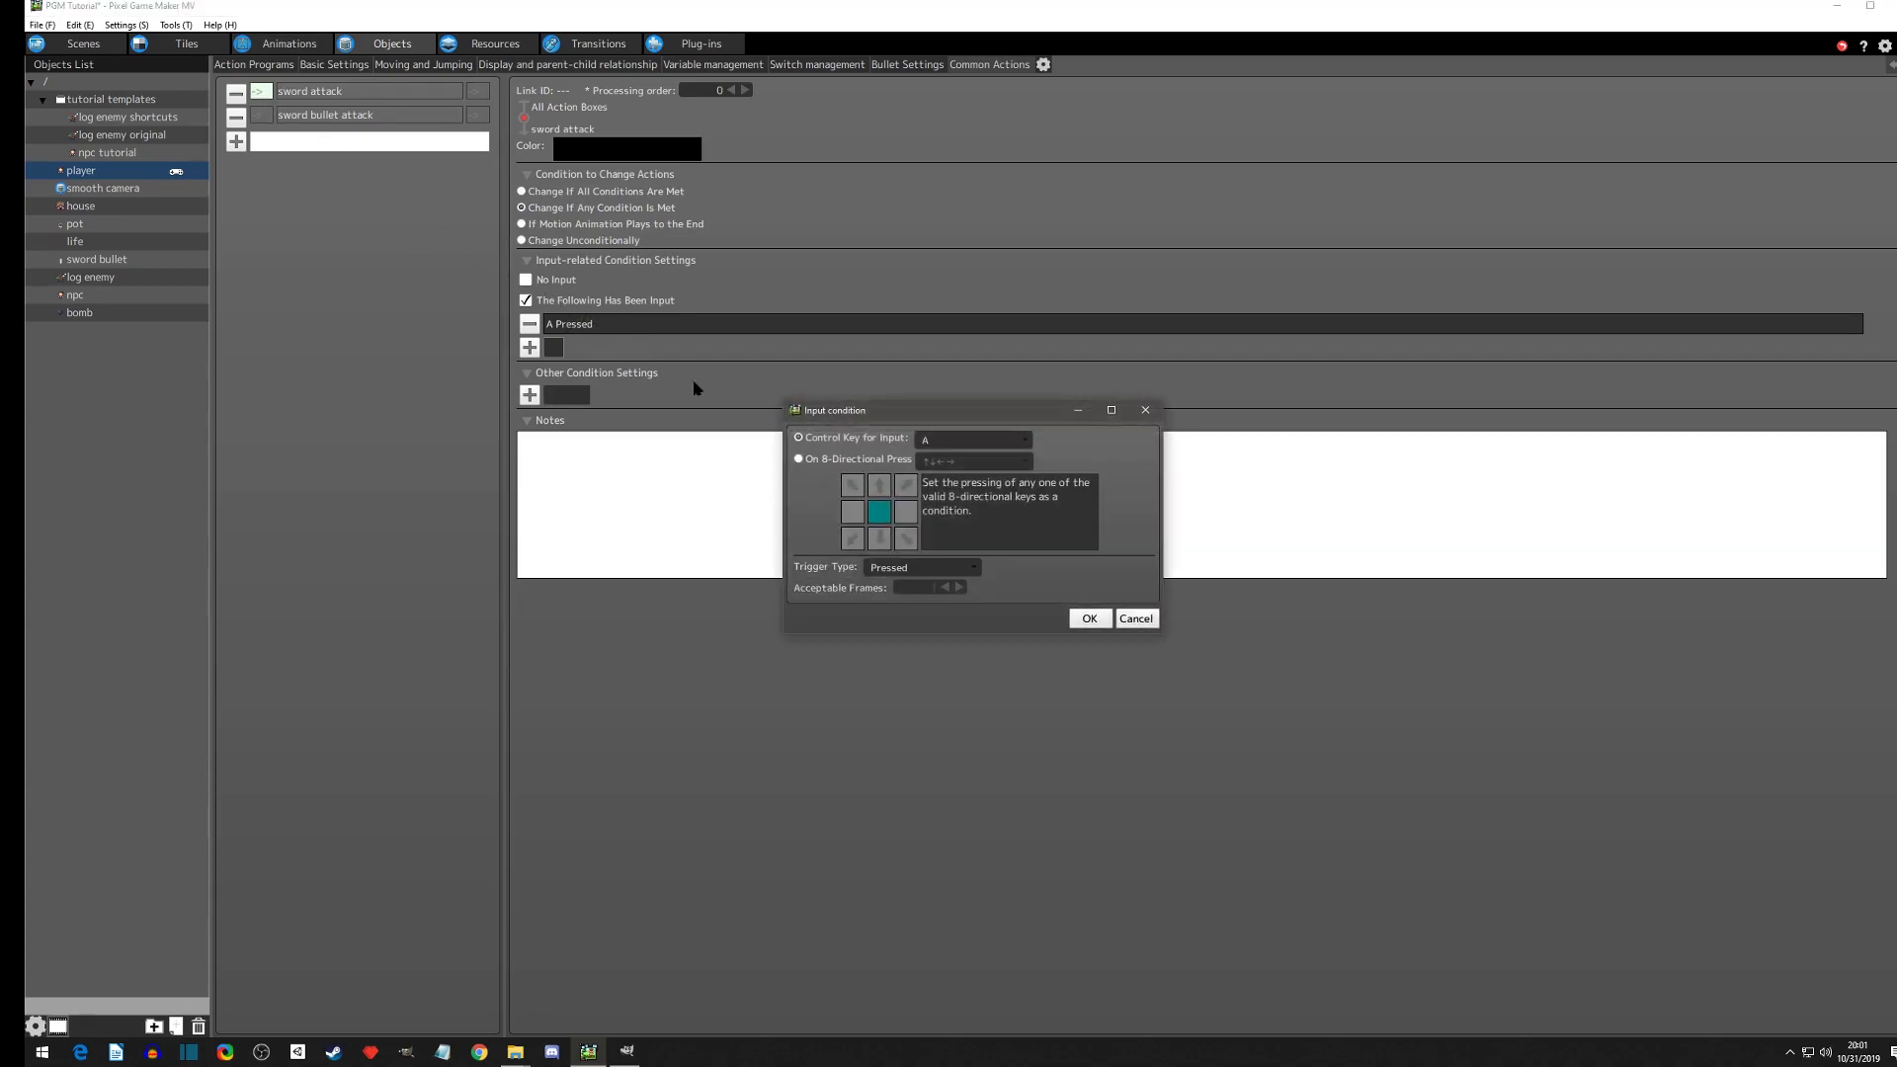
# Step: Change the A input condition's trigger type from Pressed to On Press
pyautogui.click(972, 567)
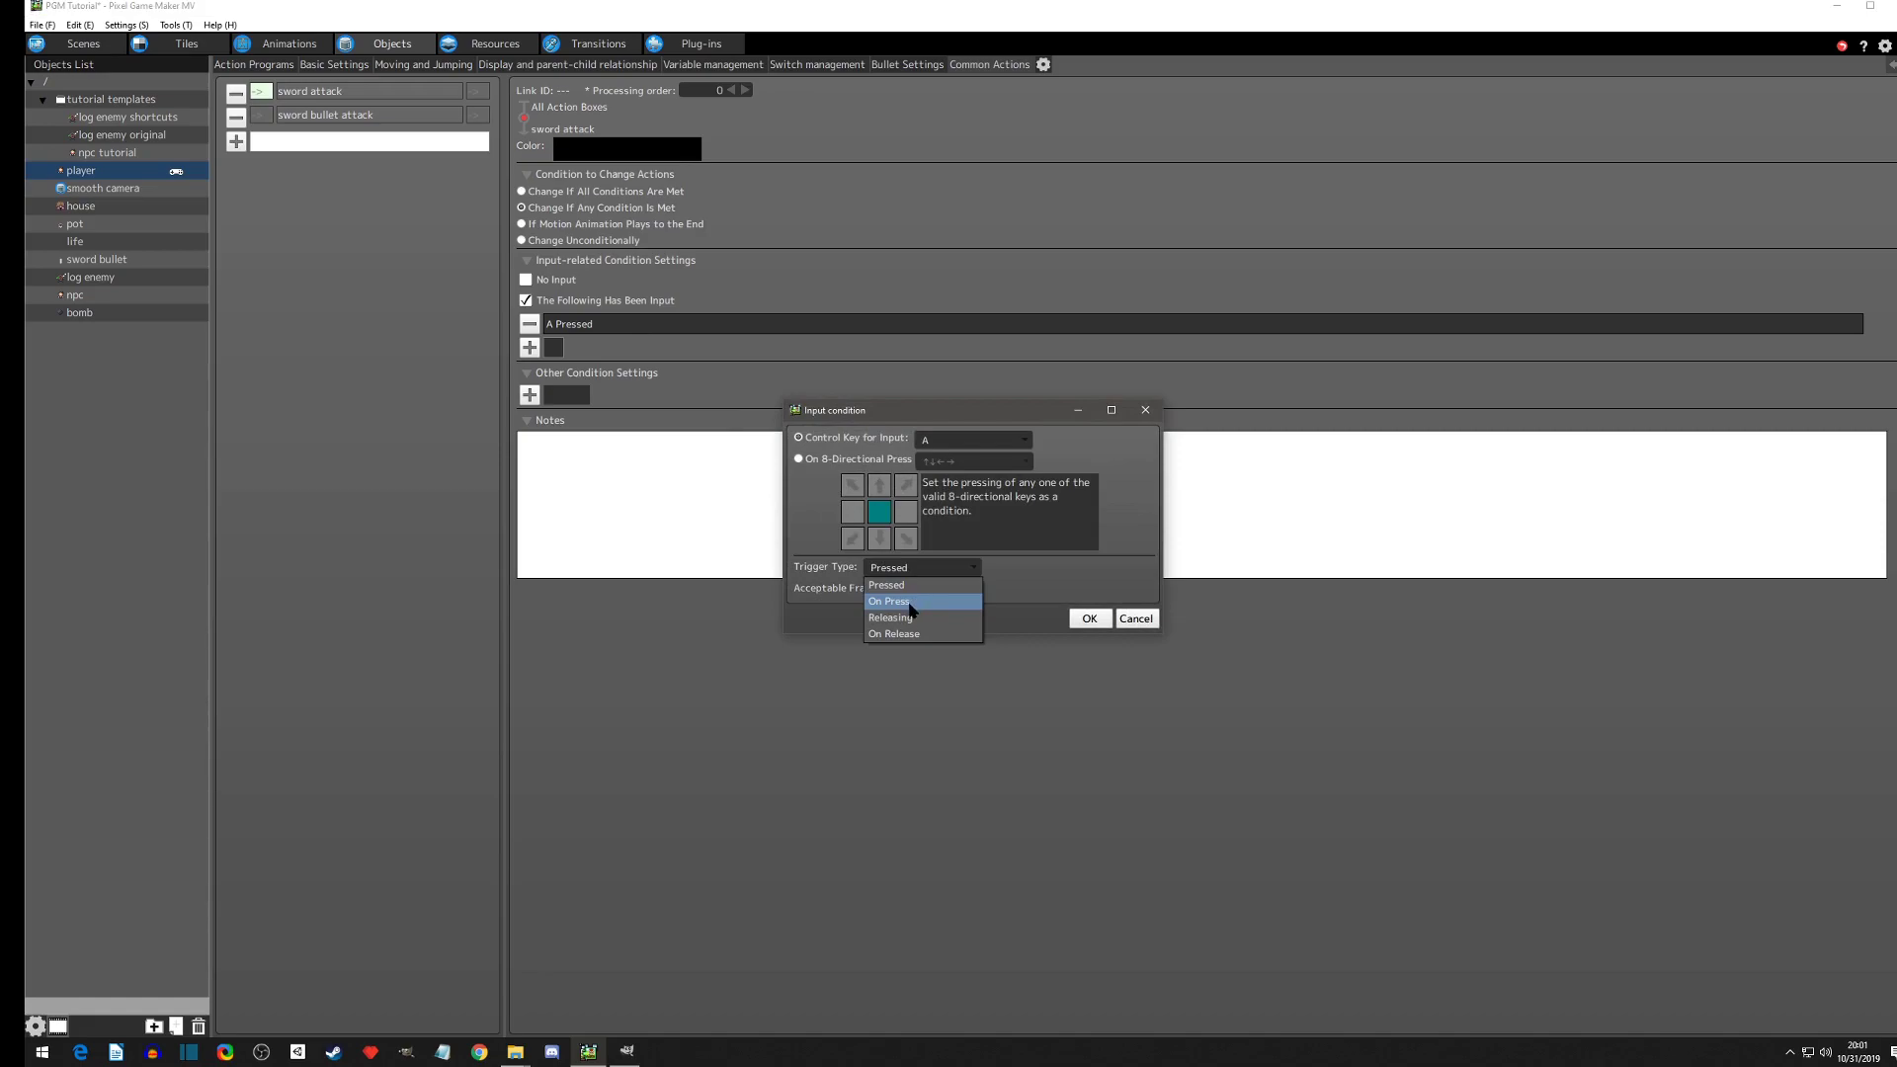
pyautogui.click(889, 602)
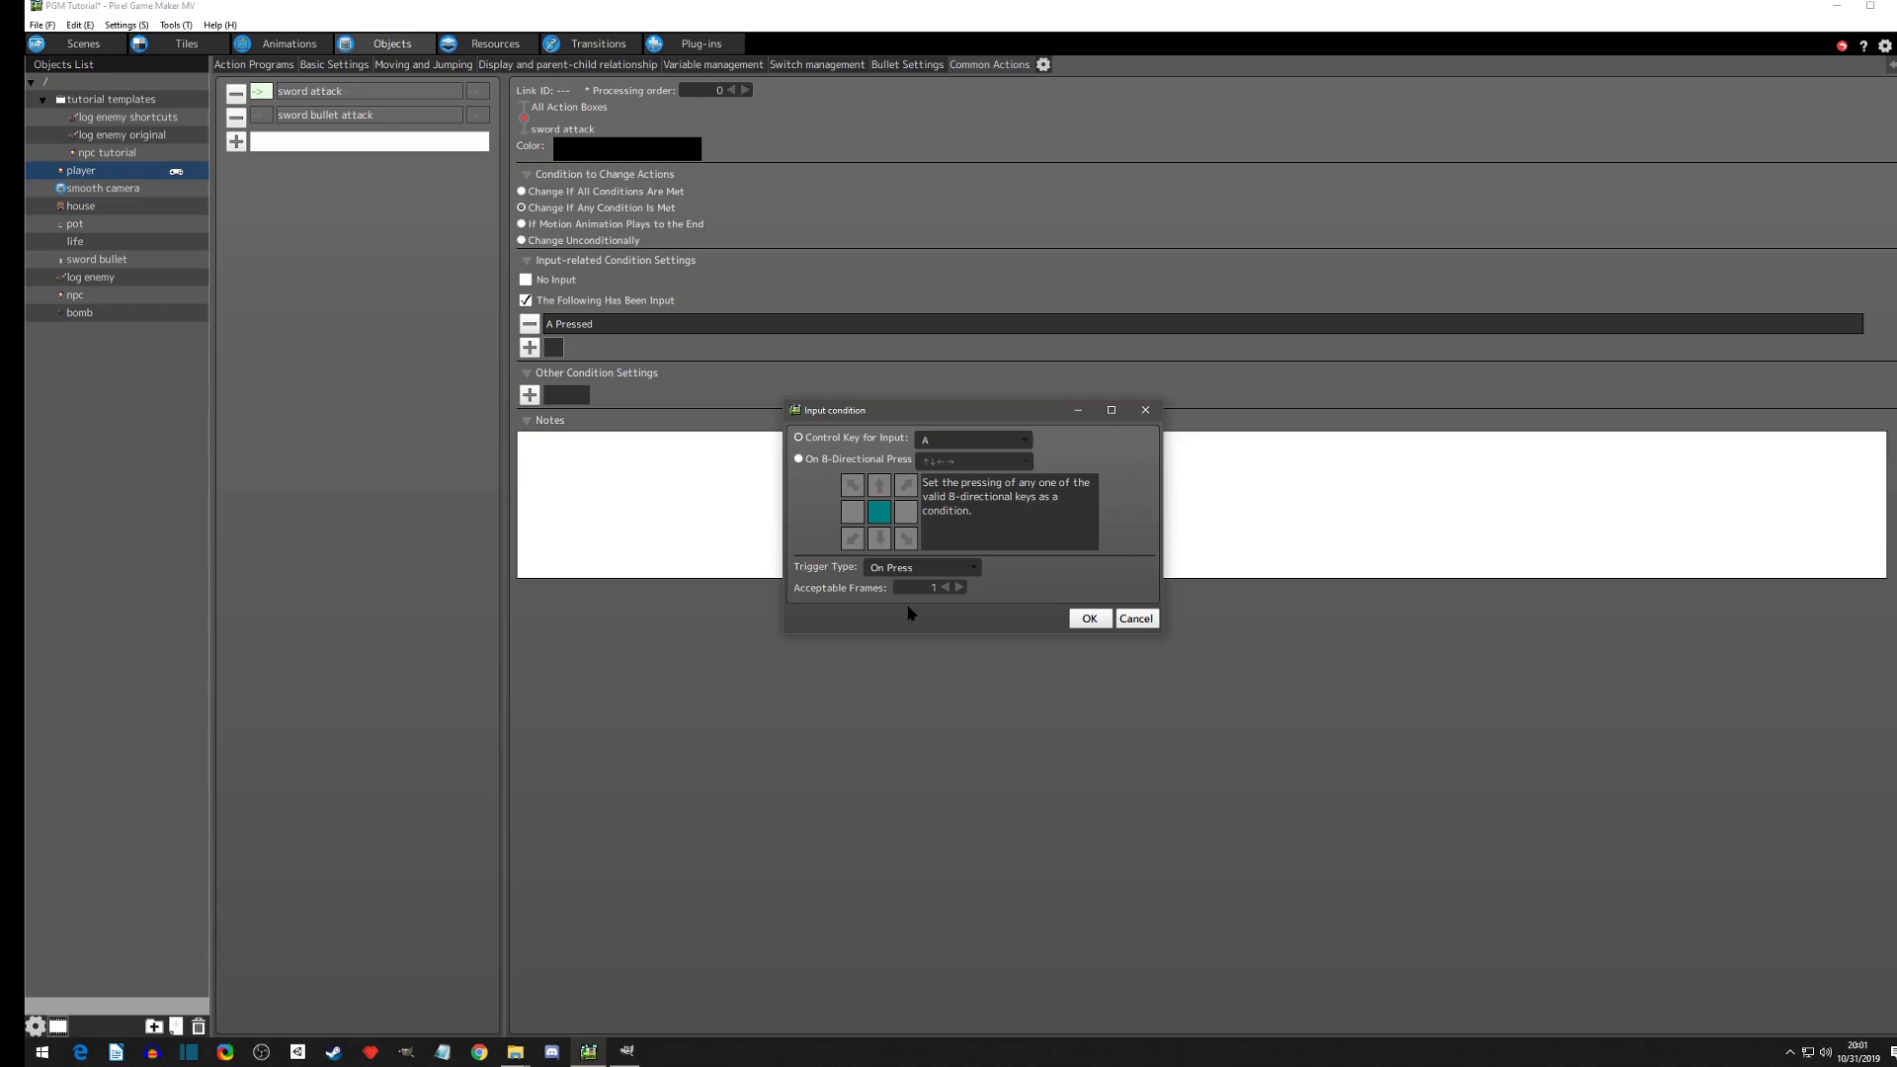
pyautogui.moveTo(949, 619)
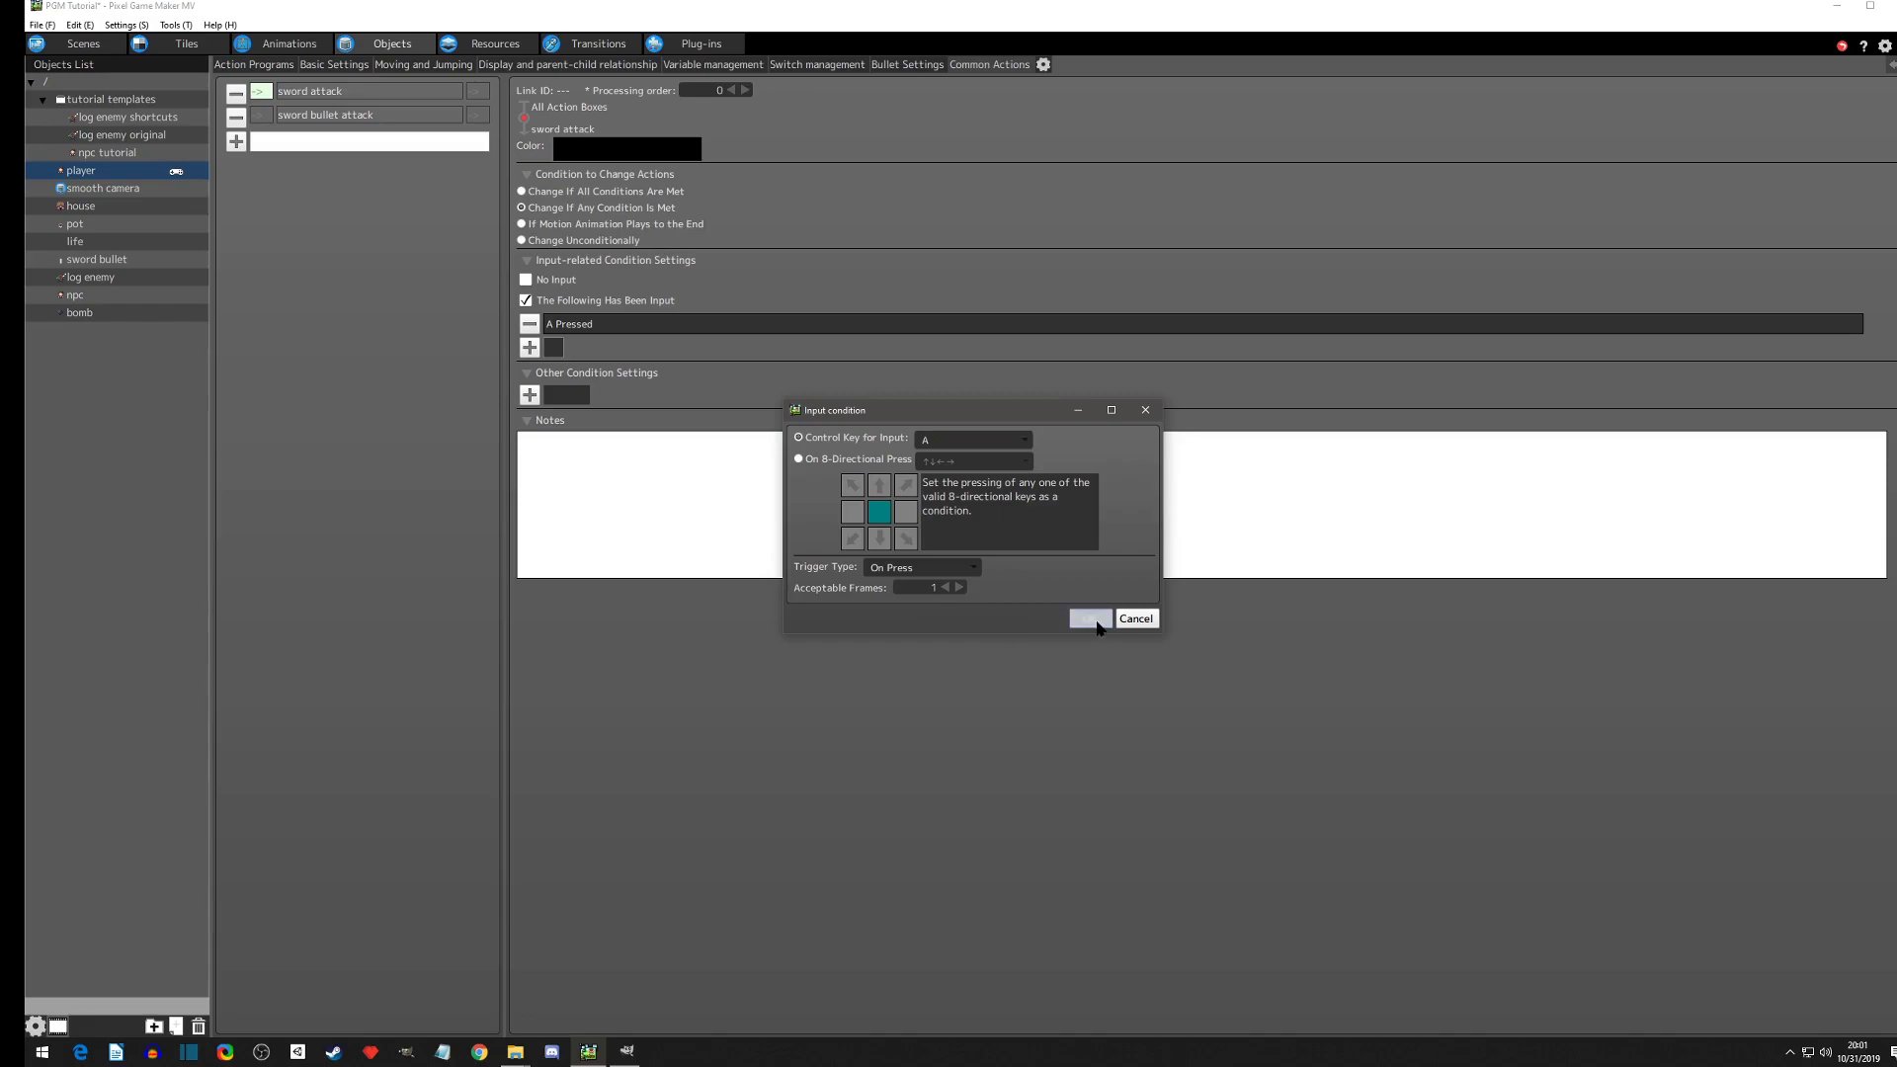
pyautogui.click(1087, 619)
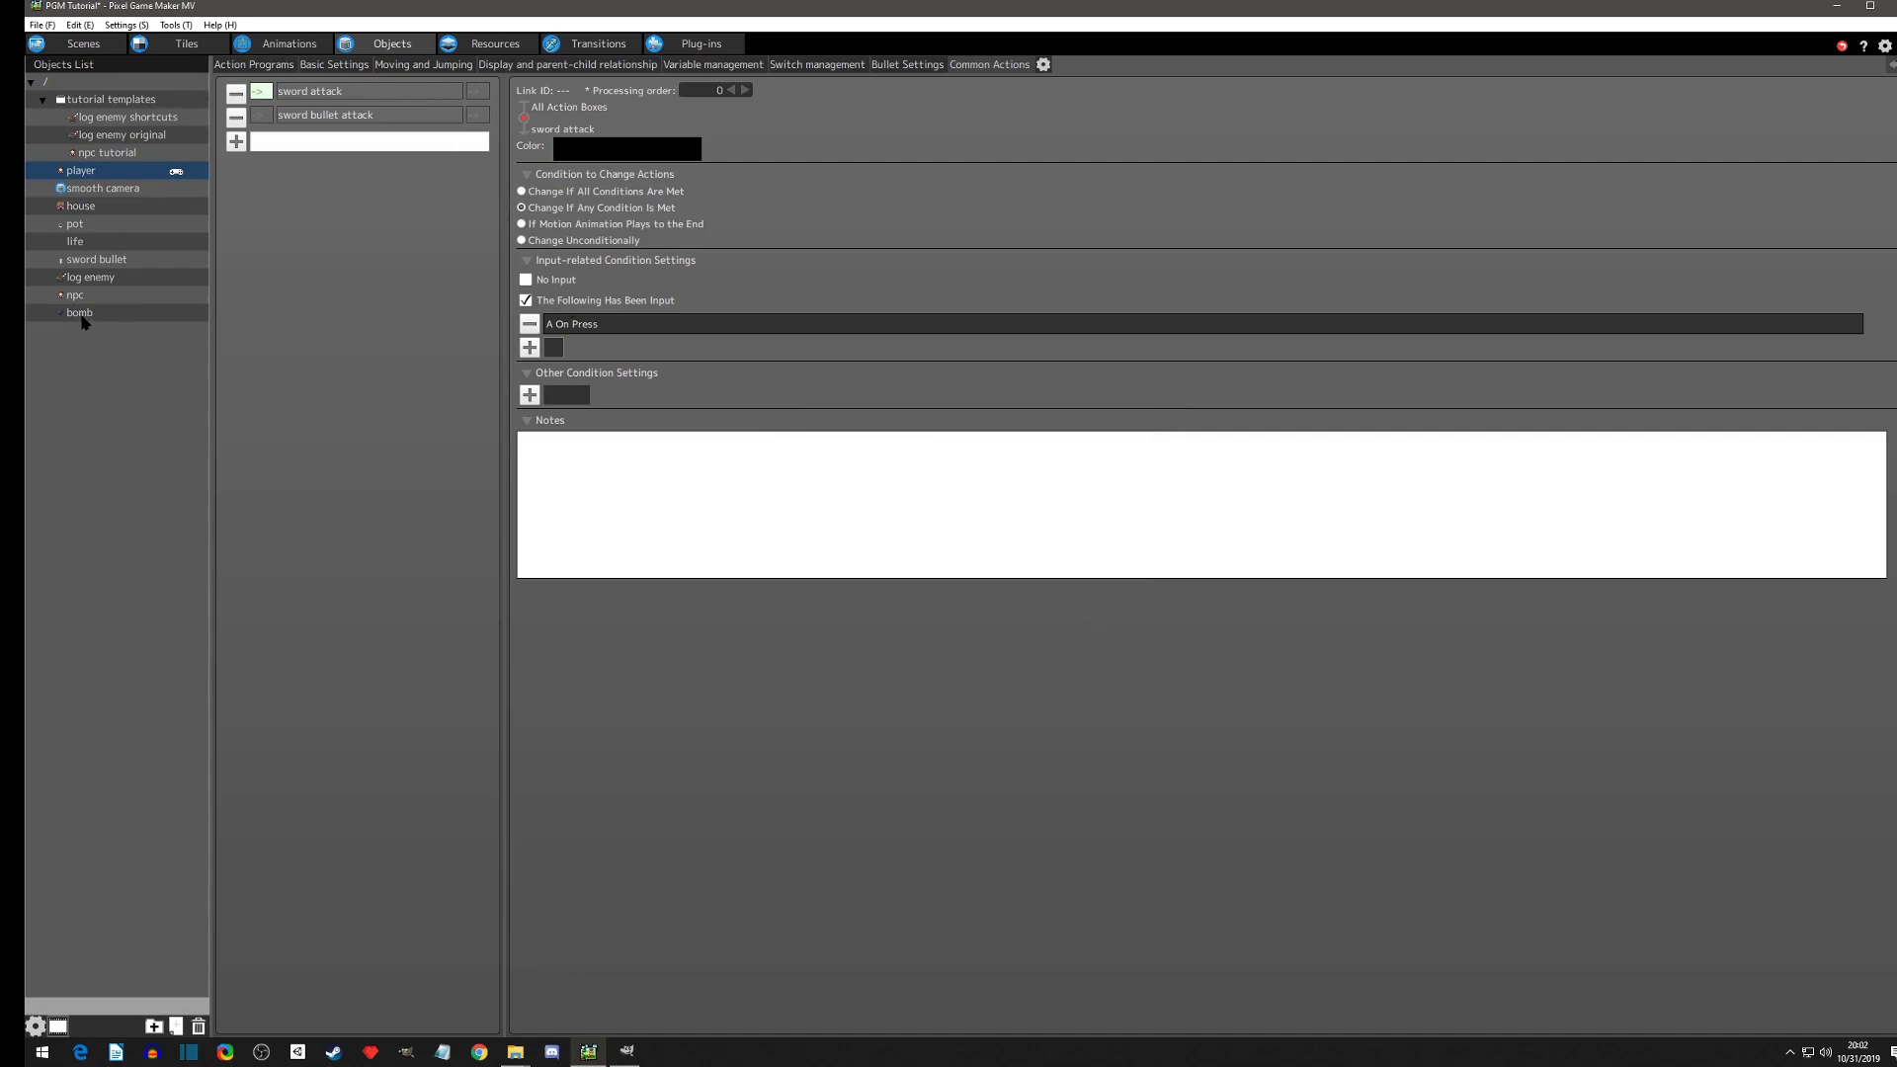
# Step: Tick Not Pushed Back by Other Objects in the bomb's Basic Settings
pyautogui.click(79, 312)
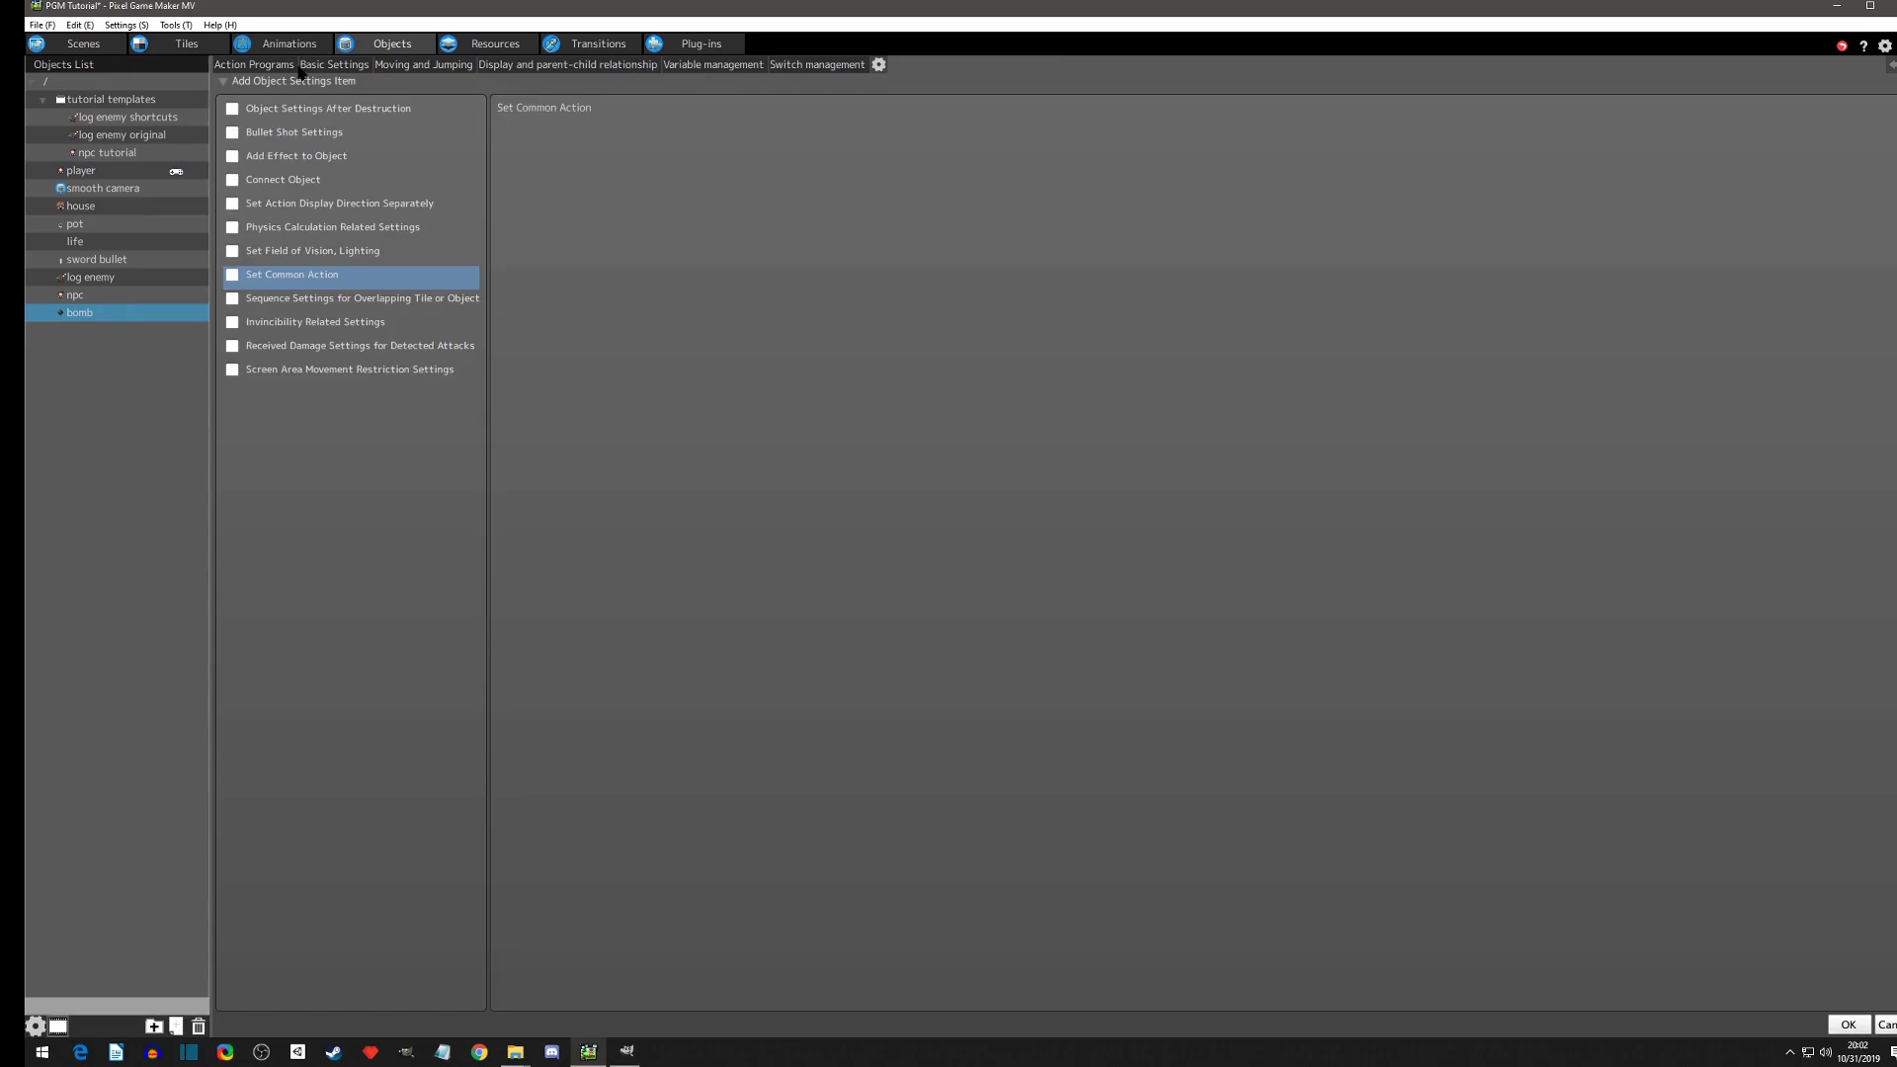
pyautogui.click(334, 64)
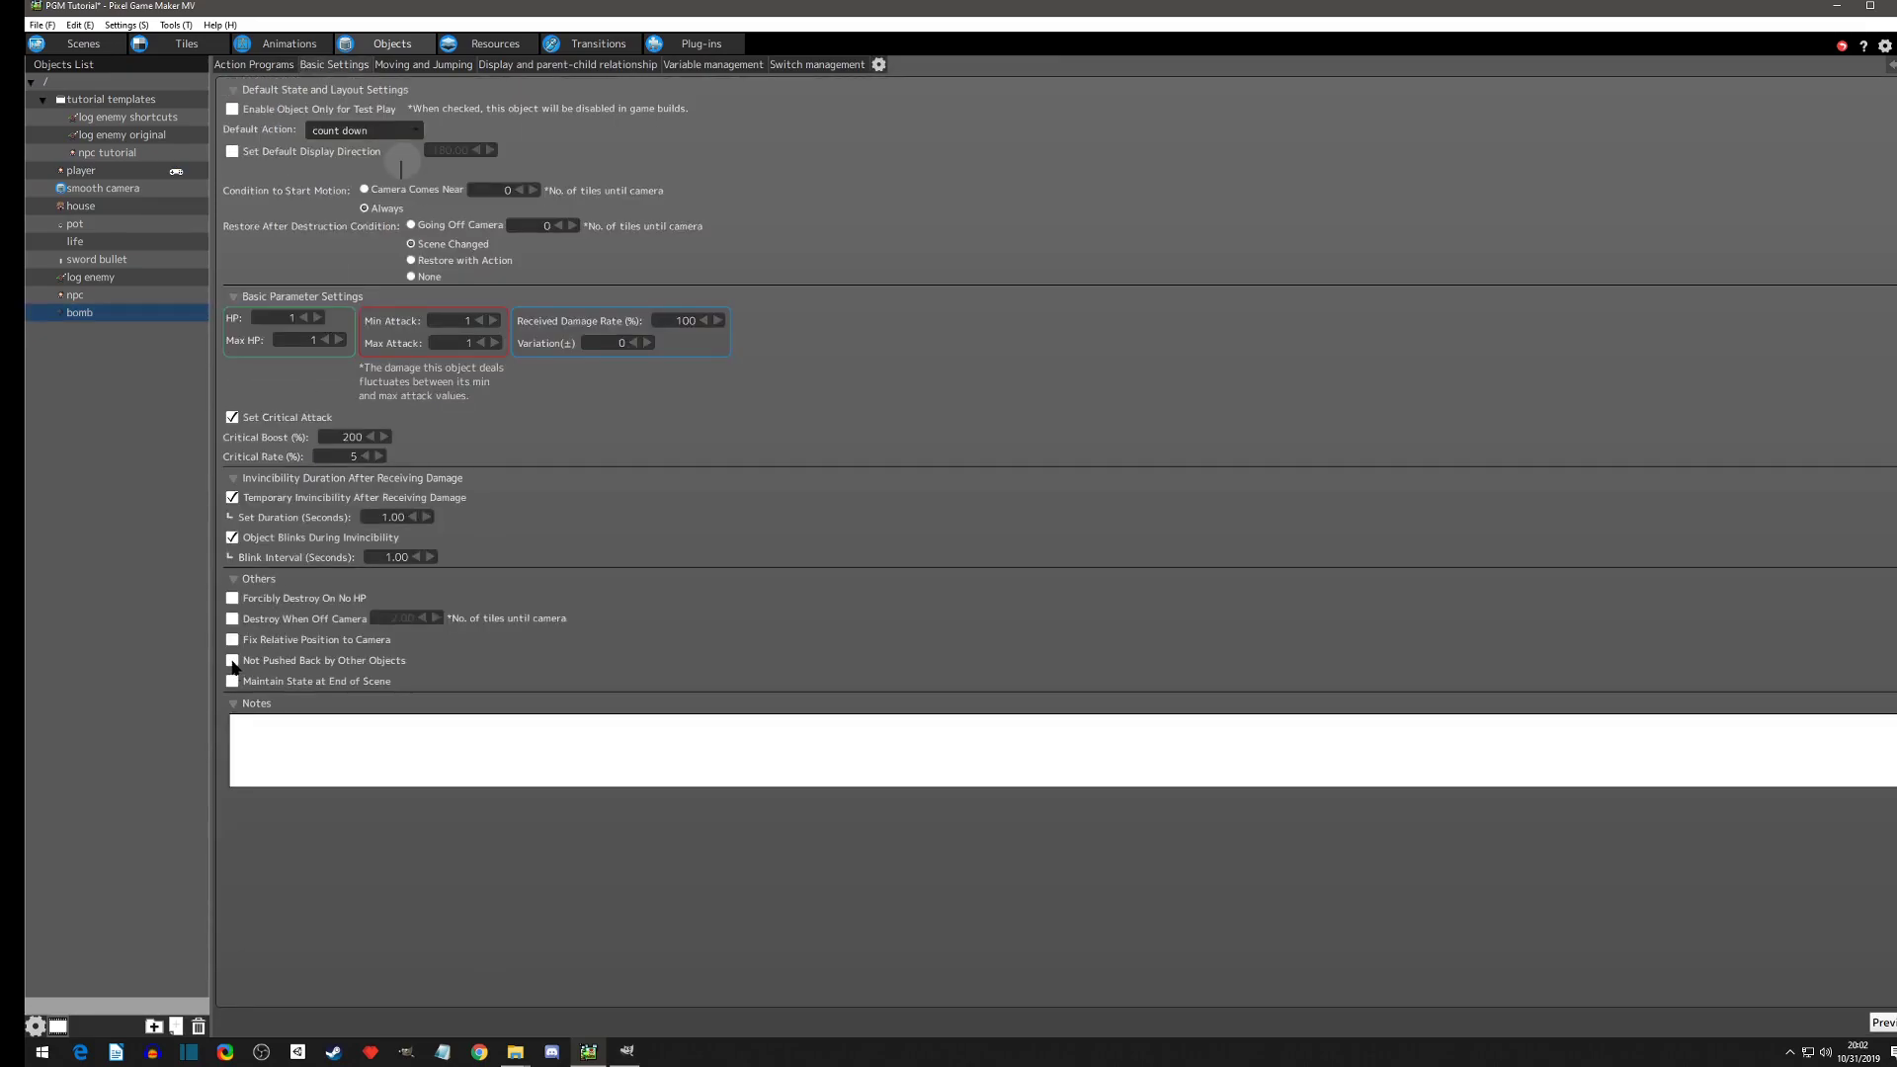
pyautogui.click(232, 661)
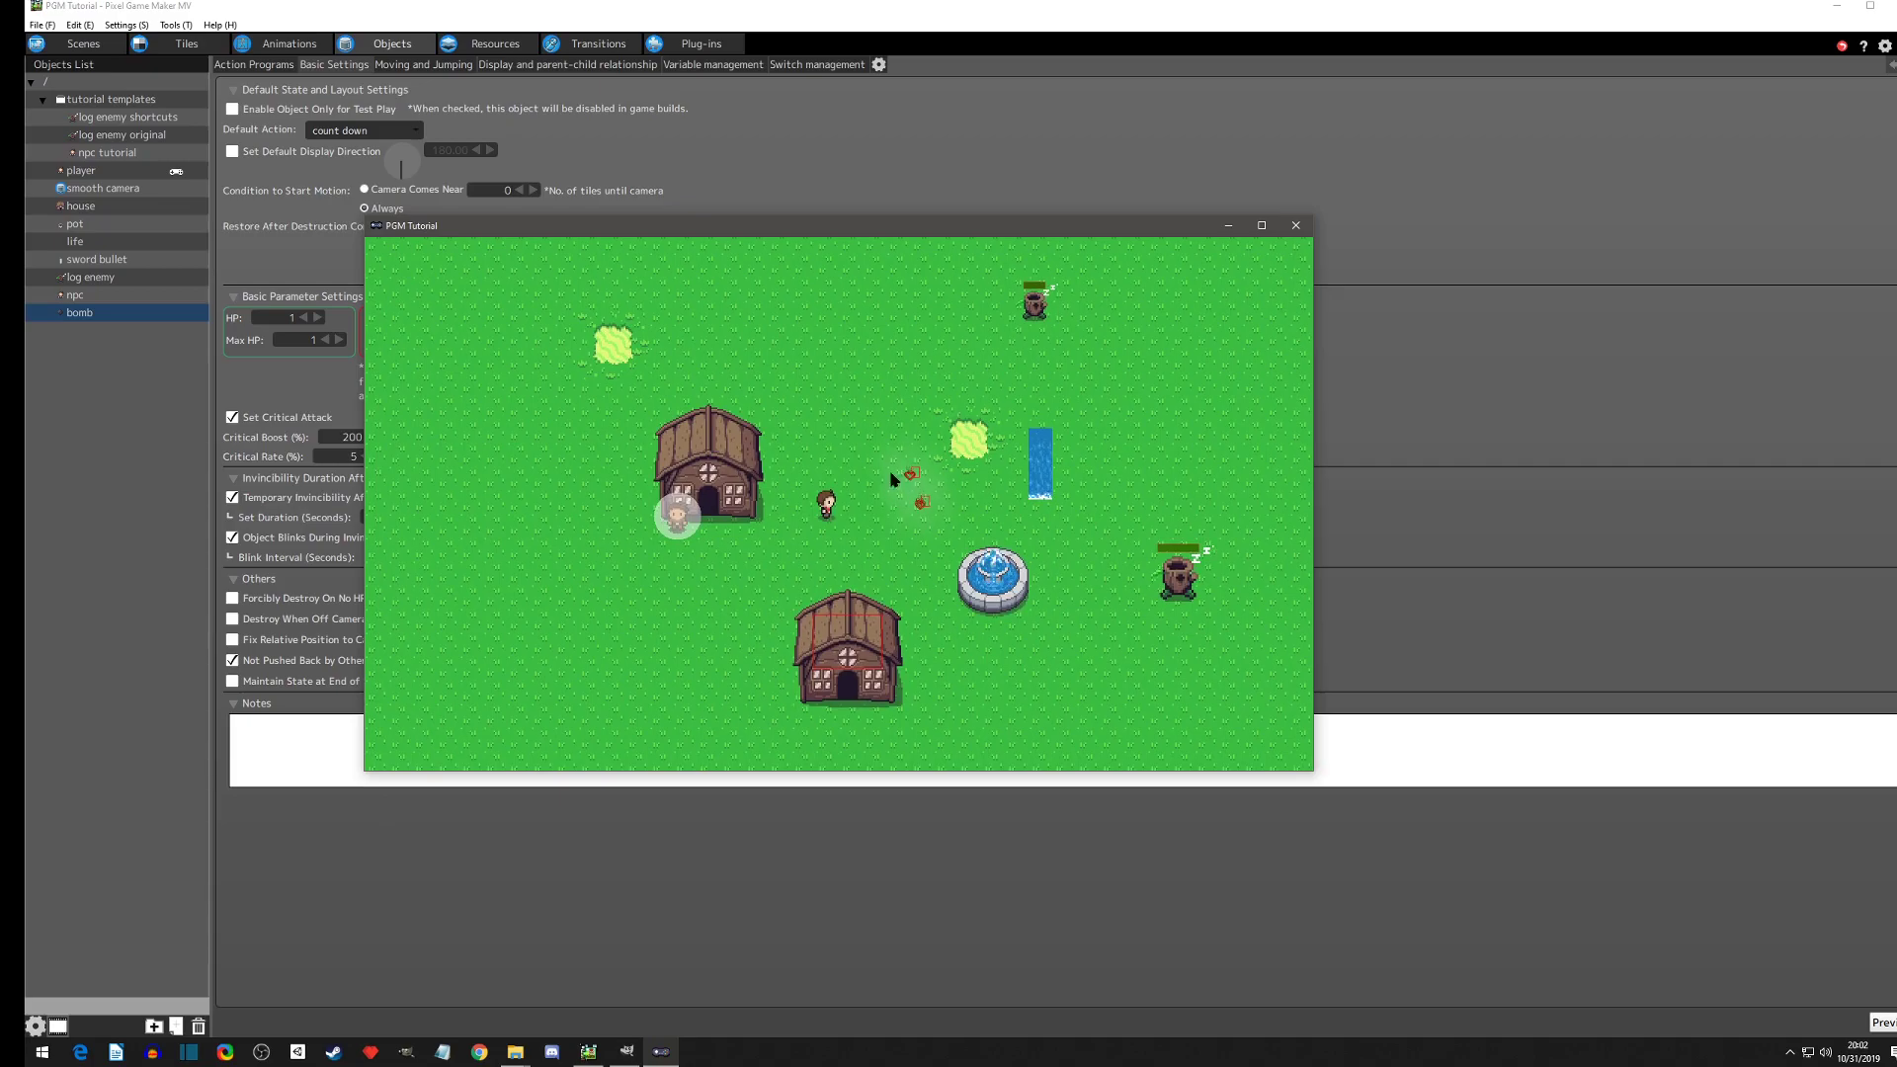
pyautogui.moveTo(952, 630)
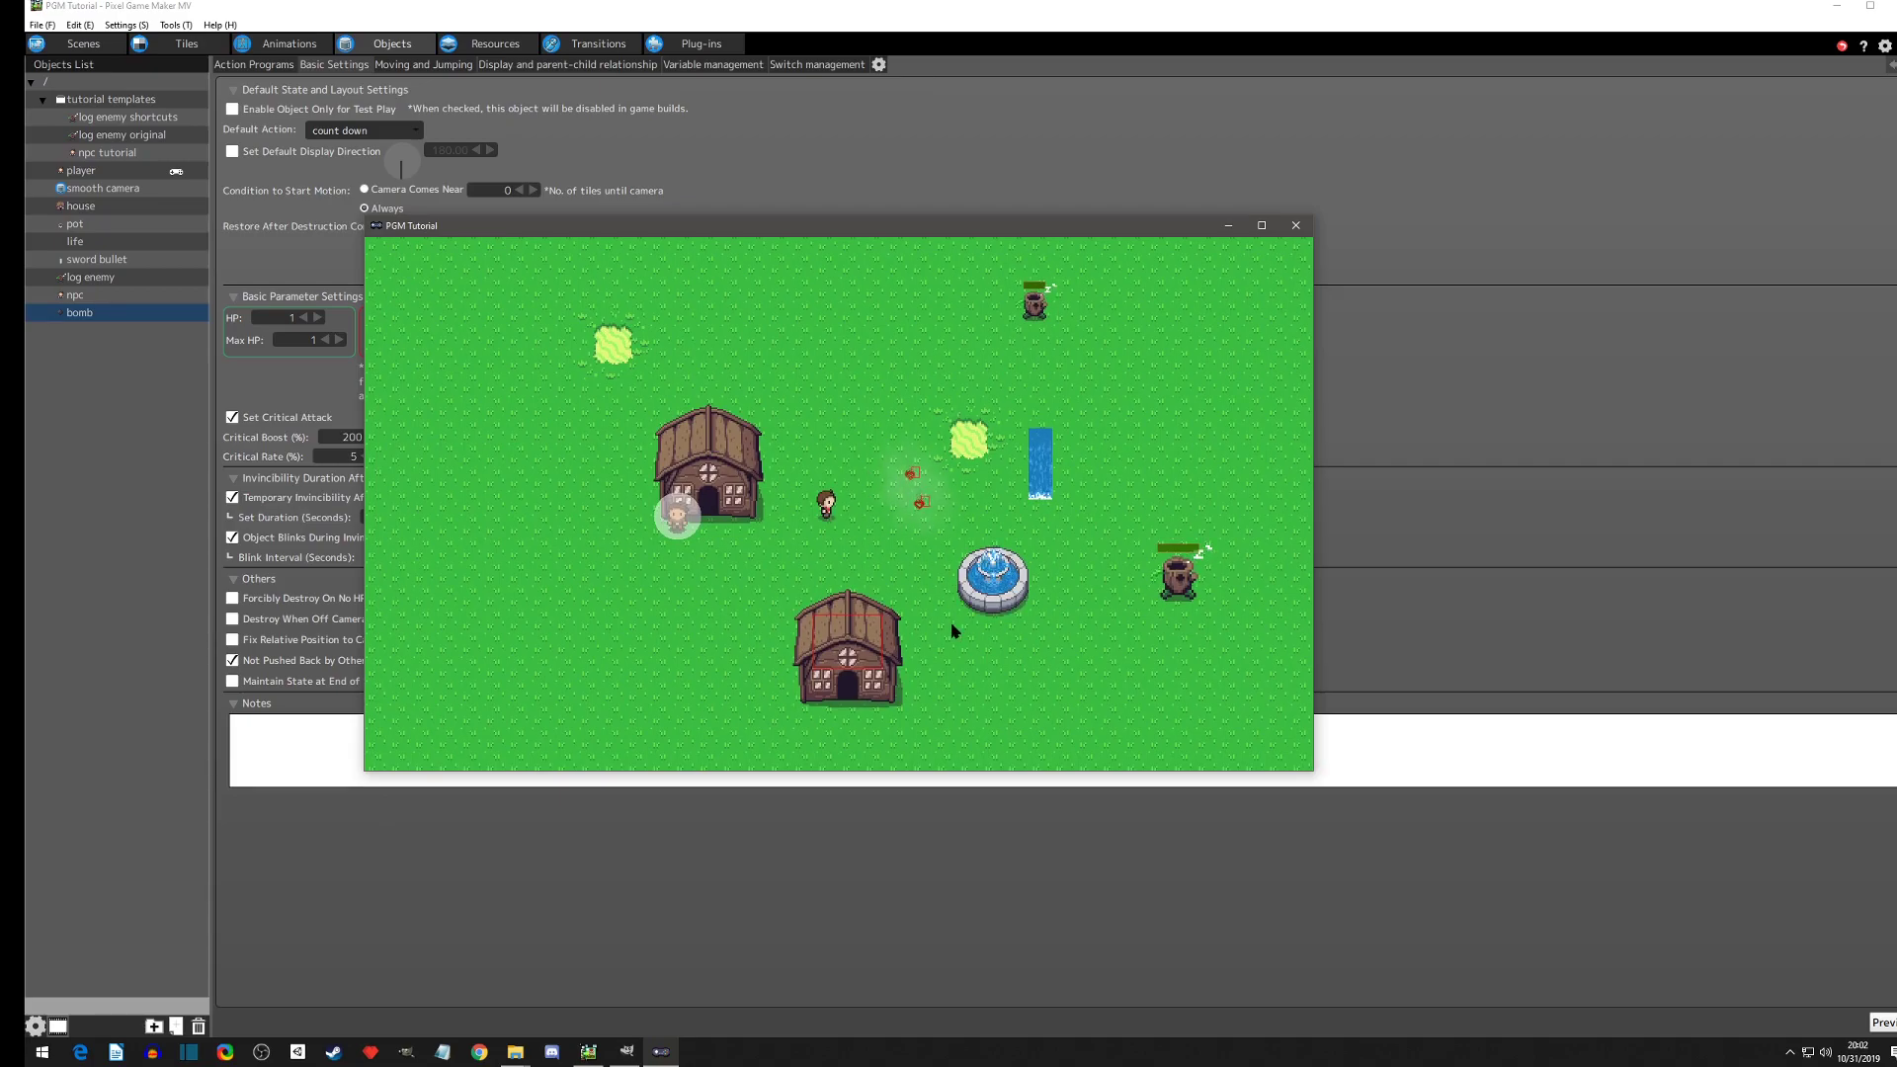